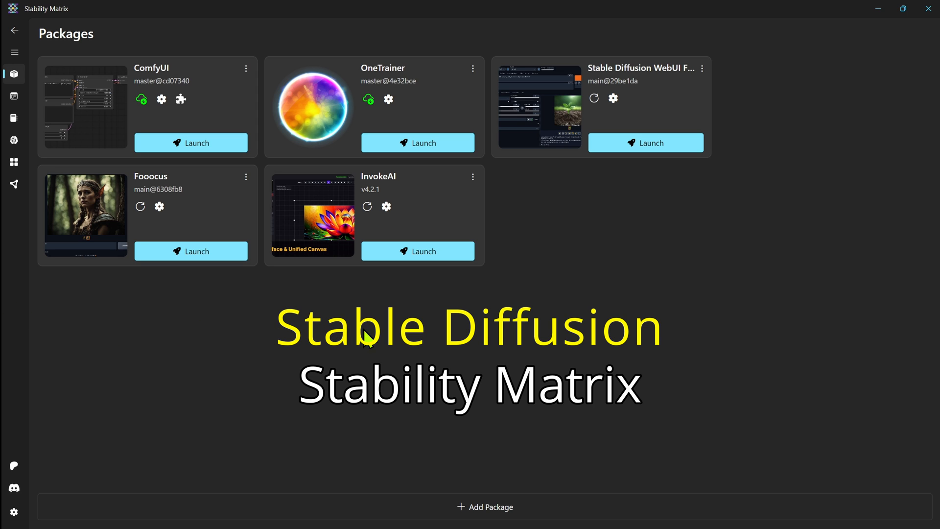
pyautogui.moveTo(483, 521)
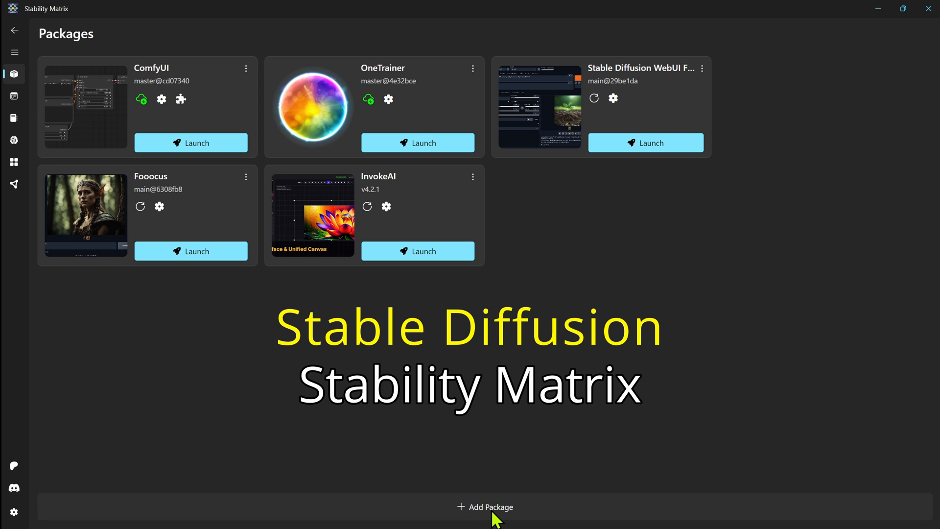
# Step: Show the Add Package catalogue and browse down through the Inference package list
pyautogui.click(489, 521)
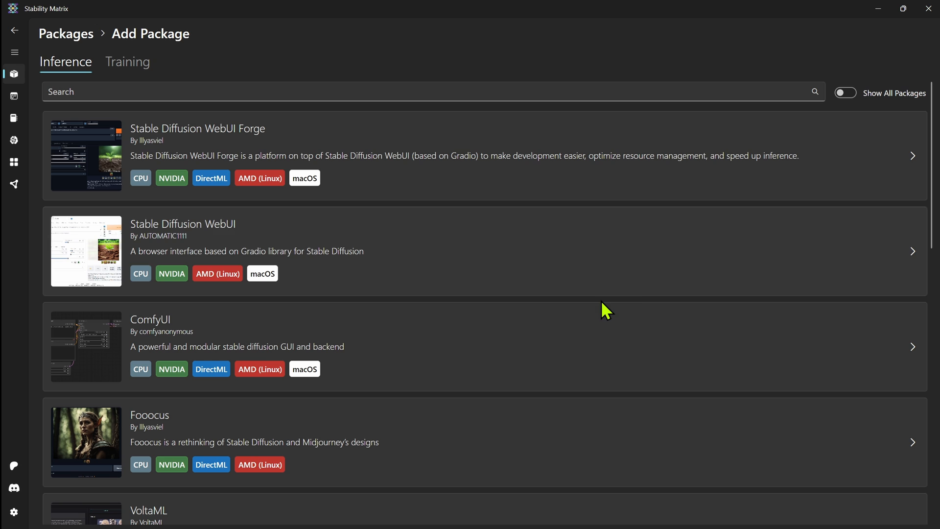
pyautogui.moveTo(935, 158)
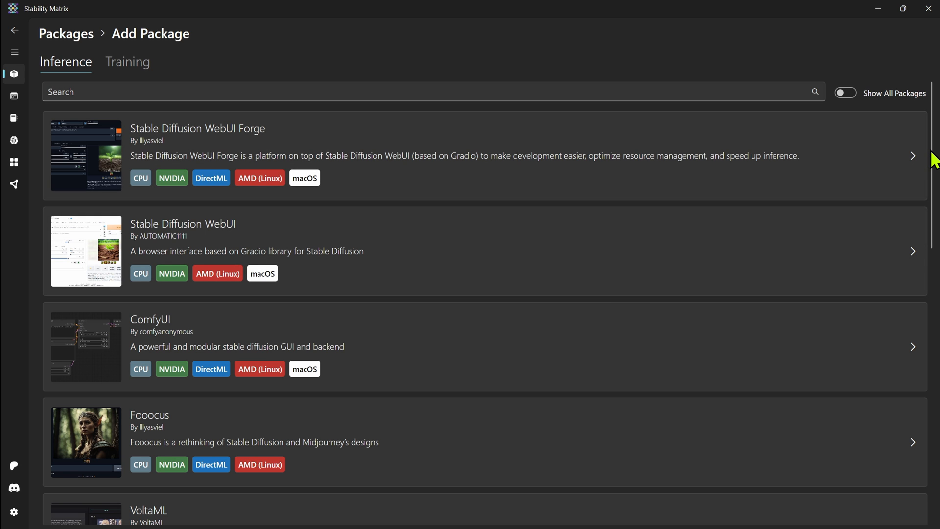
pyautogui.scroll(-3)
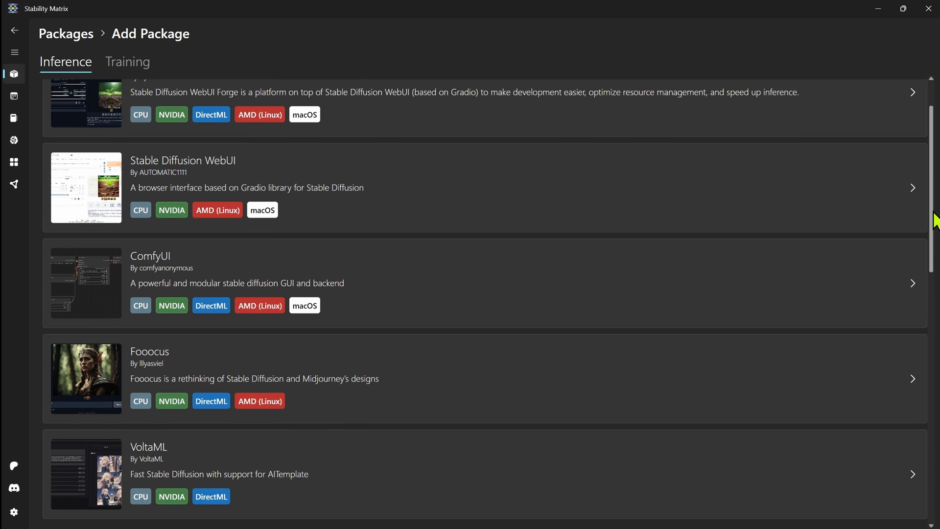
pyautogui.scroll(-3)
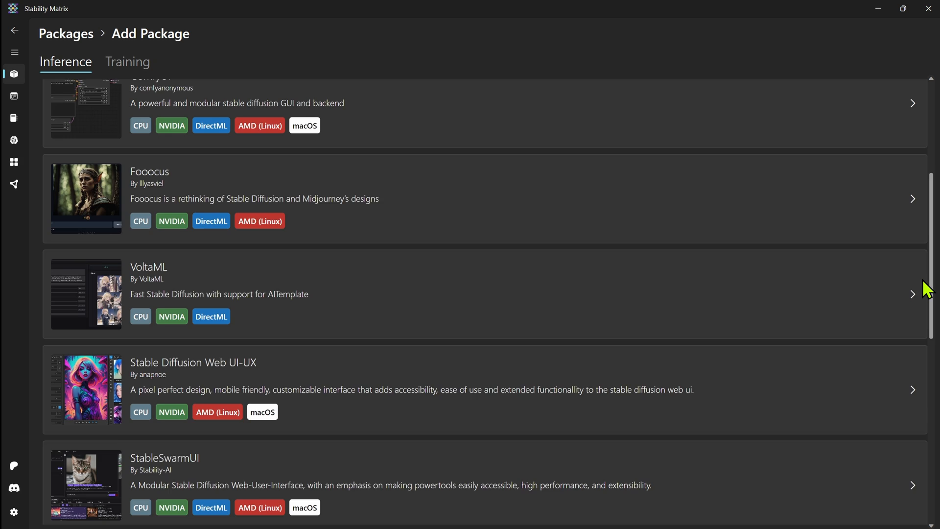
pyautogui.scroll(-3)
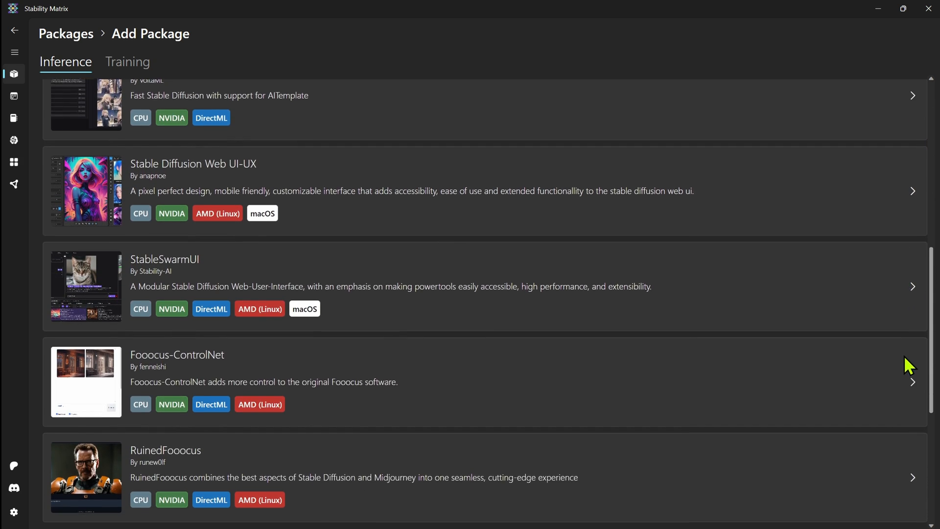
pyautogui.scroll(-3)
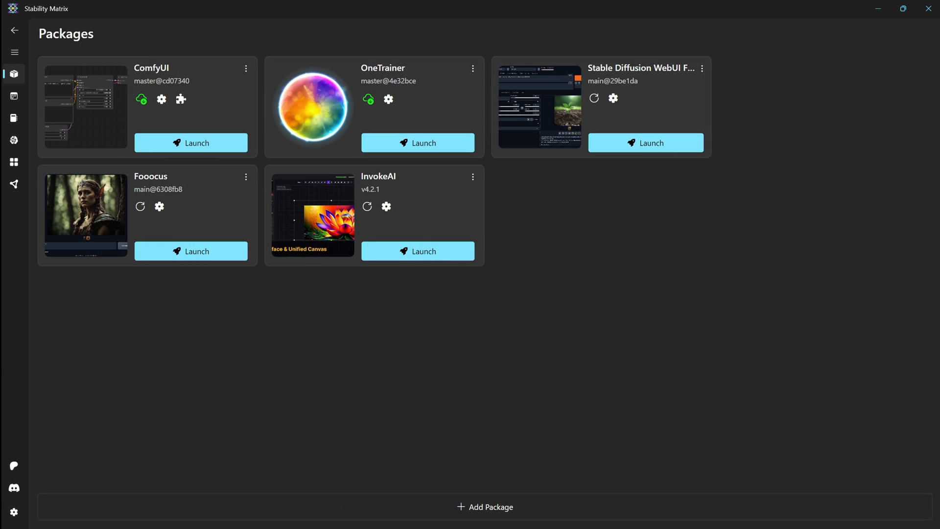
pyautogui.moveTo(386, 357)
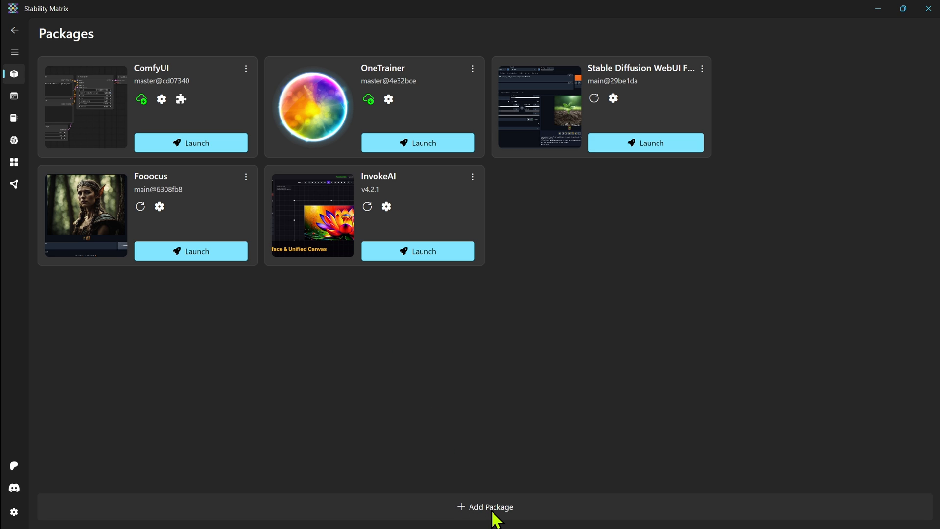
# Step: Reopen the installable-package catalogue and browse to its end, reaching Fooocus-MRE
pyautogui.click(489, 508)
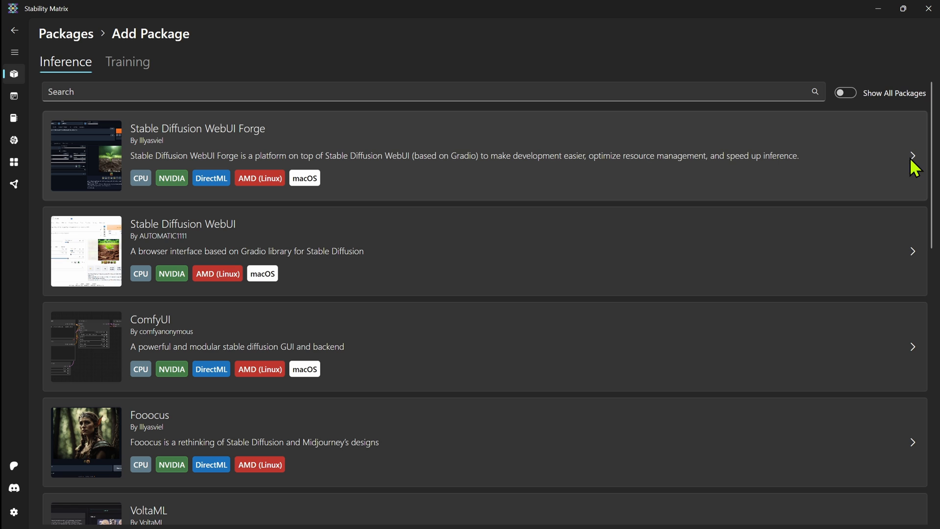
pyautogui.moveTo(936, 172)
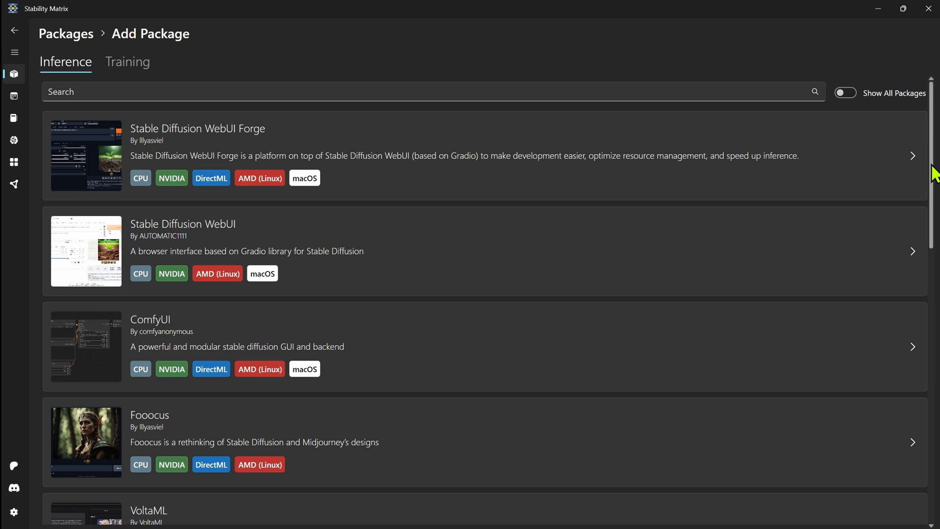
pyautogui.scroll(-3)
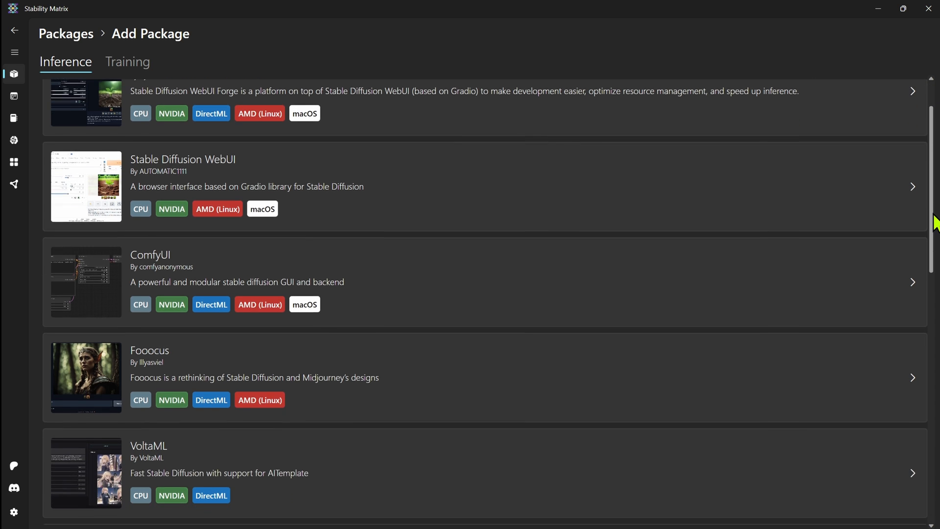
pyautogui.scroll(-3)
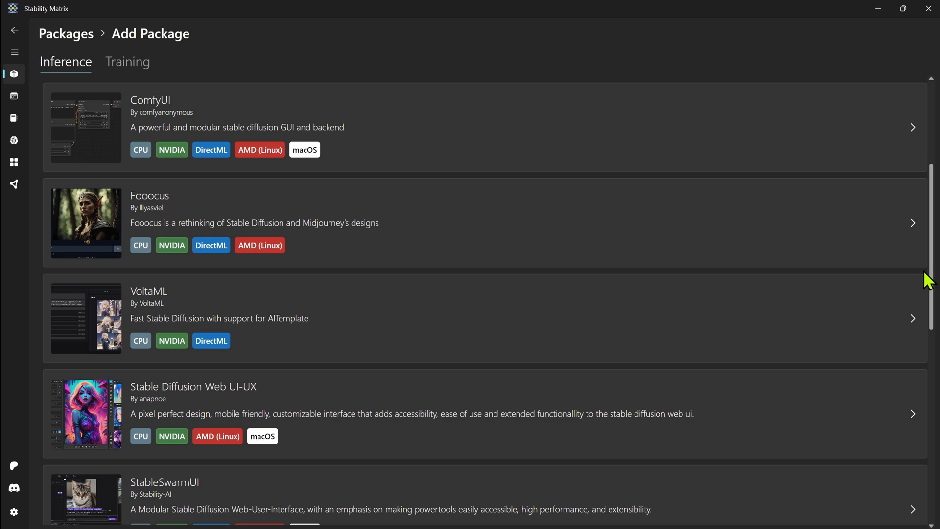
pyautogui.scroll(-3)
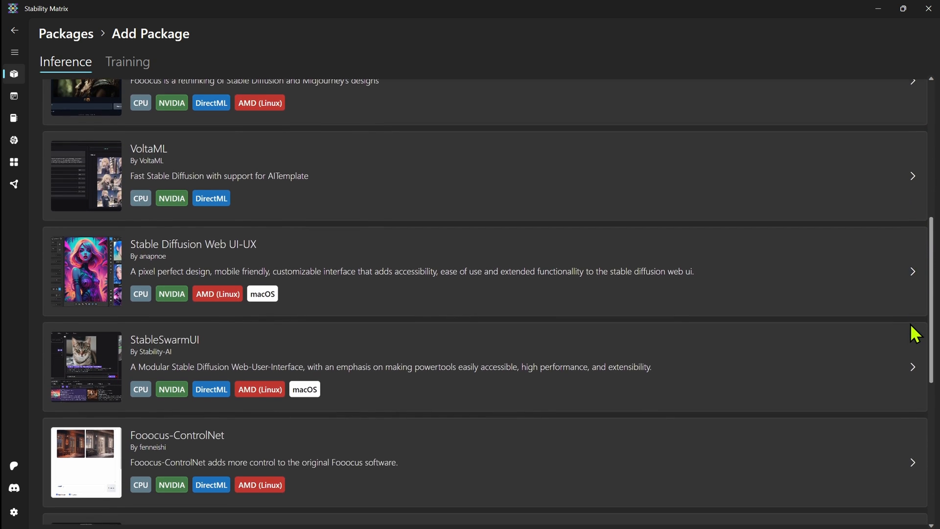
pyautogui.scroll(-3)
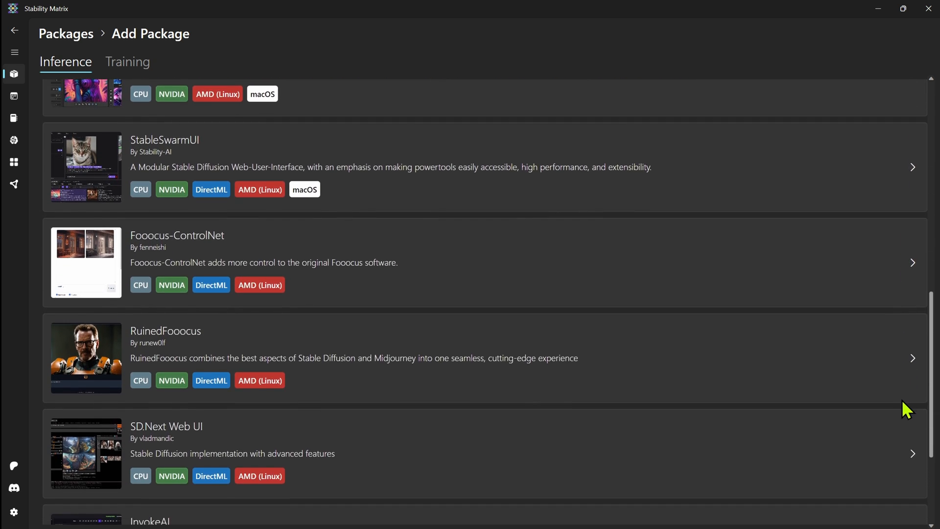
pyautogui.scroll(-3)
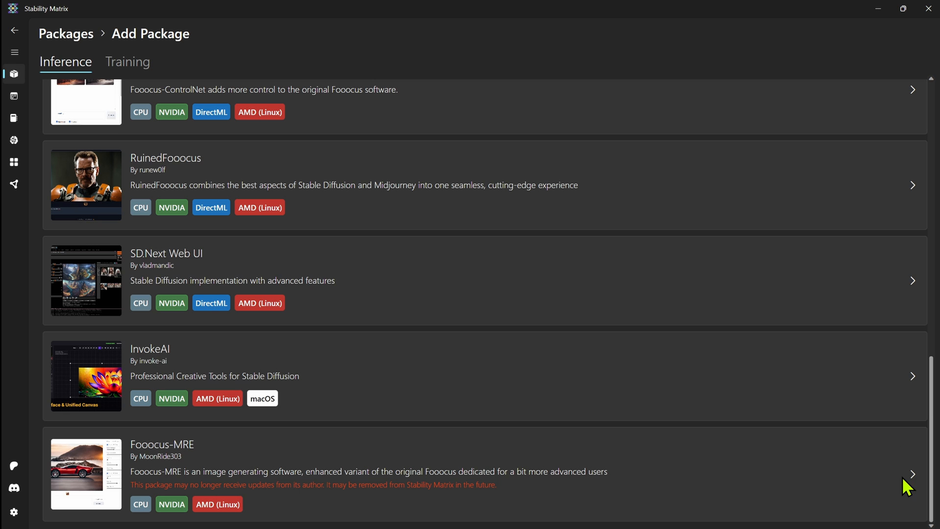
pyautogui.moveTo(880, 497)
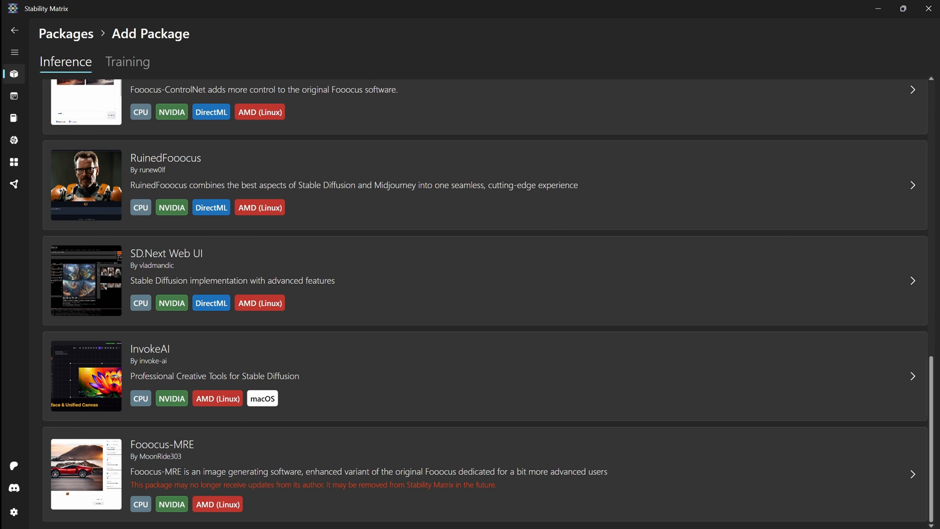
pyautogui.rightClick(355, 271)
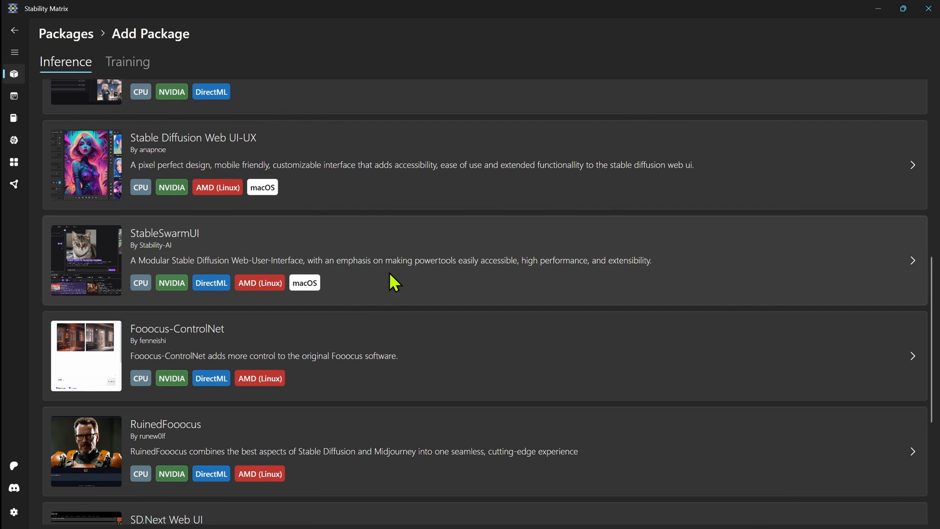
pyautogui.moveTo(385, 252)
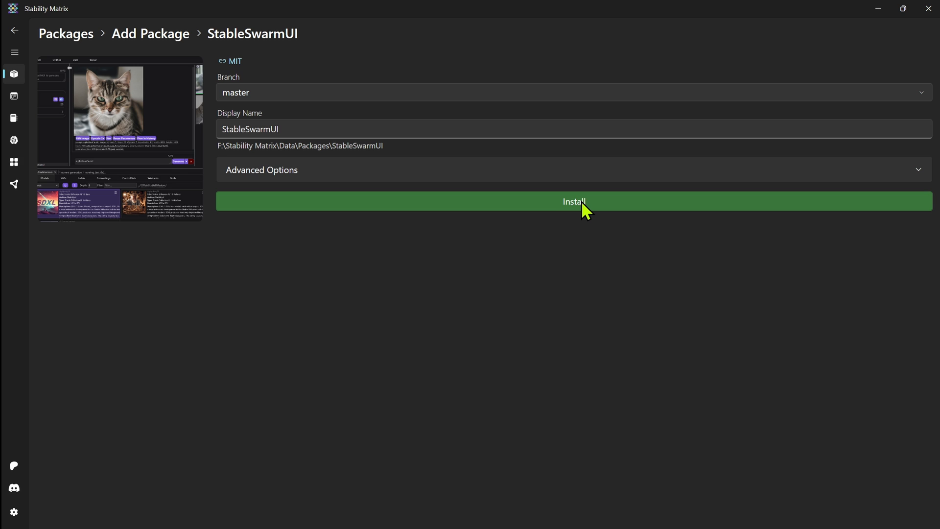
# Step: Install StableSwarmUI in the background and start OneTrainer's available update
pyautogui.click(576, 202)
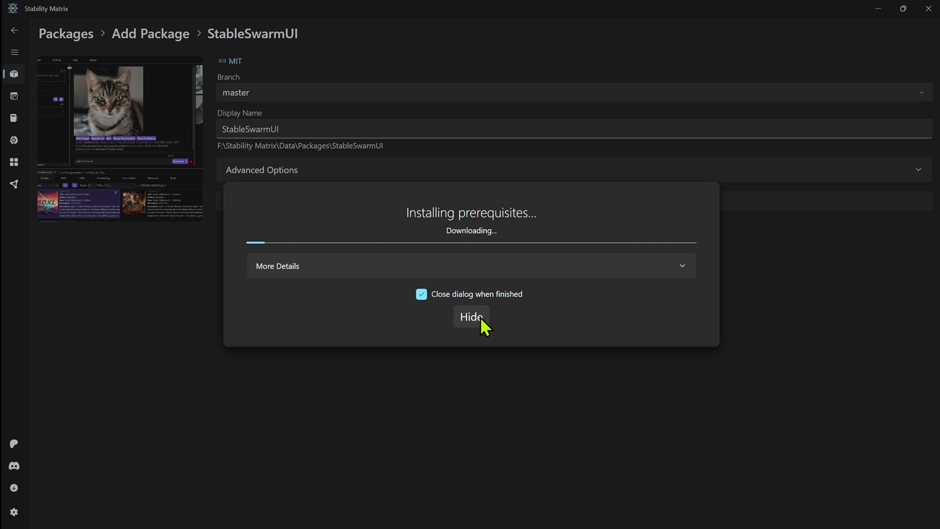
pyautogui.click(471, 316)
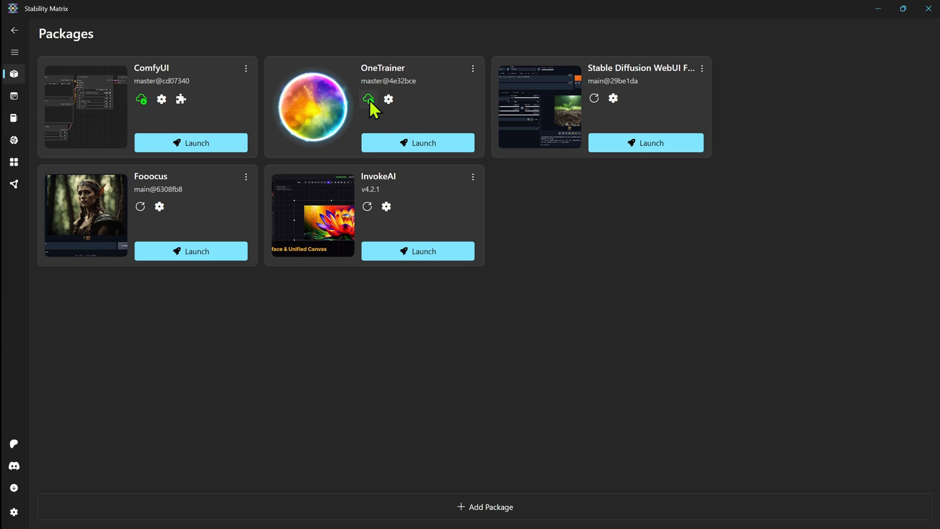
pyautogui.moveTo(368, 100)
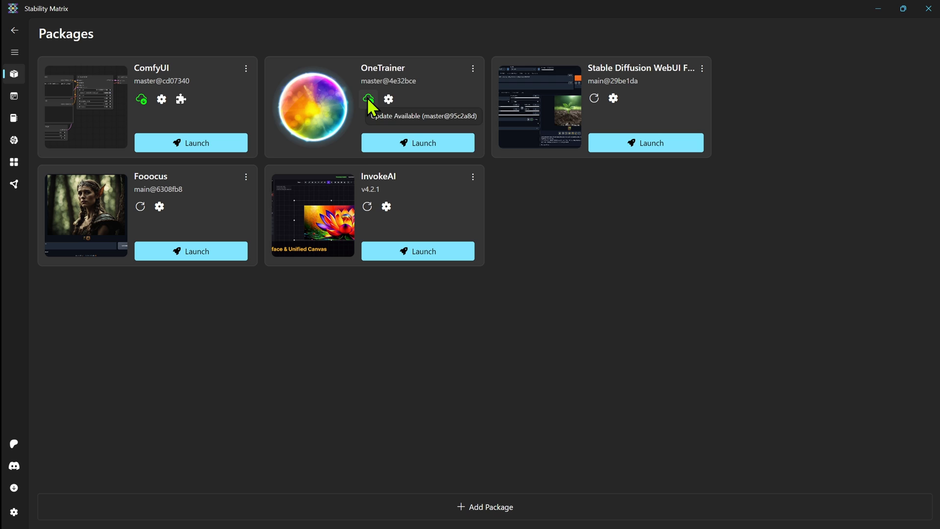
pyautogui.click(368, 99)
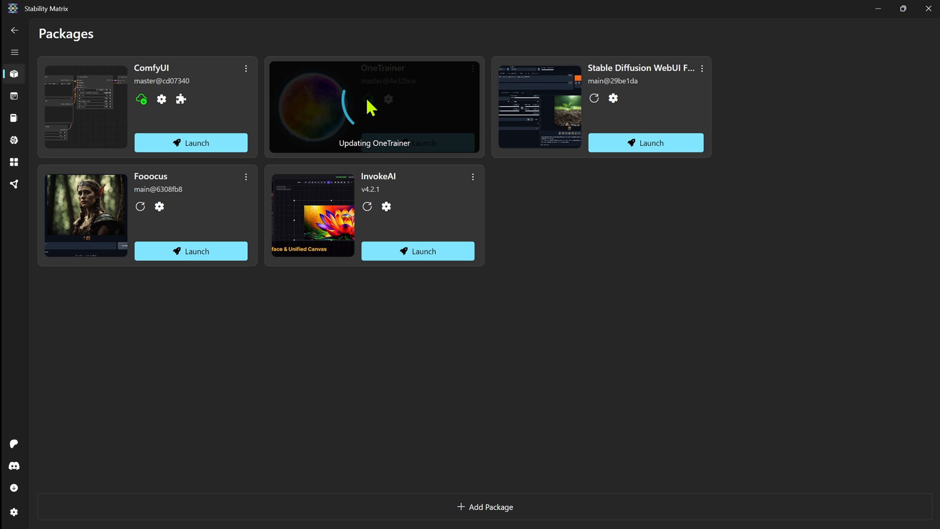
pyautogui.moveTo(459, 82)
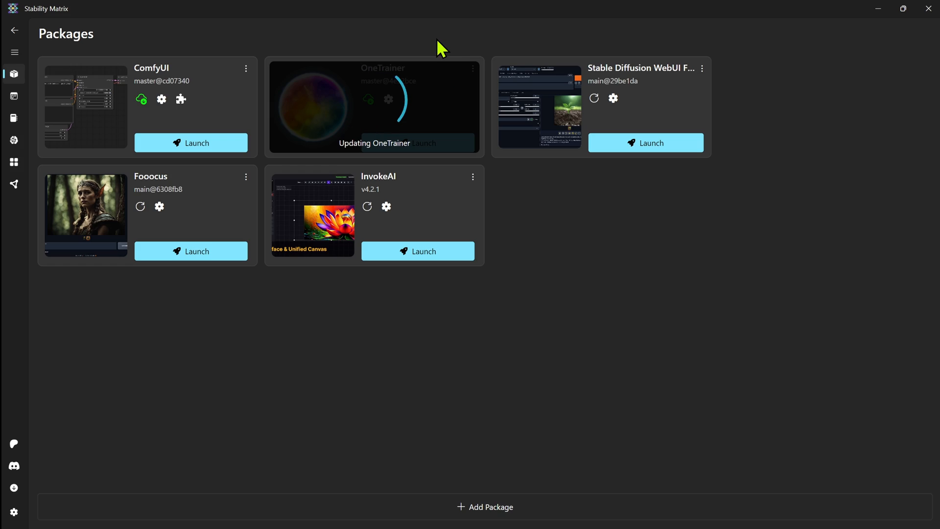
# Step: Browse the CivitAI model browser, scrolling through its listed models
pyautogui.click(14, 140)
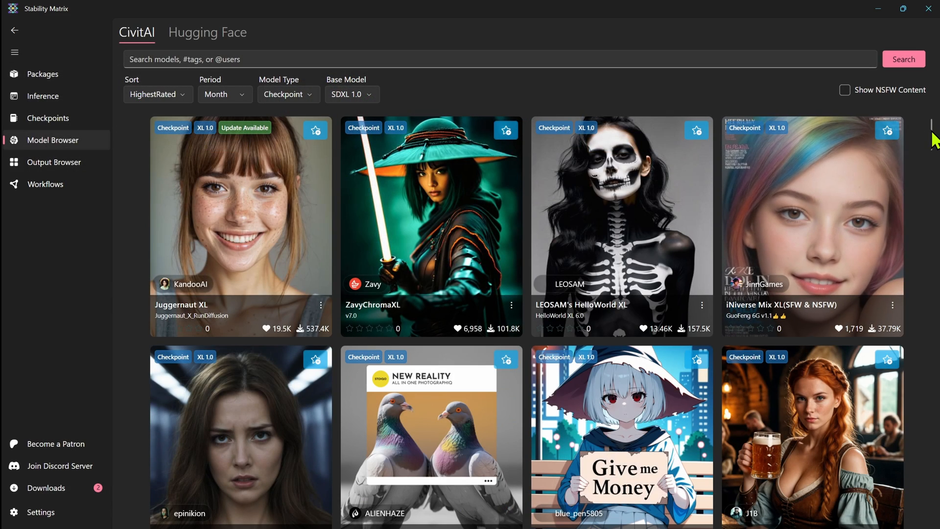
pyautogui.scroll(-3)
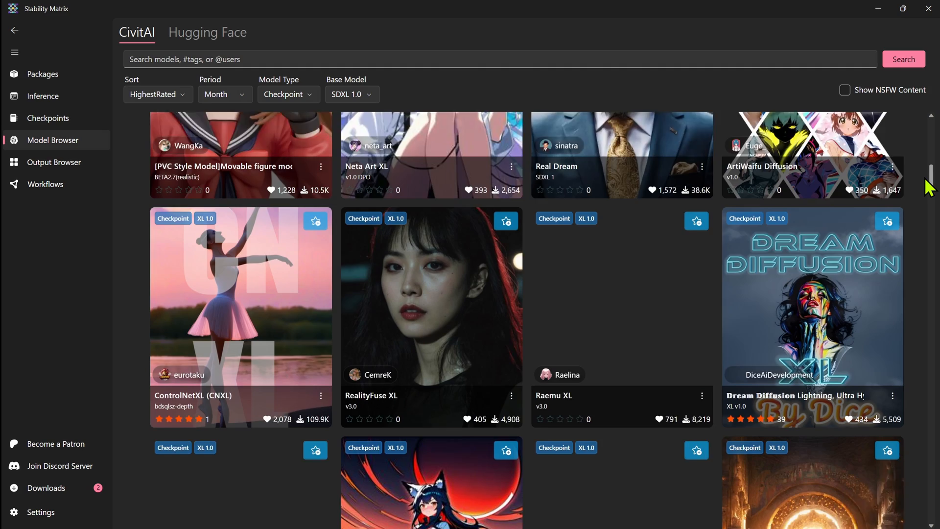
pyautogui.scroll(-3)
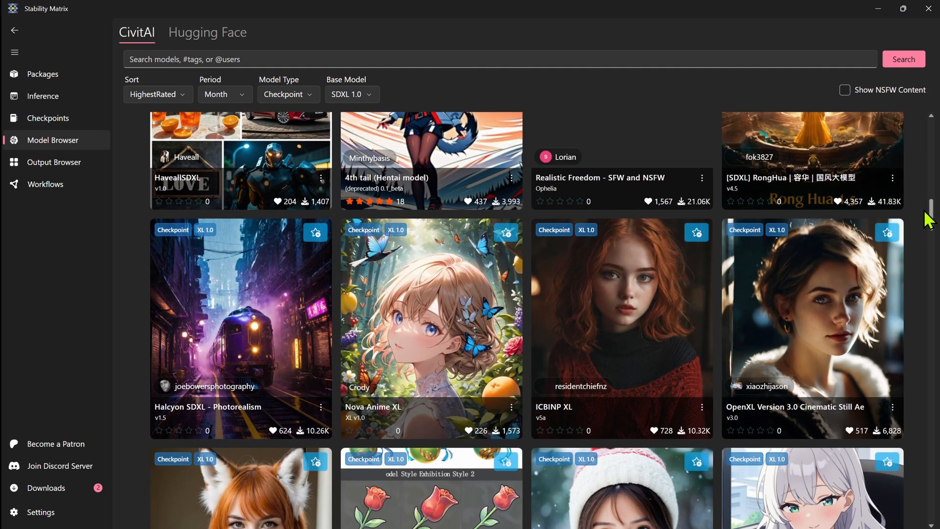
pyautogui.scroll(-3)
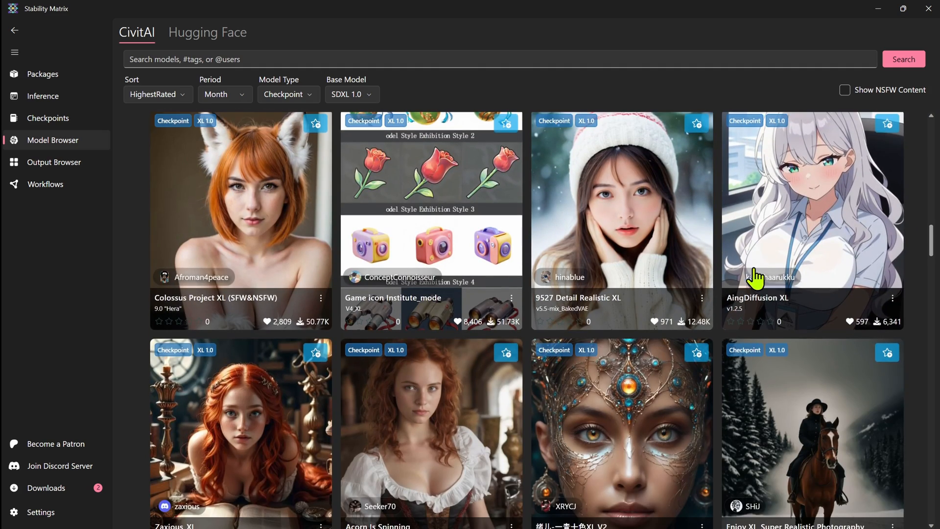
pyautogui.scroll(-3)
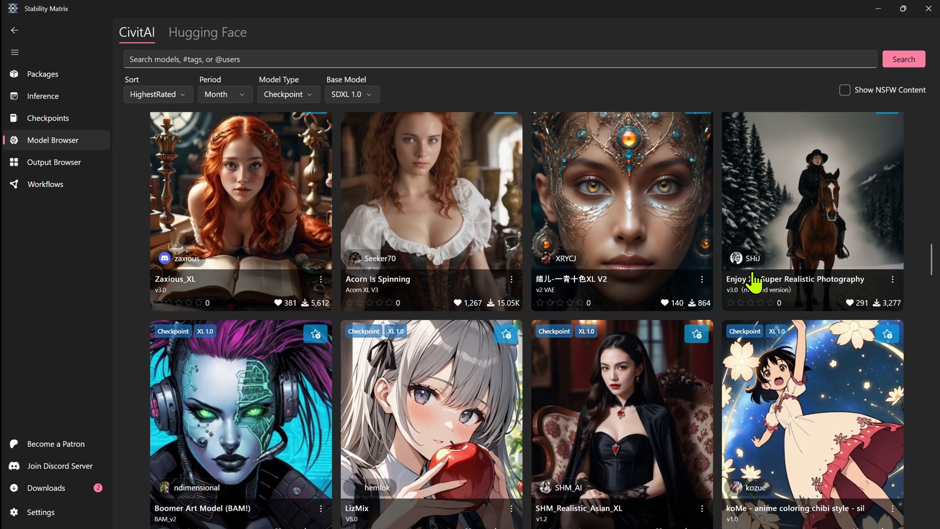
pyautogui.scroll(-3)
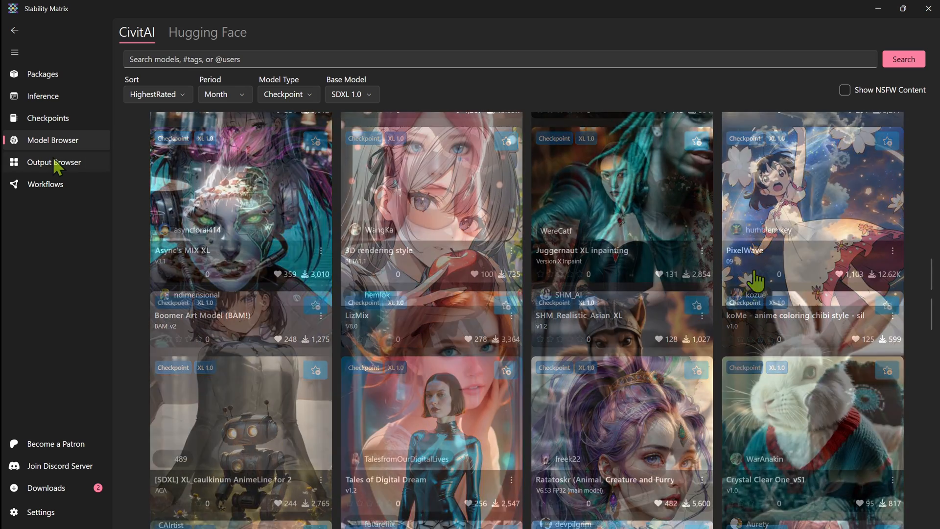
# Step: Visit the generated-image gallery and the OpenArt community workflows browser
pyautogui.click(54, 162)
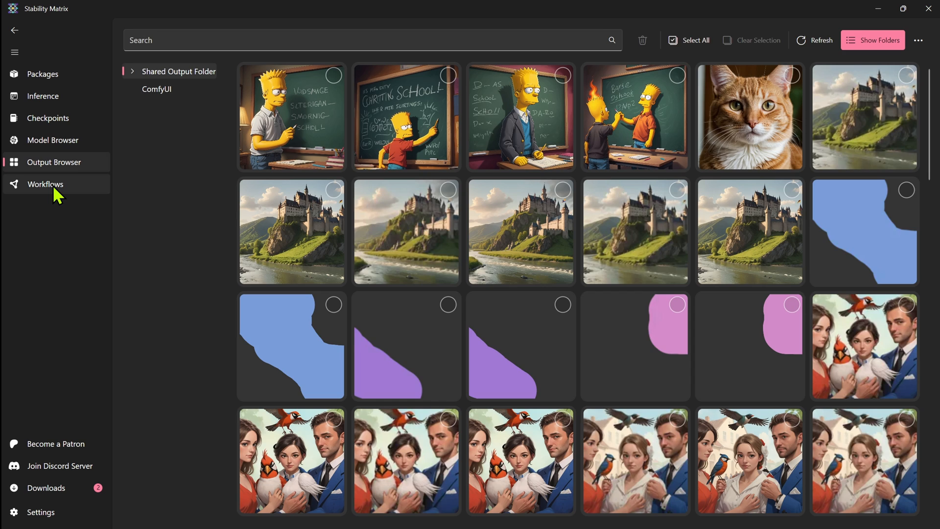
pyautogui.click(45, 184)
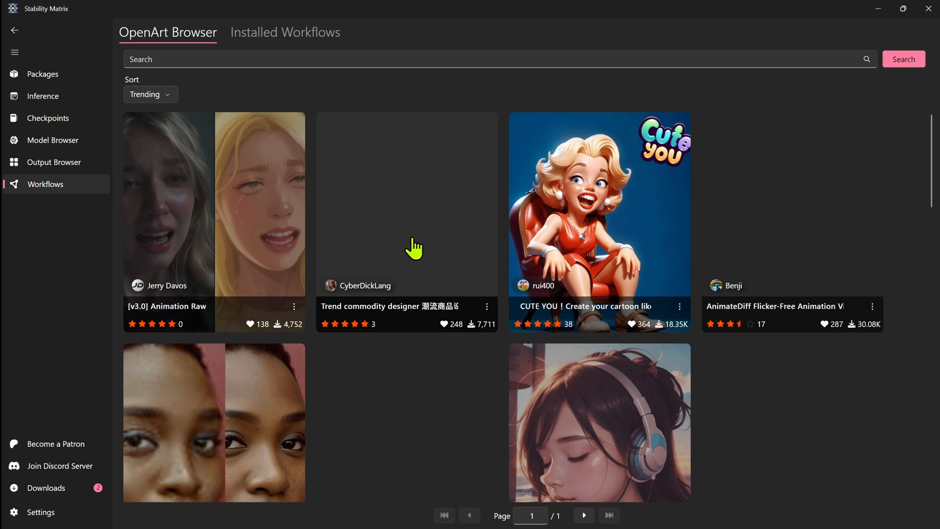
pyautogui.click(43, 96)
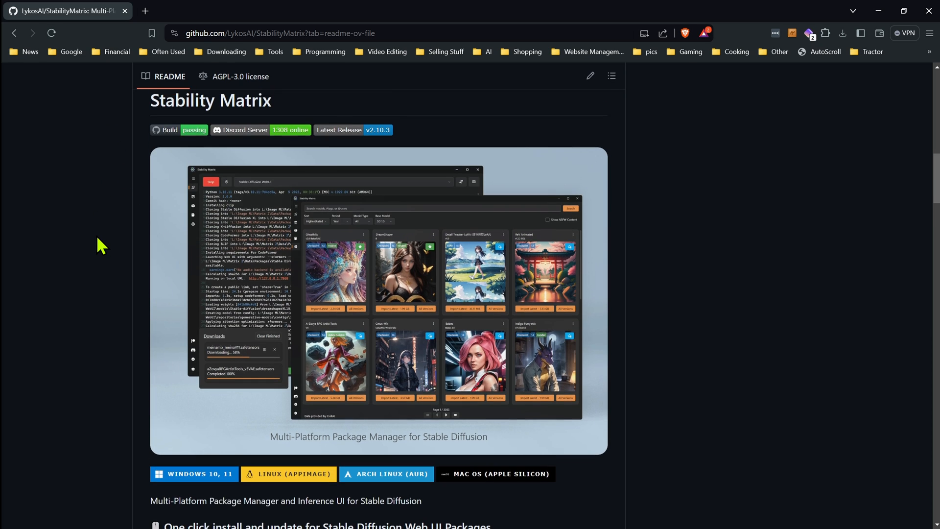
# Step: Download the Windows 10/11 Stability Matrix zip from the README and save it to 2ndSSD (E:)
pyautogui.scroll(-3)
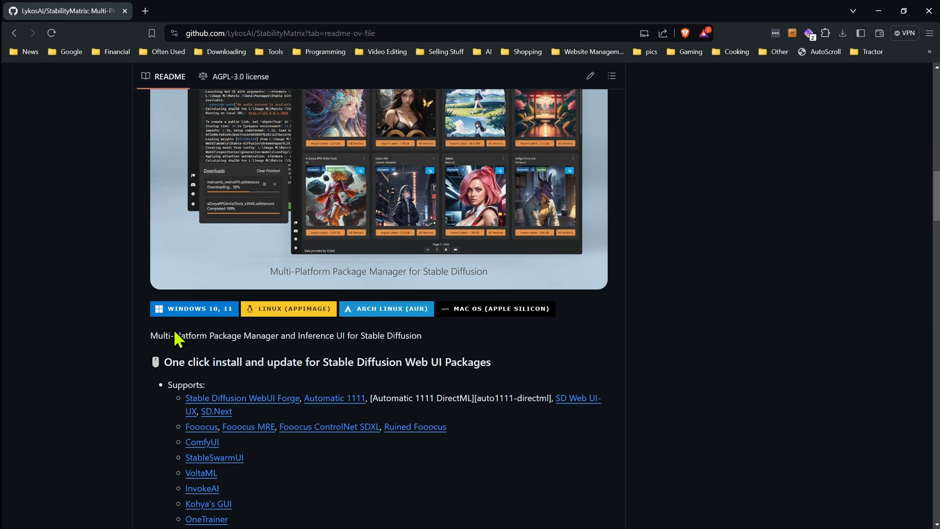
pyautogui.moveTo(193, 311)
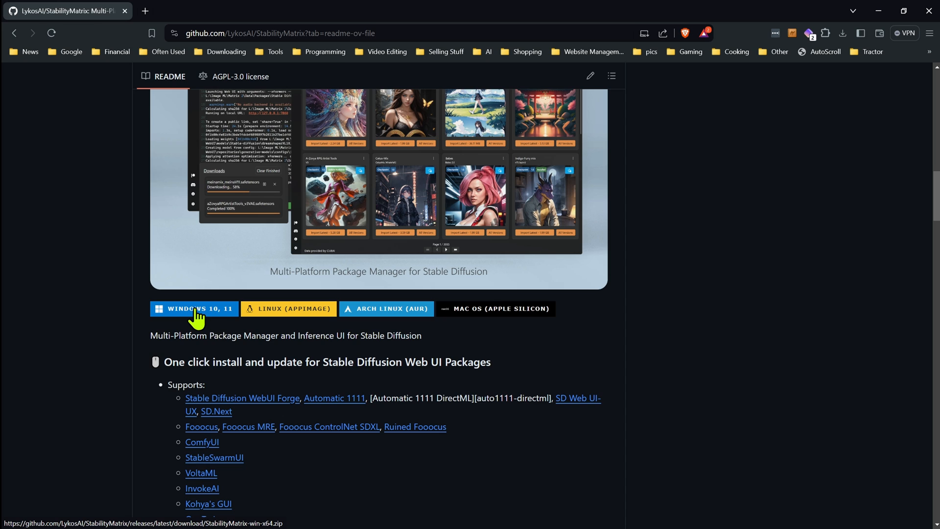
pyautogui.click(193, 309)
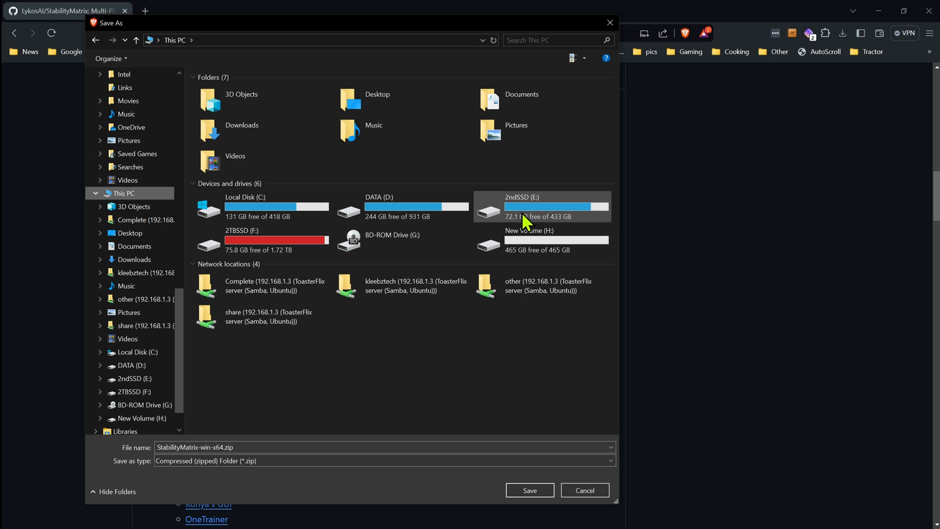
pyautogui.doubleClick(522, 196)
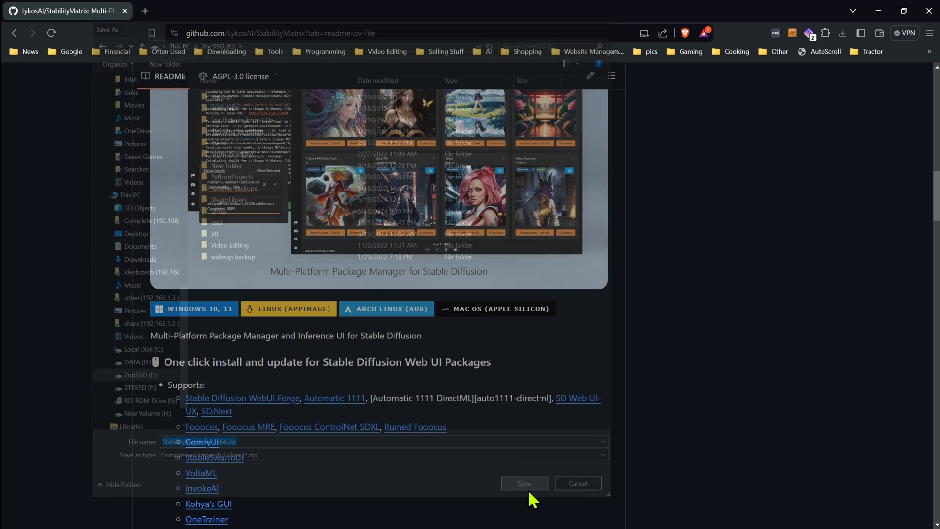
pyautogui.click(525, 483)
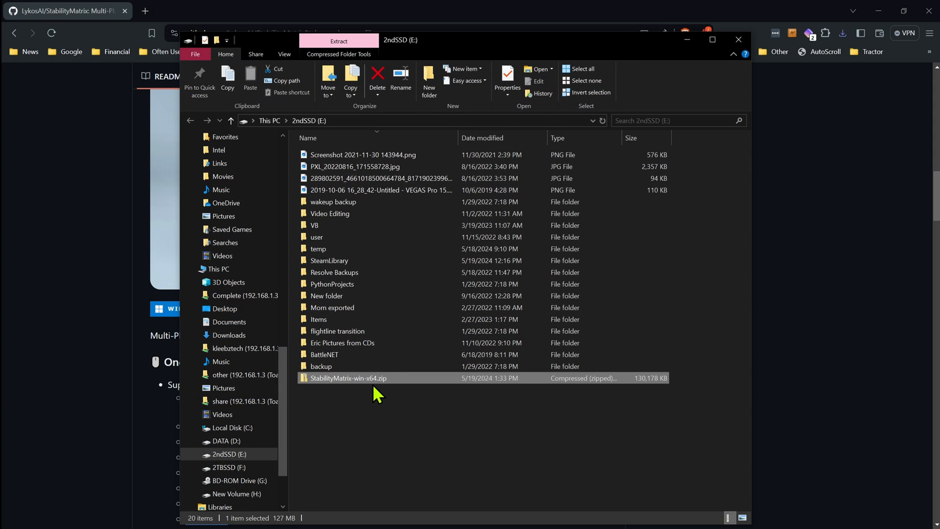
# Step: Extract the zip into E:\StabilityMatrix (dropping the -win-x64 suffix) and select StabilityMatrix.exe
pyautogui.rightClick(349, 378)
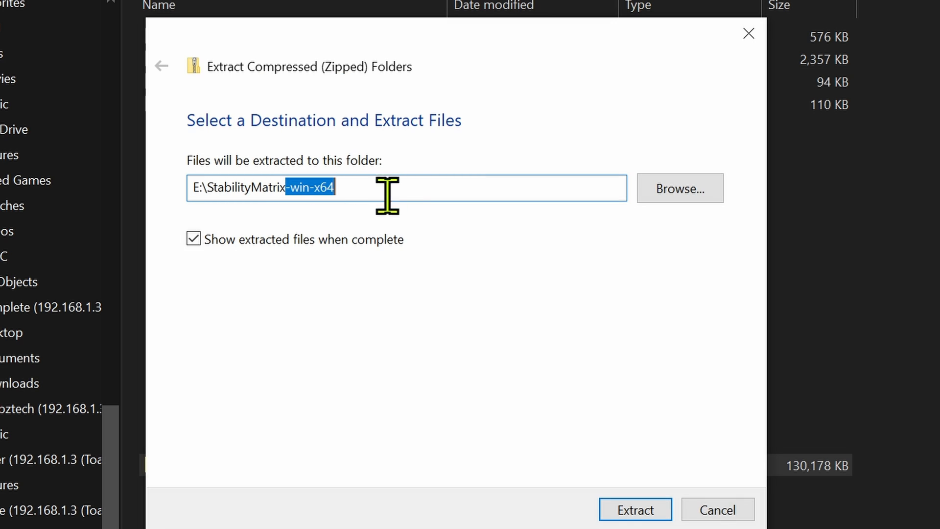
pyautogui.press('Delete')
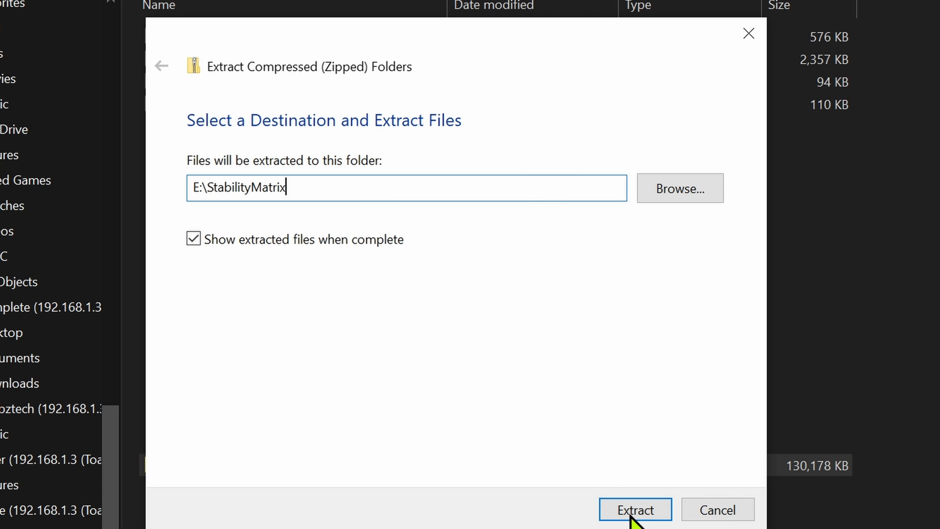
pyautogui.click(635, 523)
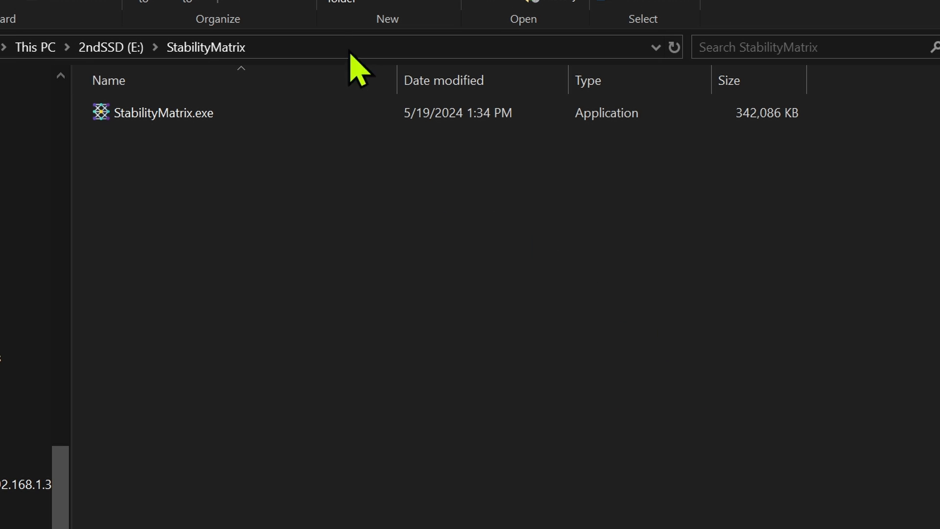
pyautogui.click(156, 113)
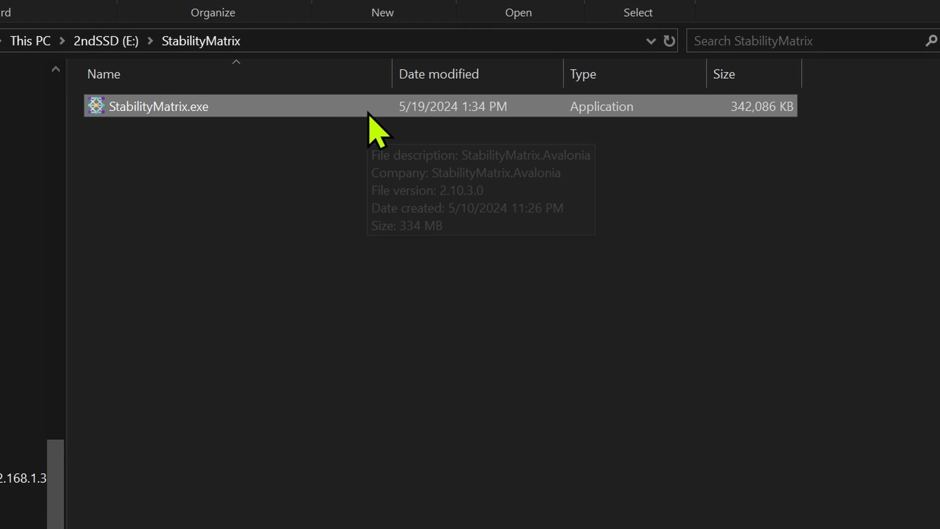
pyautogui.moveTo(375, 133)
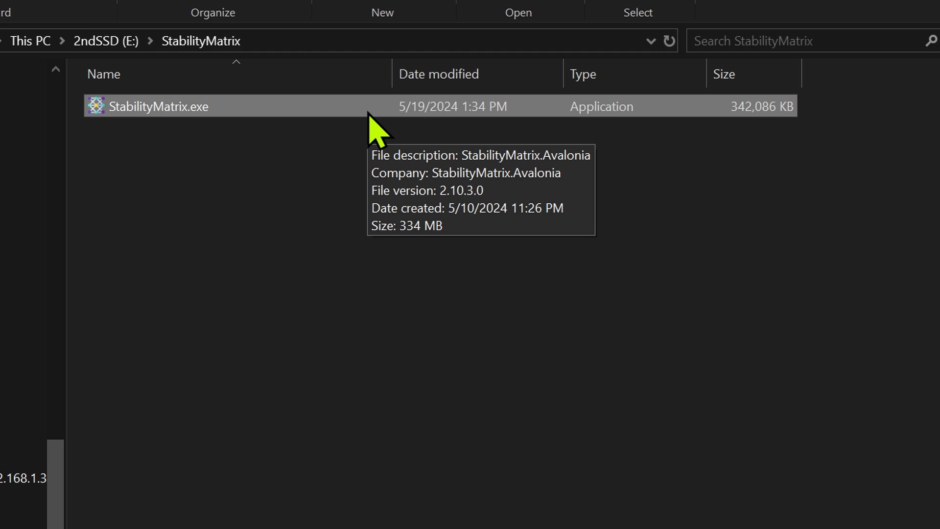
pyautogui.moveTo(399, 190)
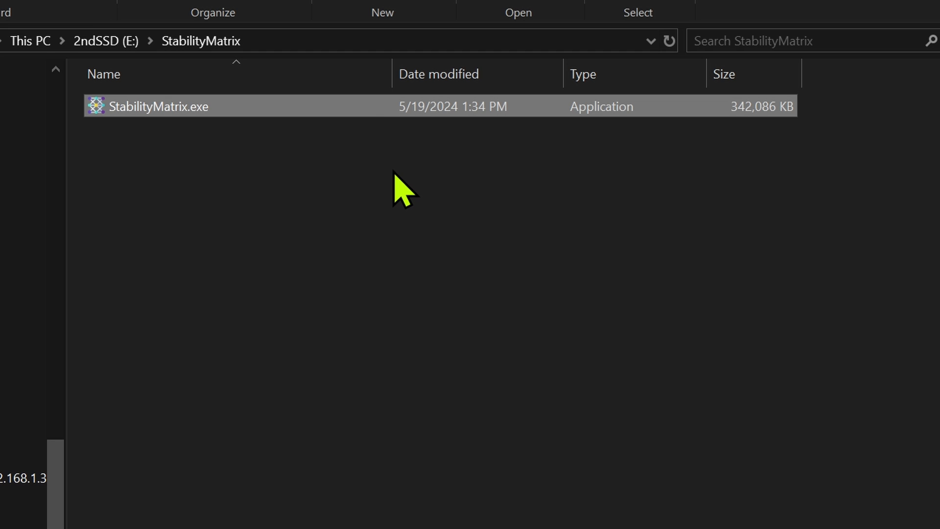
pyautogui.moveTo(367, 190)
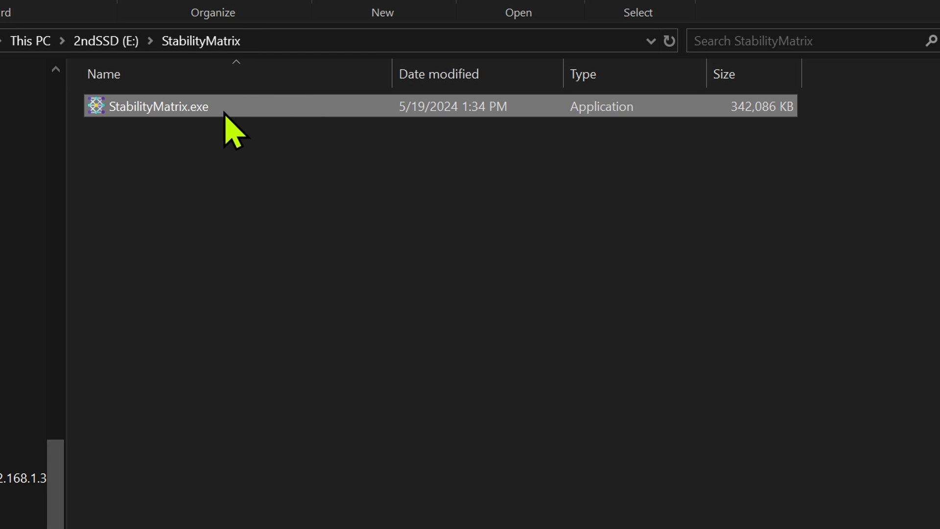
pyautogui.moveTo(353, 121)
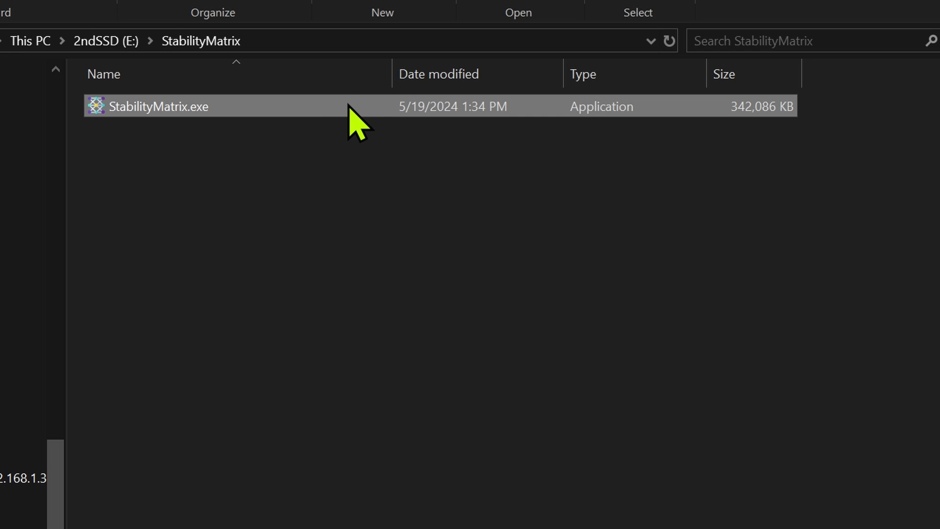
# Step: Launch StabilityMatrix.exe from the extracted folder, retrying until it starts
pyautogui.doubleClick(158, 106)
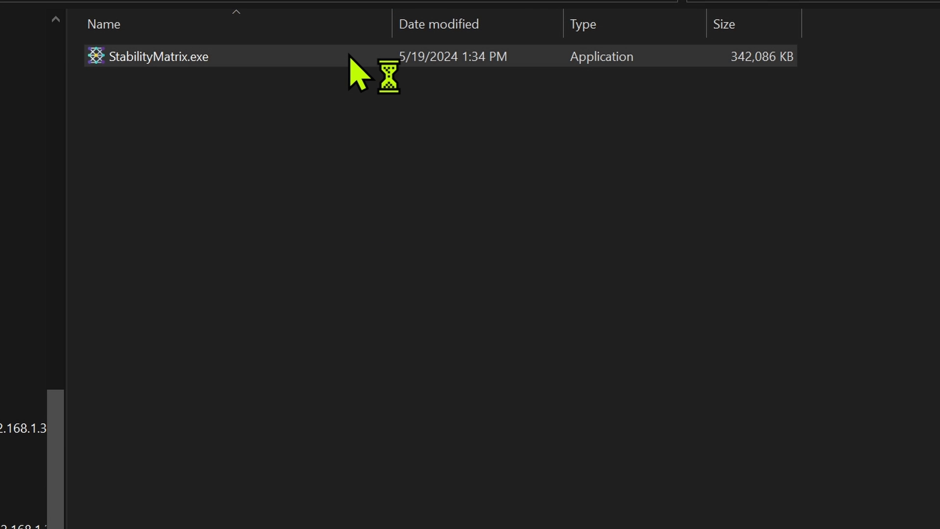
pyautogui.doubleClick(147, 56)
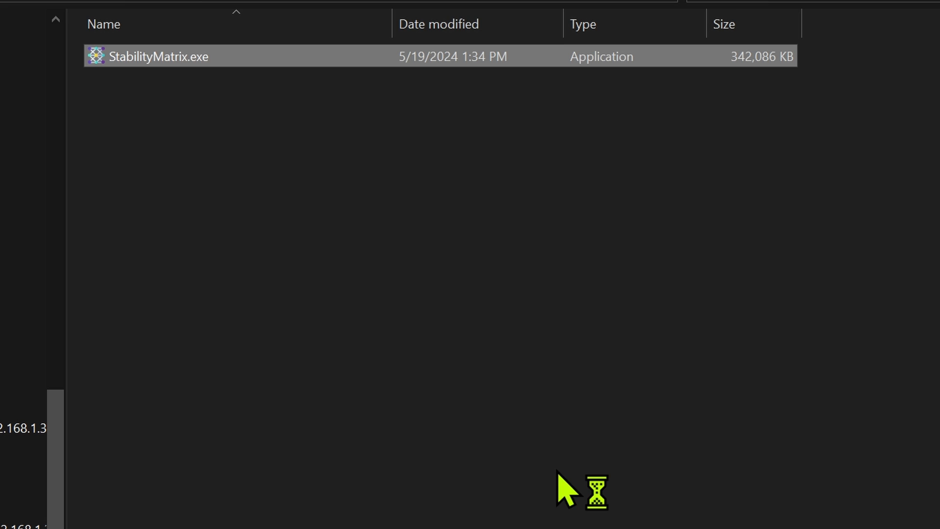
pyautogui.doubleClick(157, 55)
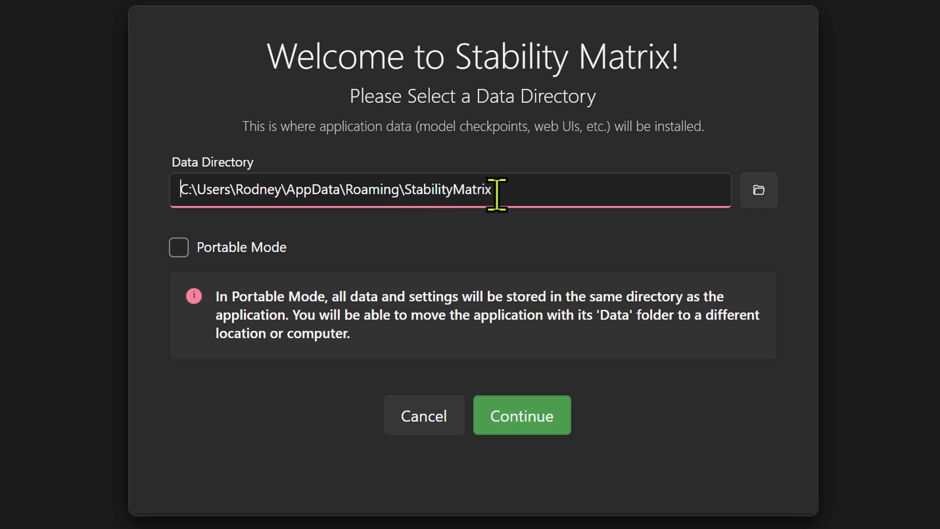
pyautogui.moveTo(366, 265)
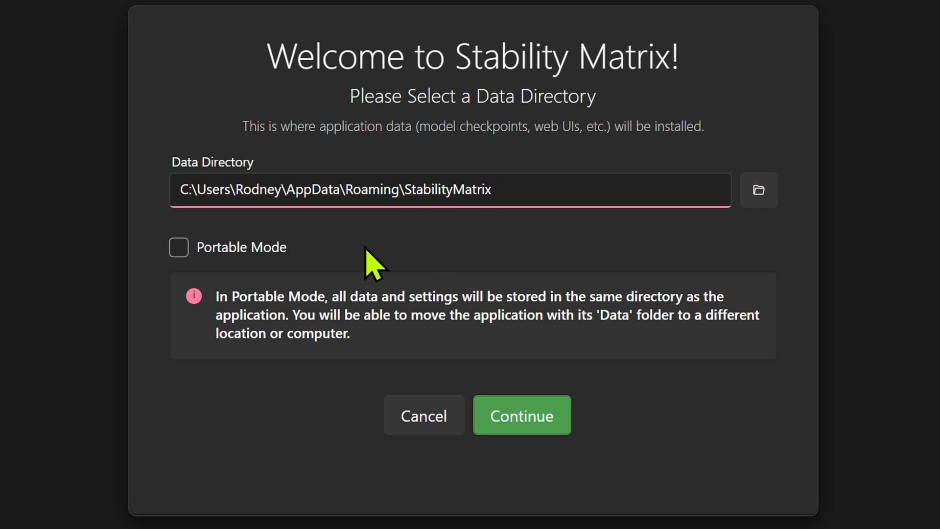
pyautogui.moveTo(397, 267)
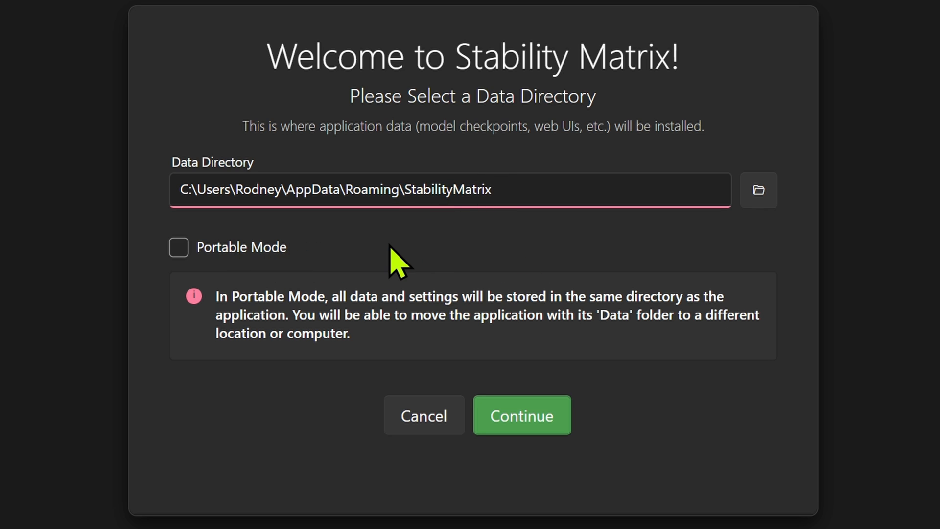
pyautogui.moveTo(363, 263)
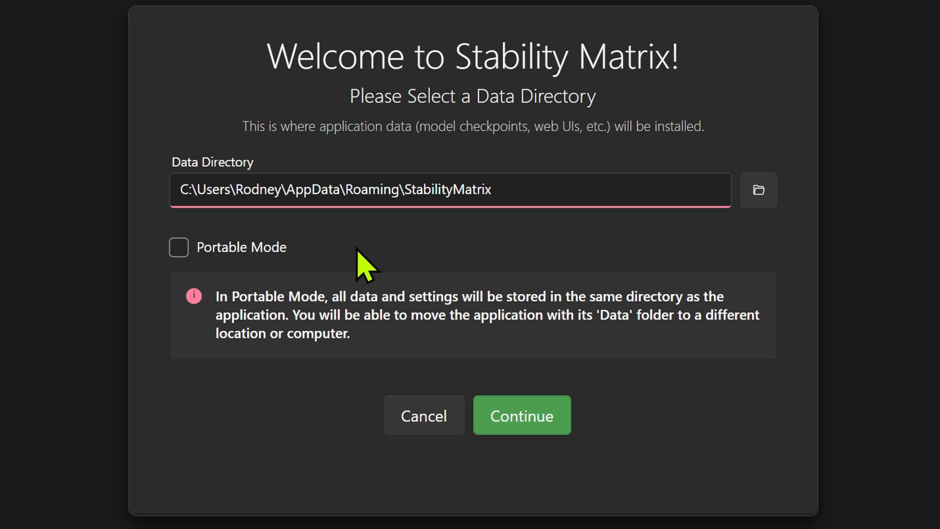
# Step: Enable Portable Mode so the data directory becomes E:\StabilityMatrix\Data
pyautogui.click(179, 247)
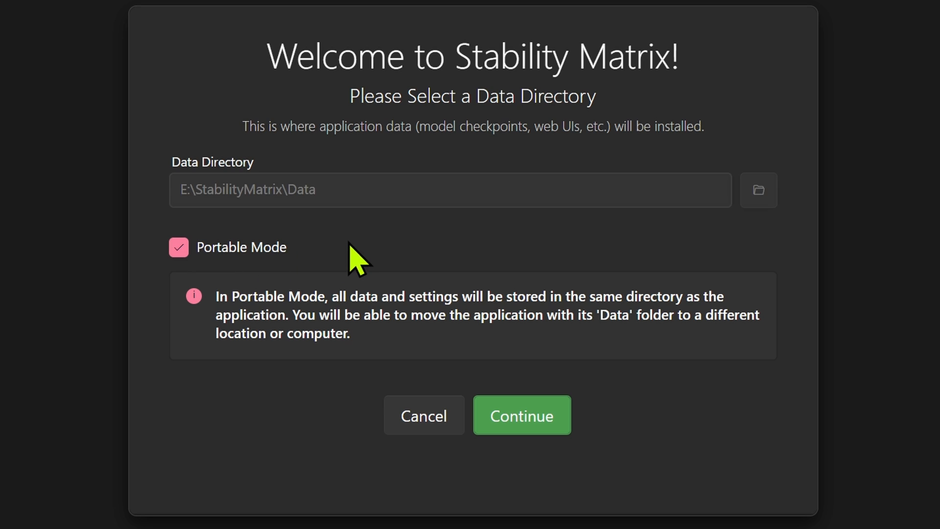
pyautogui.moveTo(345, 209)
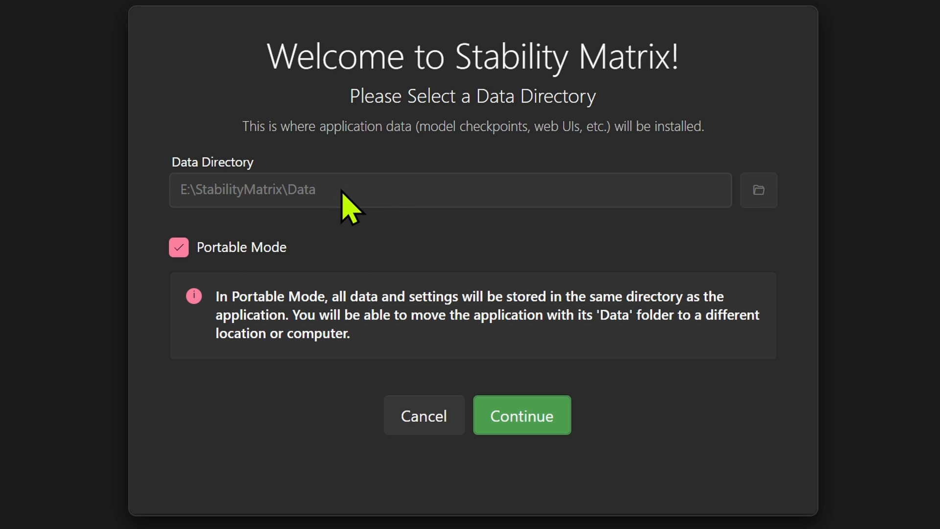
pyautogui.moveTo(407, 223)
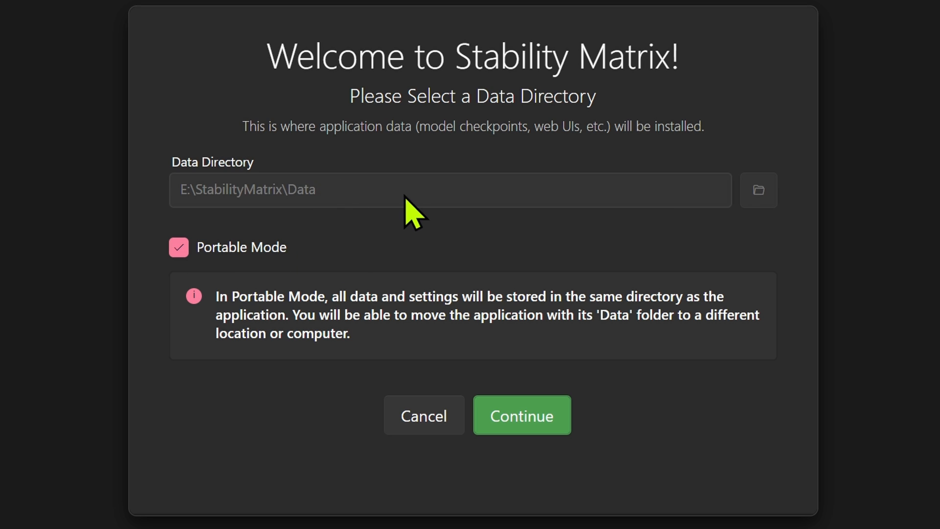
pyautogui.moveTo(370, 204)
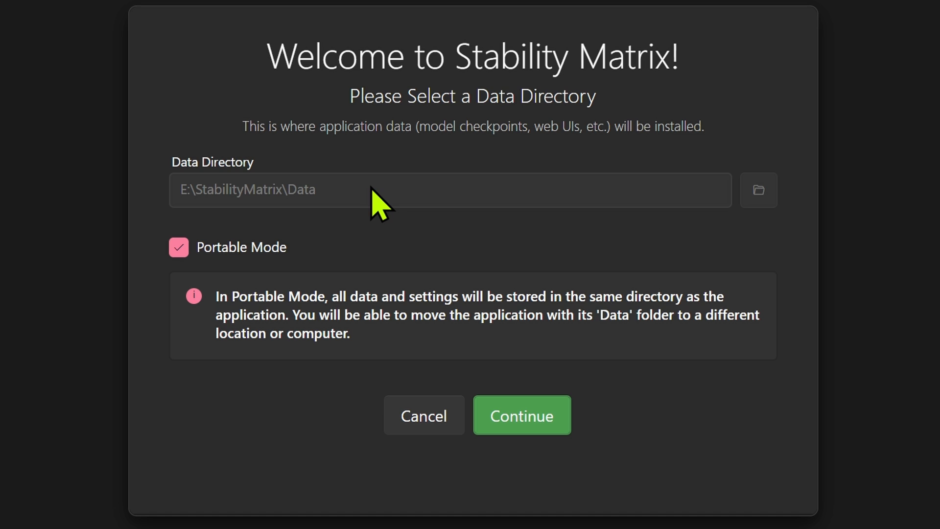
pyautogui.moveTo(247, 218)
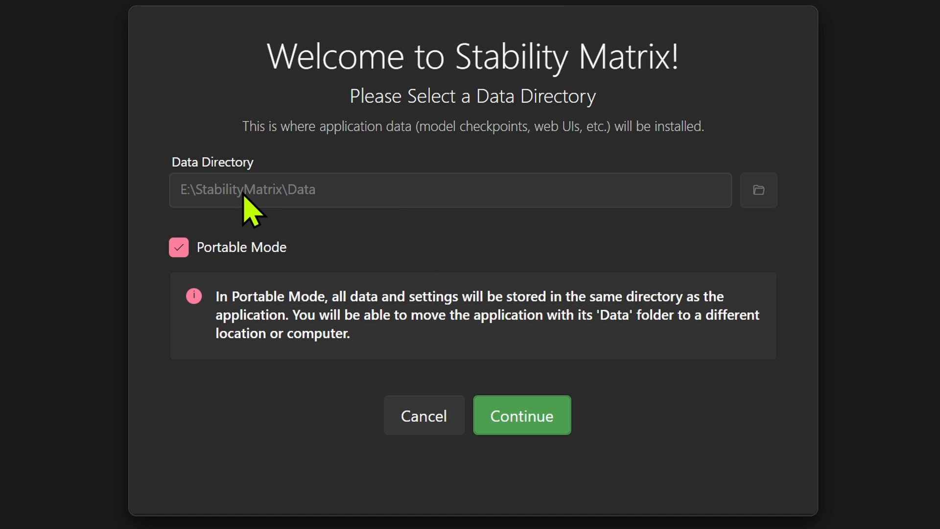
pyautogui.moveTo(341, 193)
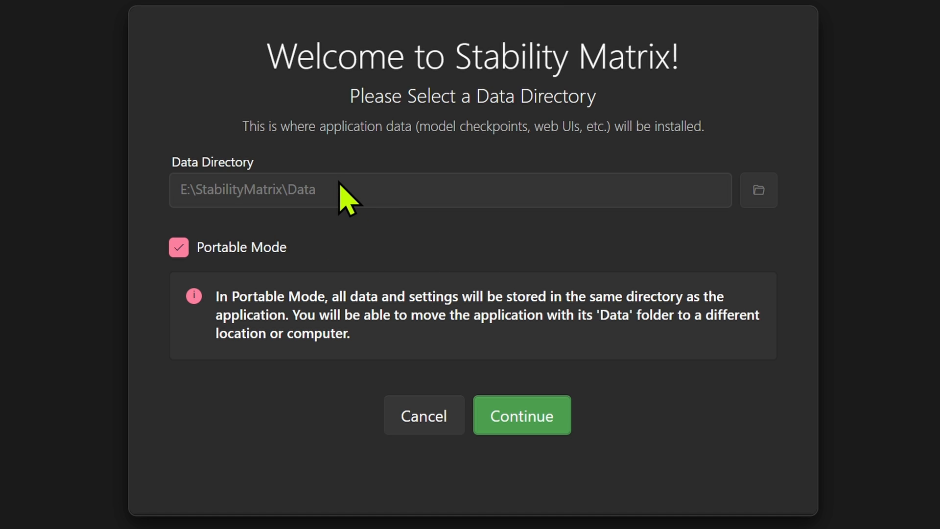
pyautogui.moveTo(384, 183)
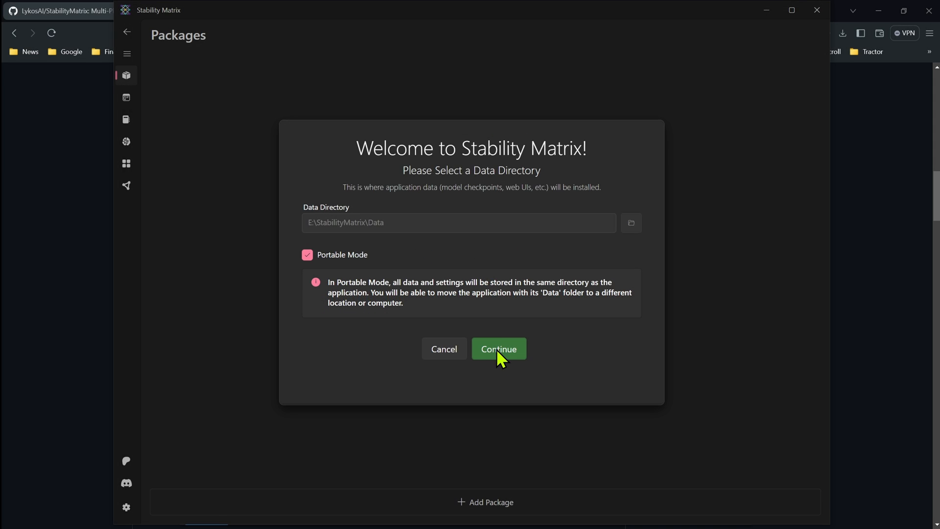
# Step: Continue past the portable data directory and pick Fooocus as the first package to install
pyautogui.click(499, 348)
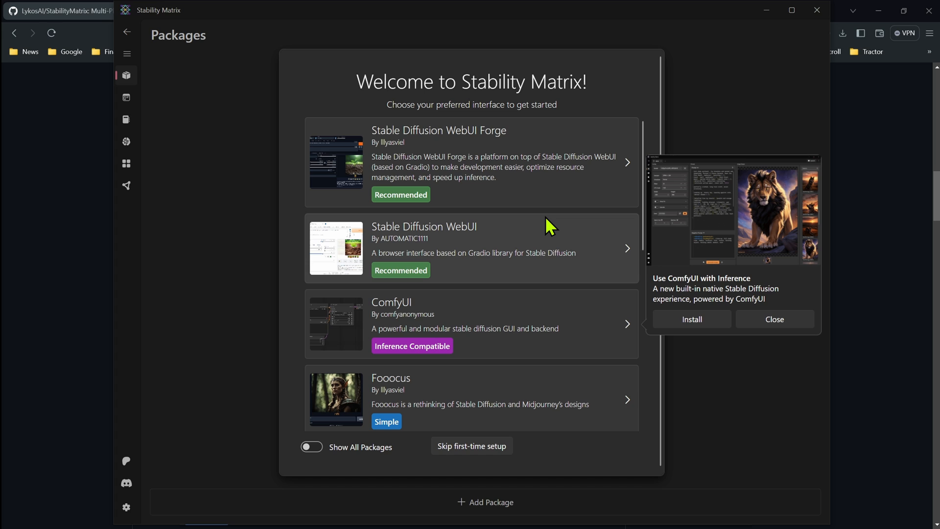
pyautogui.moveTo(538, 227)
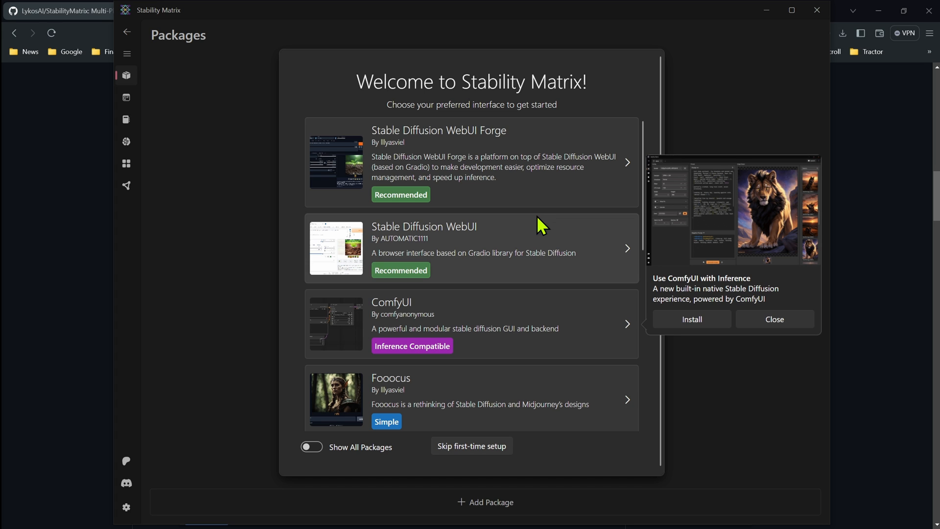
pyautogui.moveTo(523, 361)
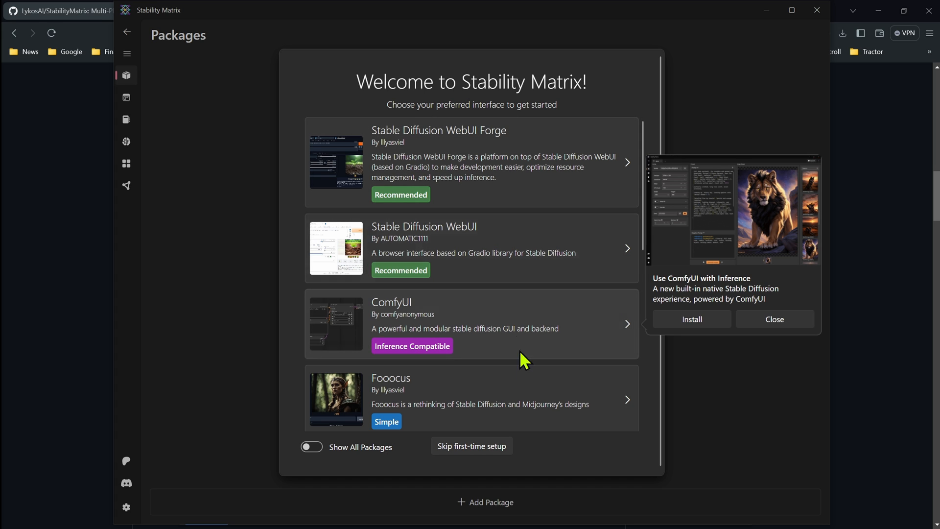
pyautogui.moveTo(505, 308)
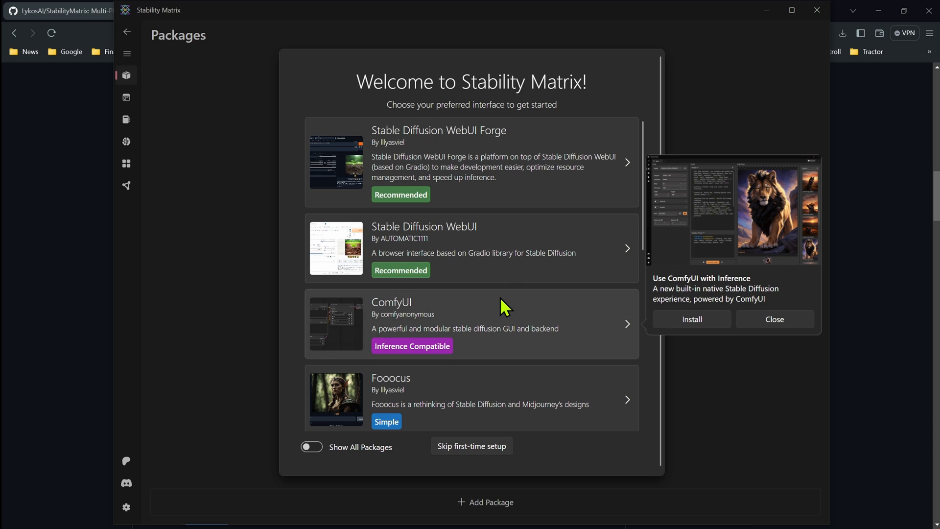
pyautogui.moveTo(607, 230)
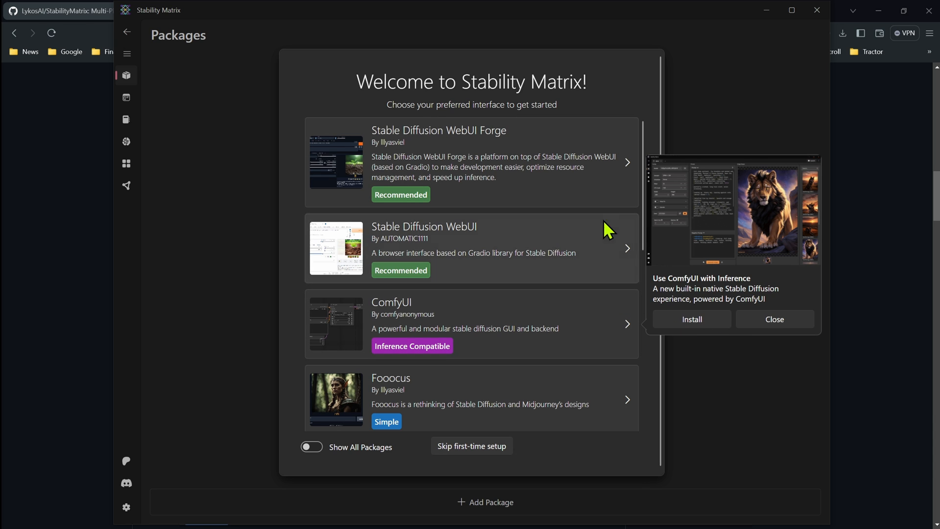
pyautogui.moveTo(338, 371)
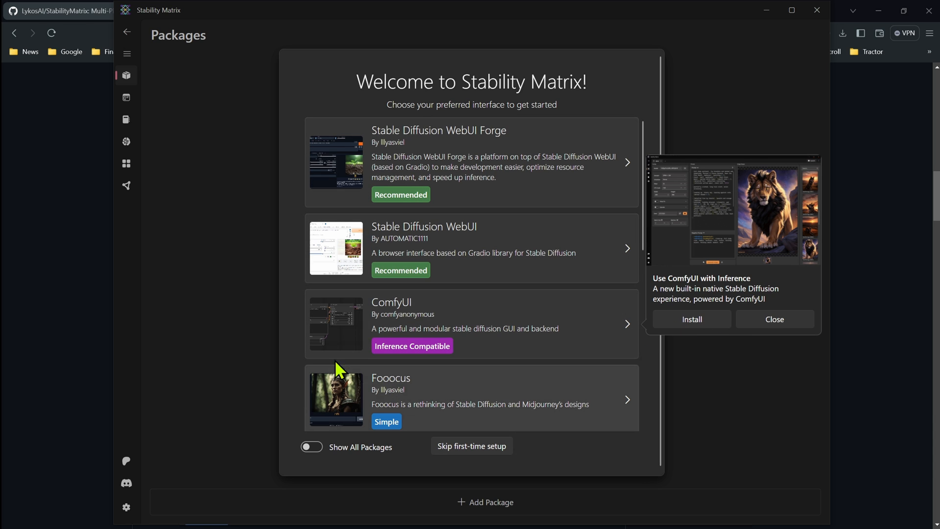
pyautogui.moveTo(509, 406)
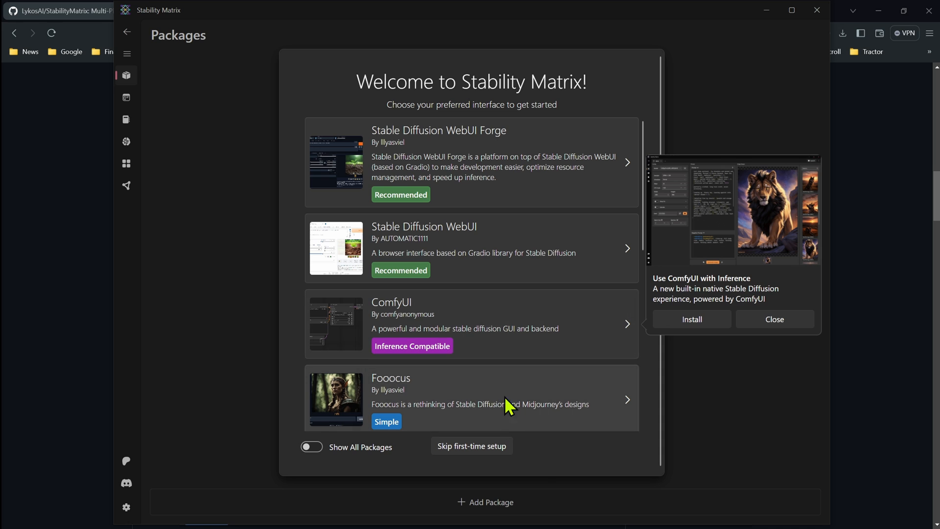
pyautogui.click(692, 318)
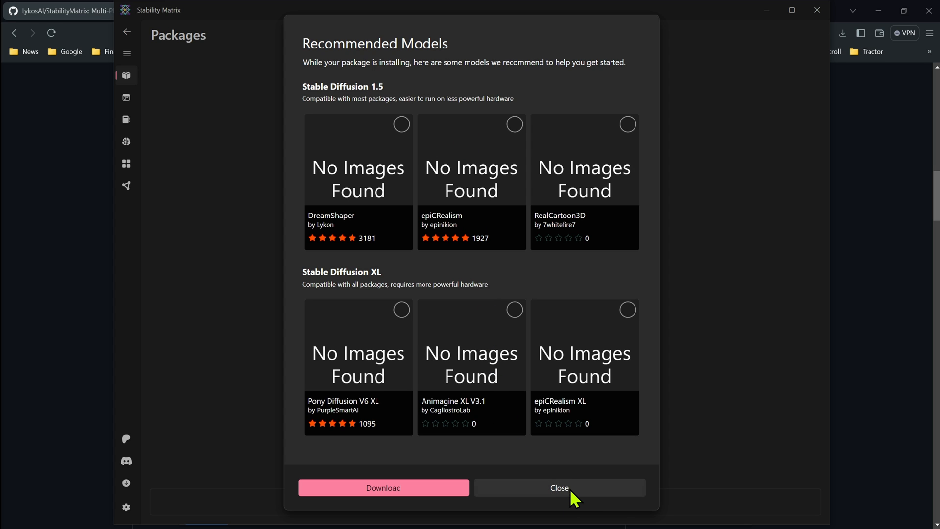
pyautogui.moveTo(550, 496)
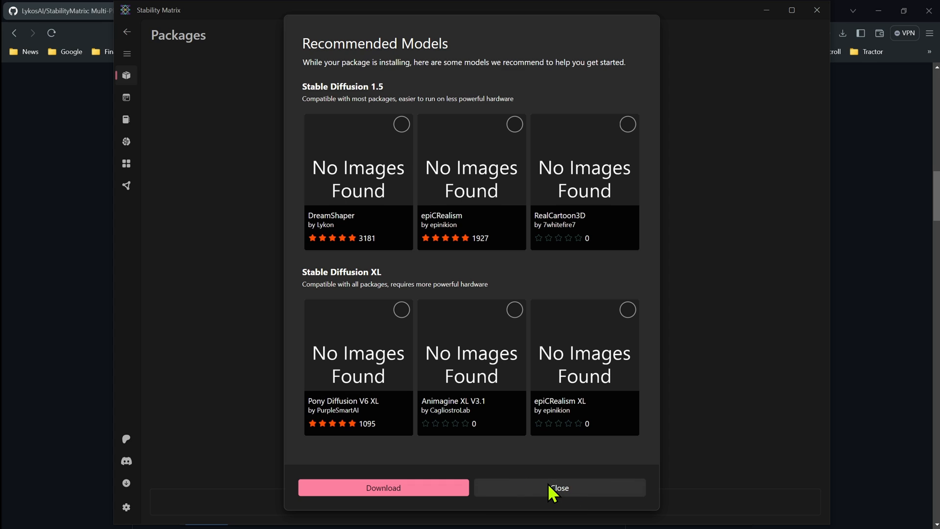
# Step: Close the Recommended Models offer without downloading and let prerequisites install
pyautogui.click(560, 488)
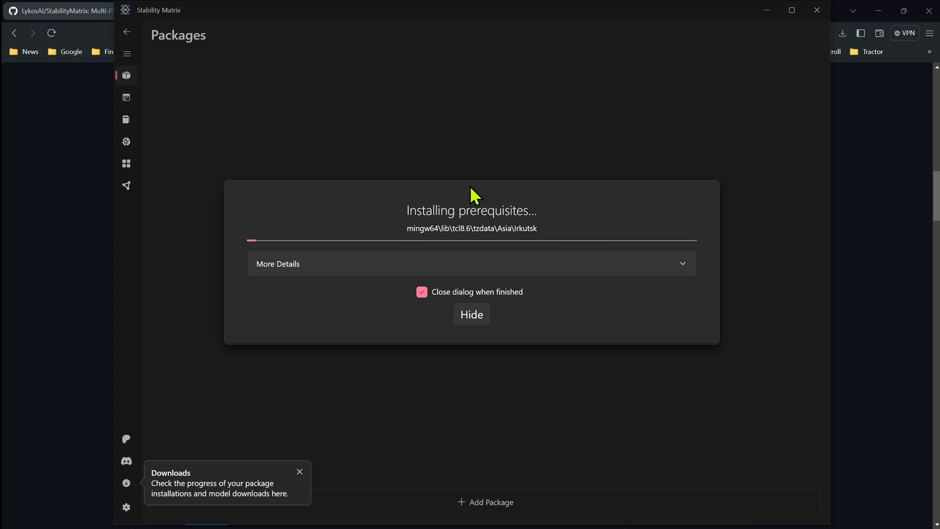
pyautogui.moveTo(661, 265)
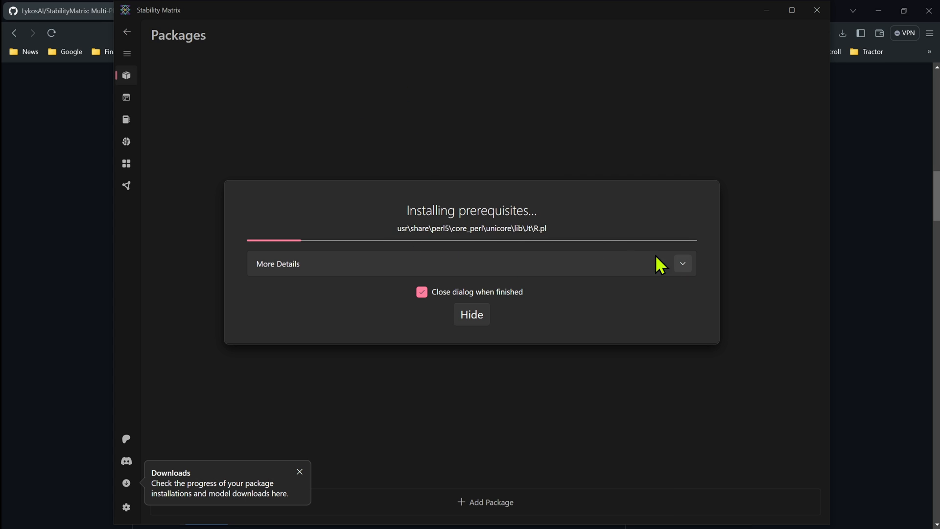
pyautogui.moveTo(613, 292)
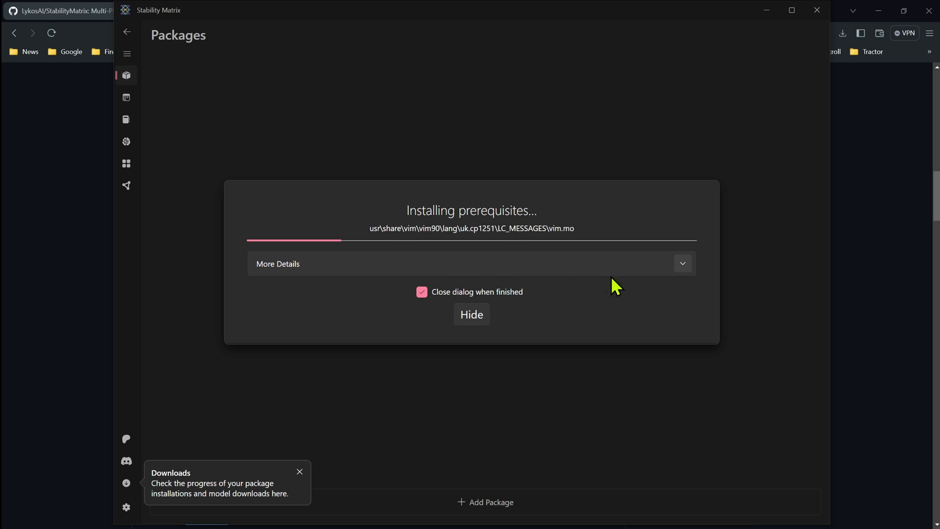
pyautogui.click(278, 264)
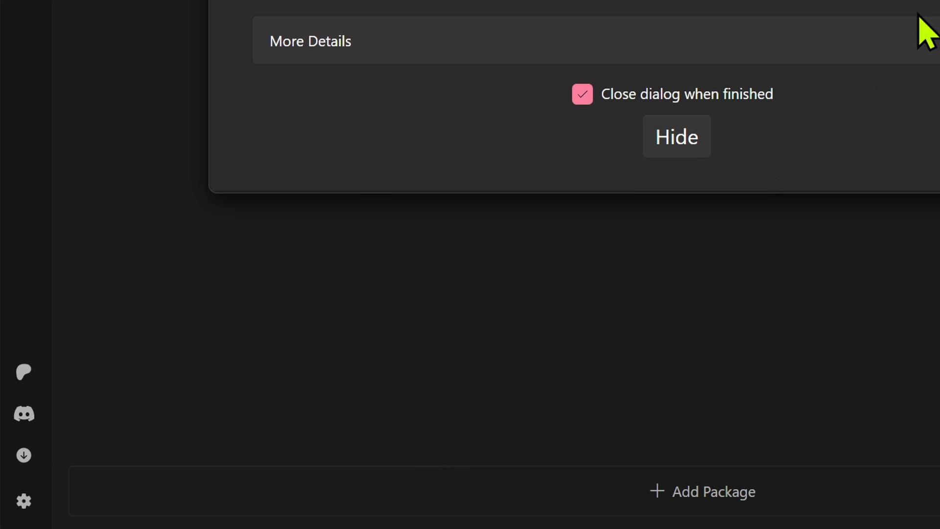
# Step: Show the Downloads list with Fooocus installing at 0.4 of 2.5 GB
pyautogui.click(677, 136)
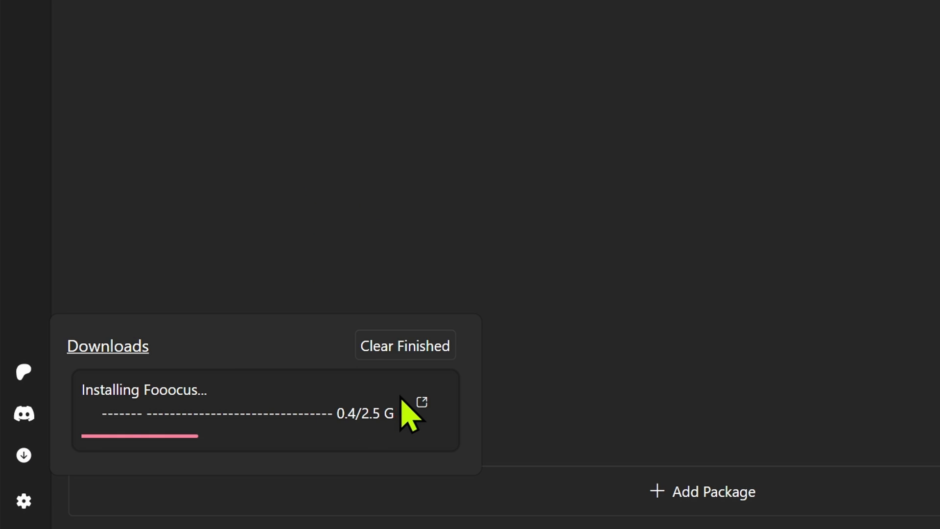
pyautogui.moveTo(279, 38)
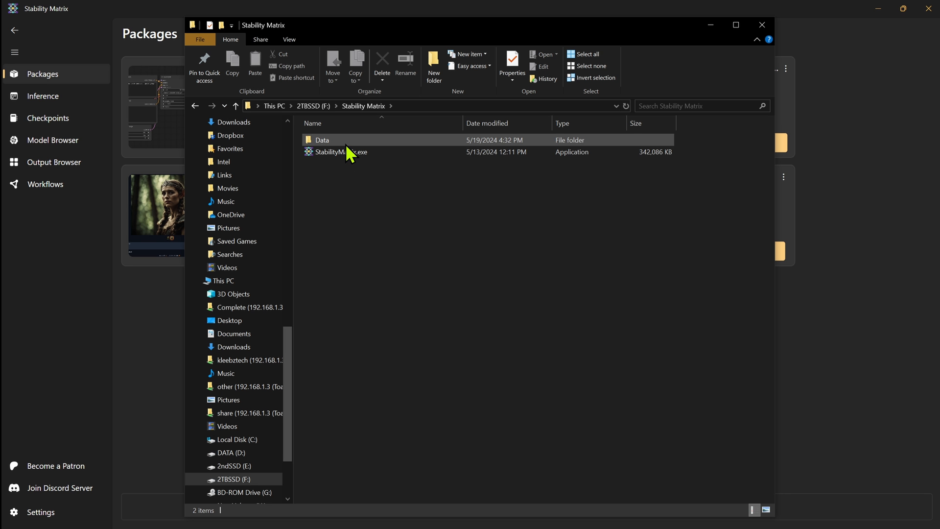
# Step: Navigate Data, then Packages, then into the Fooocus package folder listing its 44 items
pyautogui.click(341, 152)
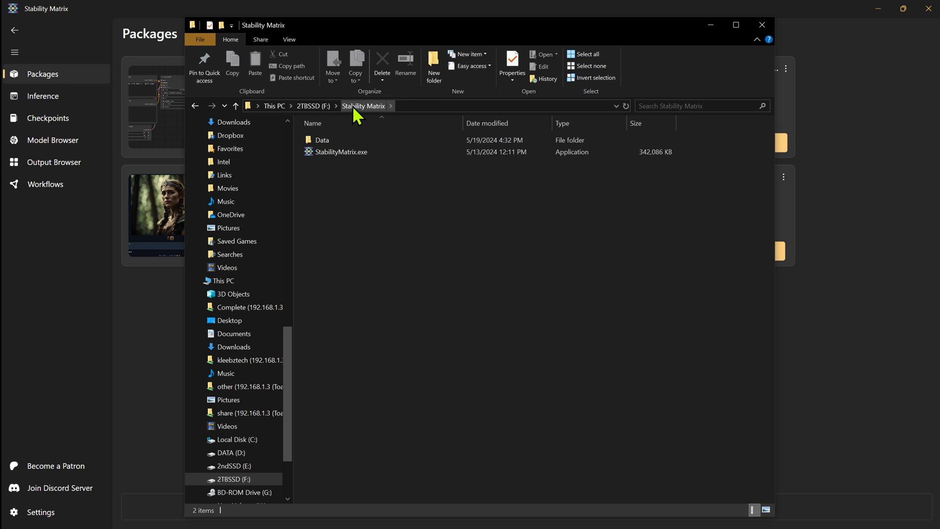
pyautogui.click(322, 140)
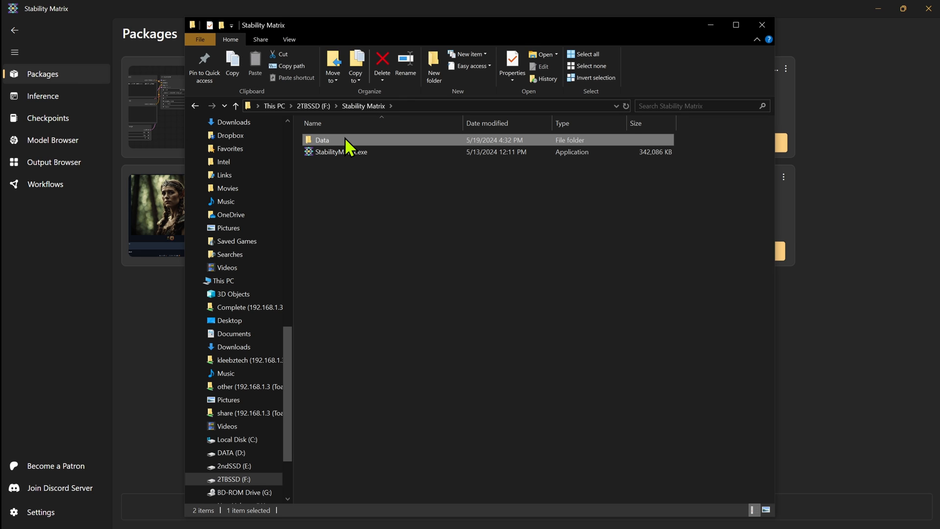
pyautogui.doubleClick(322, 140)
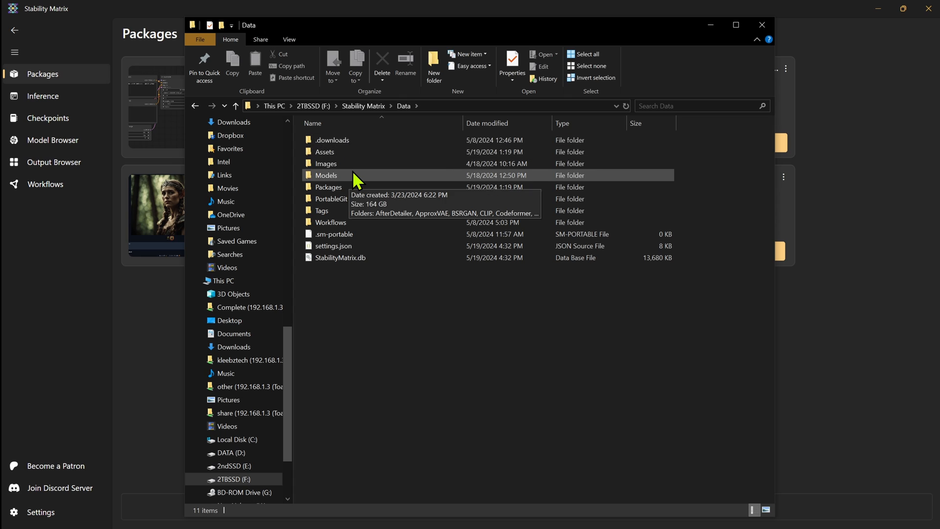
pyautogui.moveTo(343, 195)
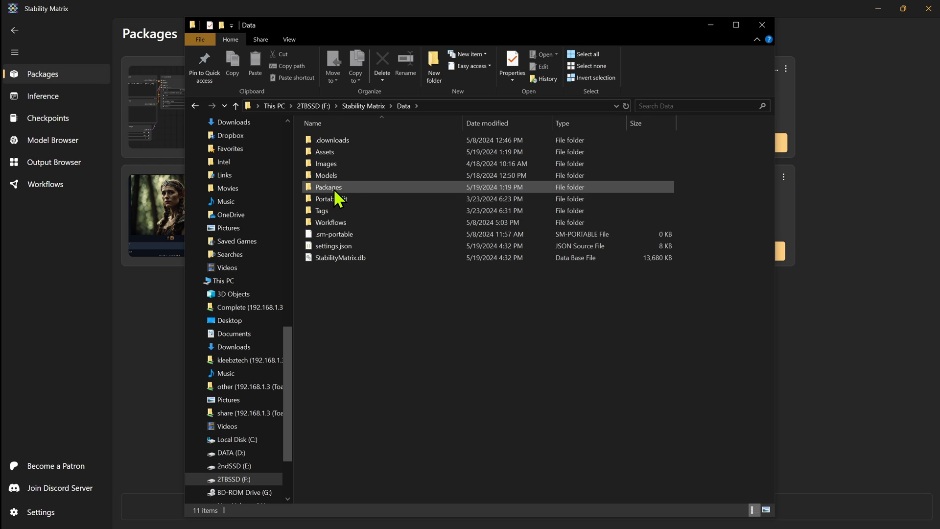
pyautogui.doubleClick(328, 187)
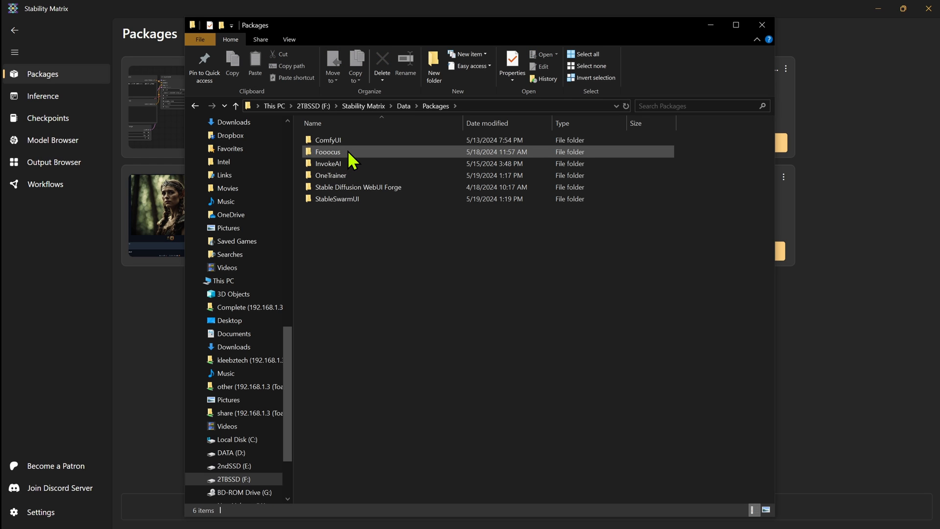
pyautogui.click(328, 152)
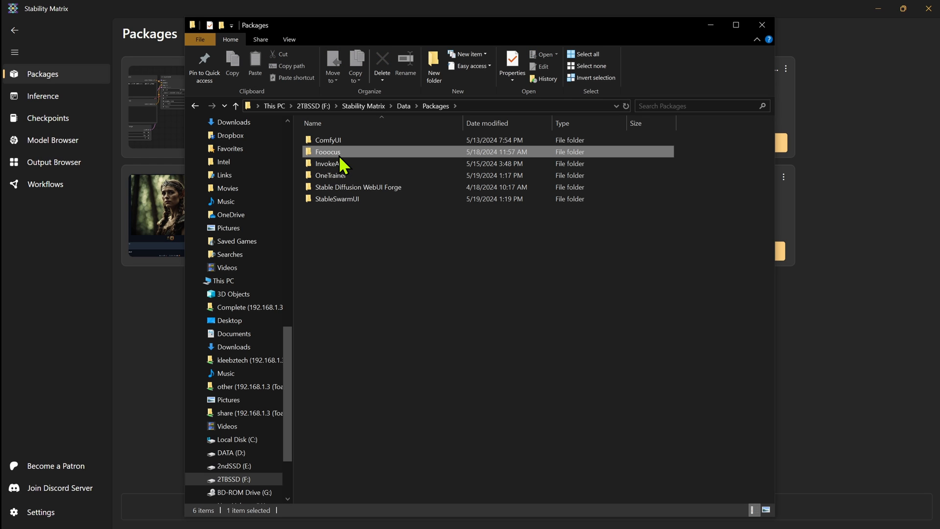
pyautogui.doubleClick(328, 151)
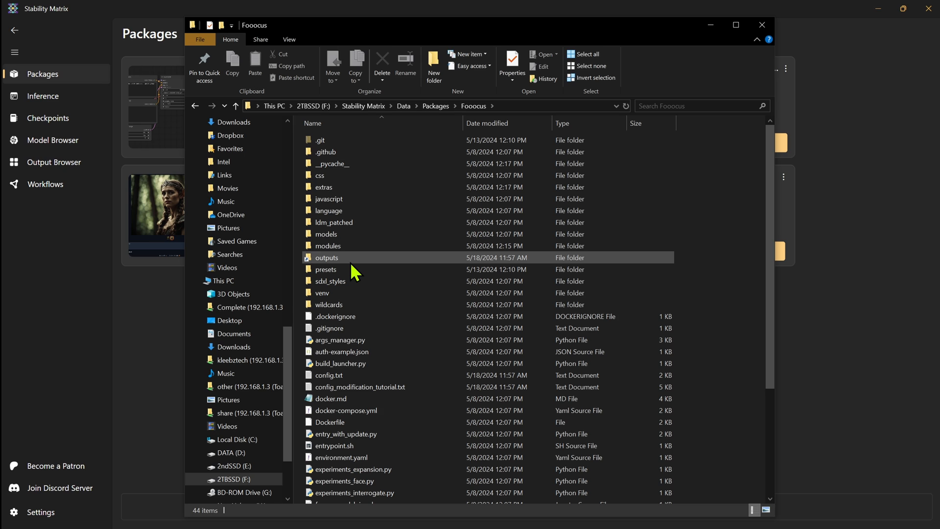
pyautogui.moveTo(335, 263)
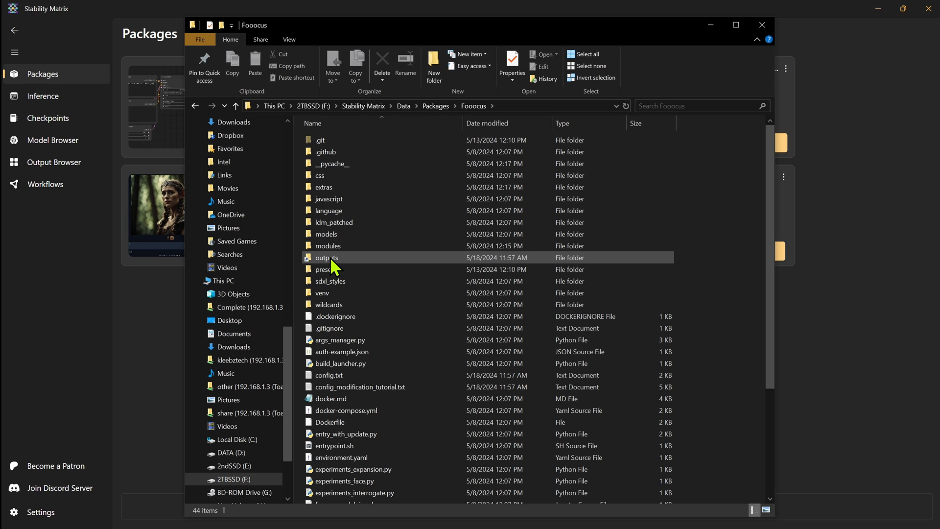
pyautogui.moveTo(335, 267)
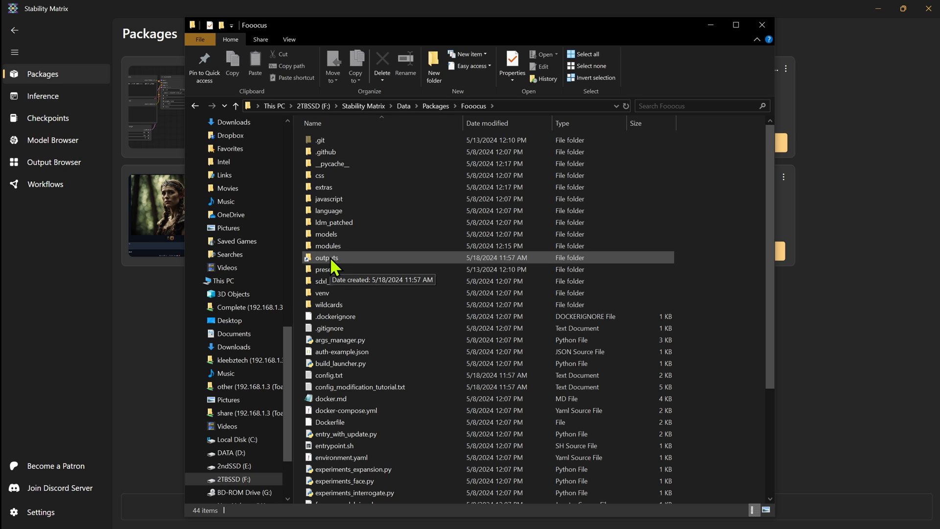
# Step: View Fooocus outputs, then go up through Packages to Data and enter the Models folder
pyautogui.doubleClick(327, 258)
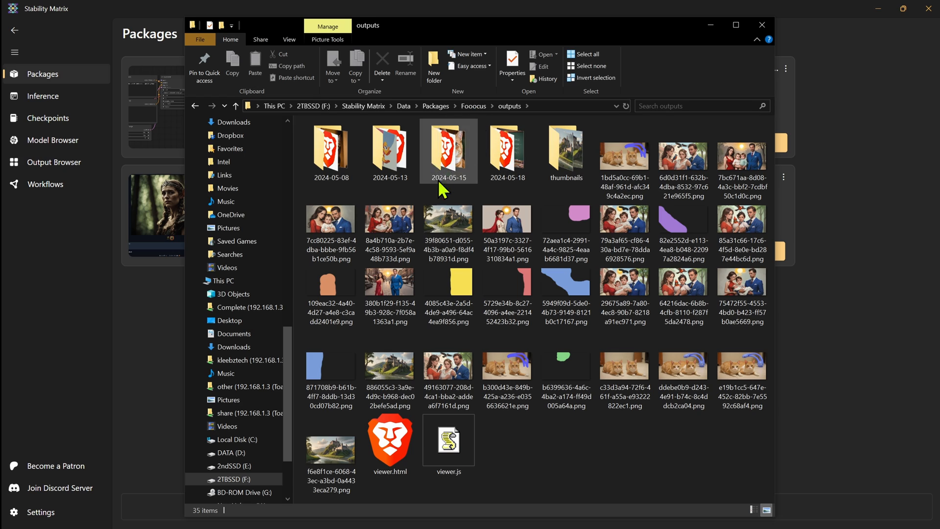
pyautogui.click(435, 106)
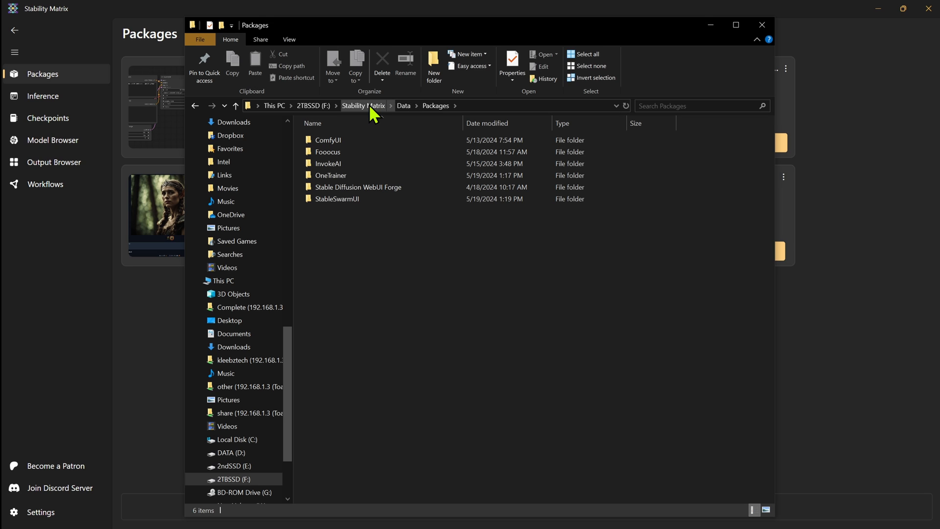
pyautogui.click(402, 105)
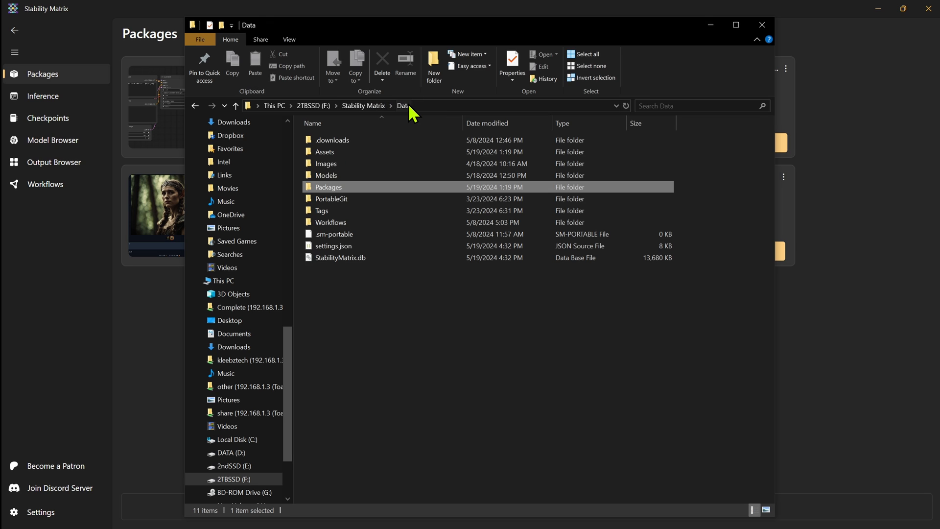
pyautogui.doubleClick(329, 175)
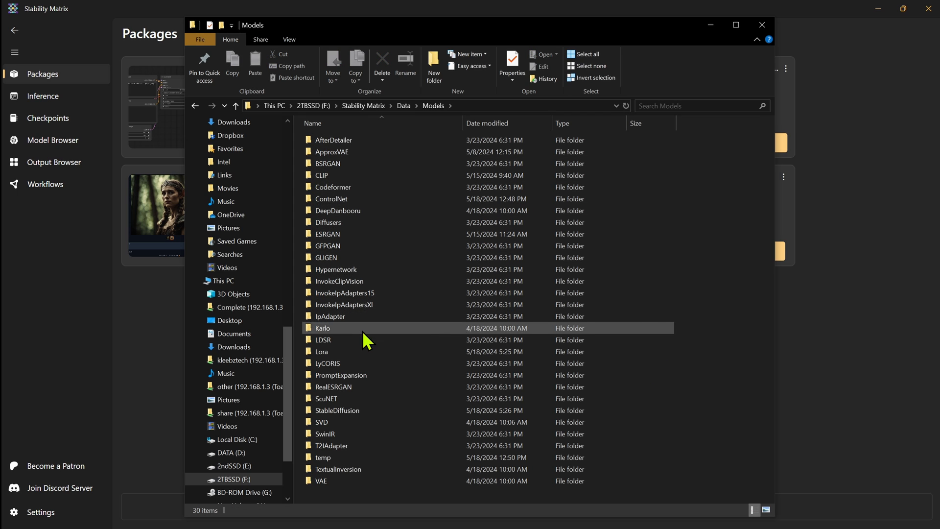
# Step: Select the StableDiffusion models folder, holding 11.3 GB, within Data\Models
pyautogui.click(337, 410)
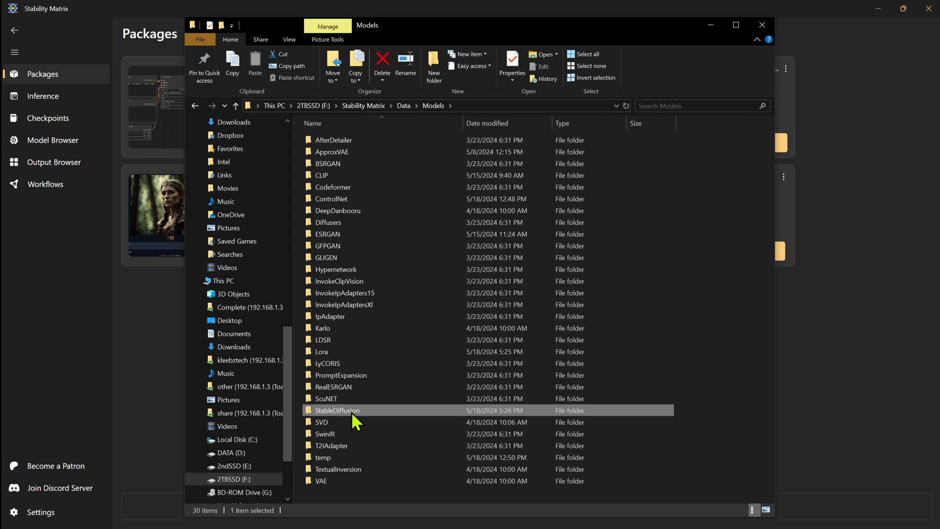
pyautogui.doubleClick(337, 410)
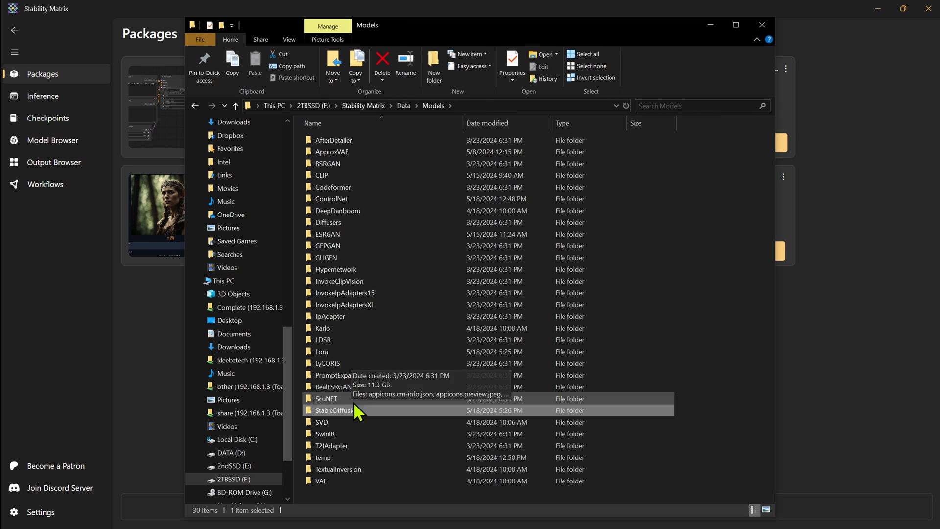
pyautogui.moveTo(345, 239)
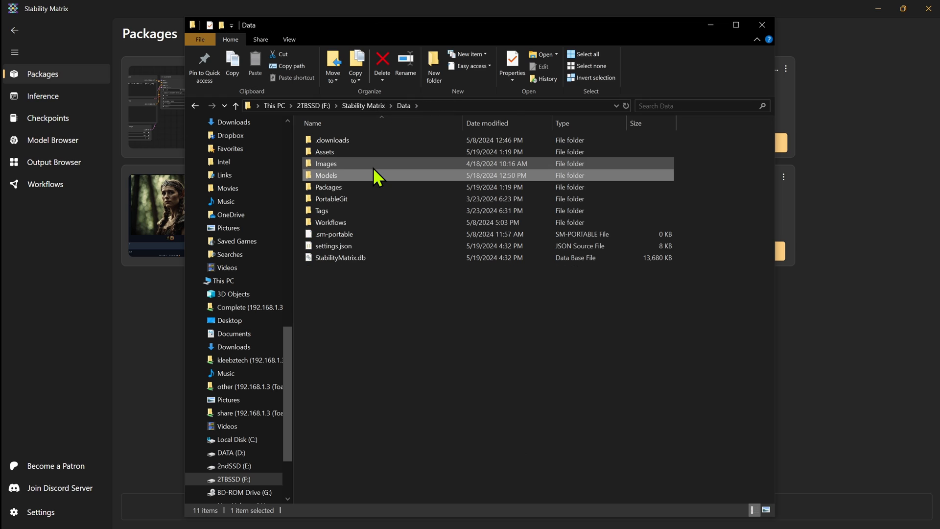
# Step: Enter Data\Images, look inside the Text2Img folder, then return up to the Data folder
pyautogui.doubleClick(325, 163)
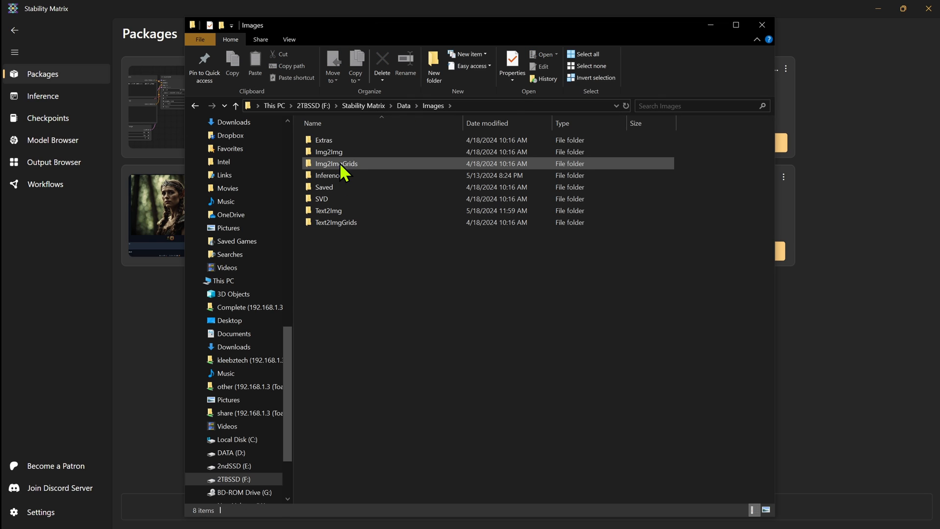
pyautogui.click(327, 176)
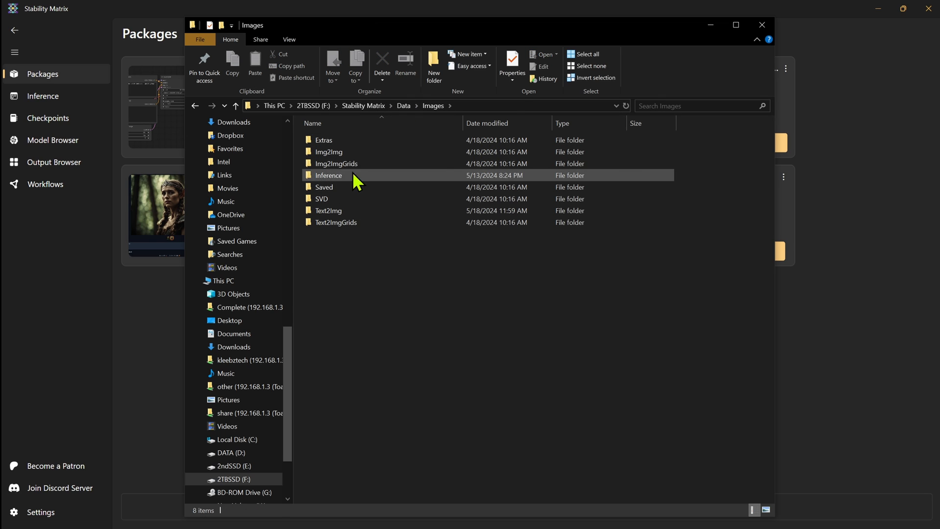
pyautogui.click(386, 293)
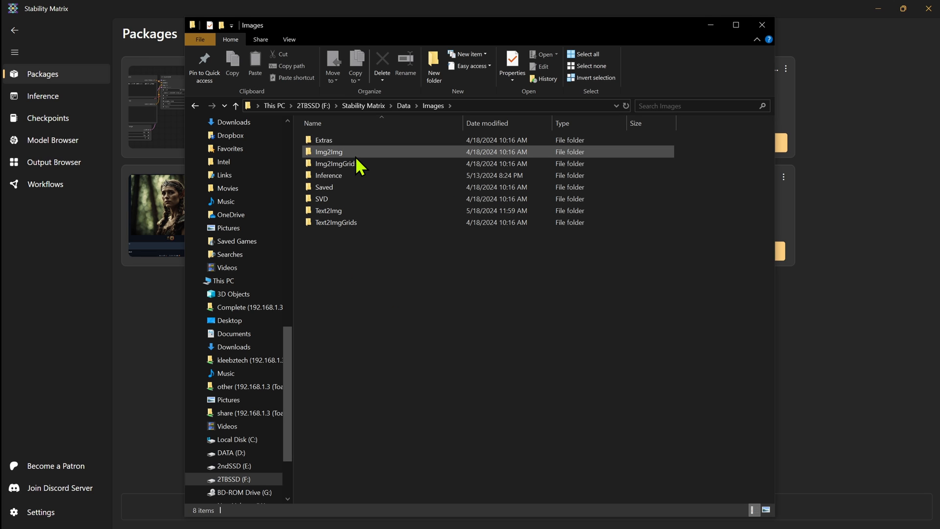
pyautogui.click(329, 210)
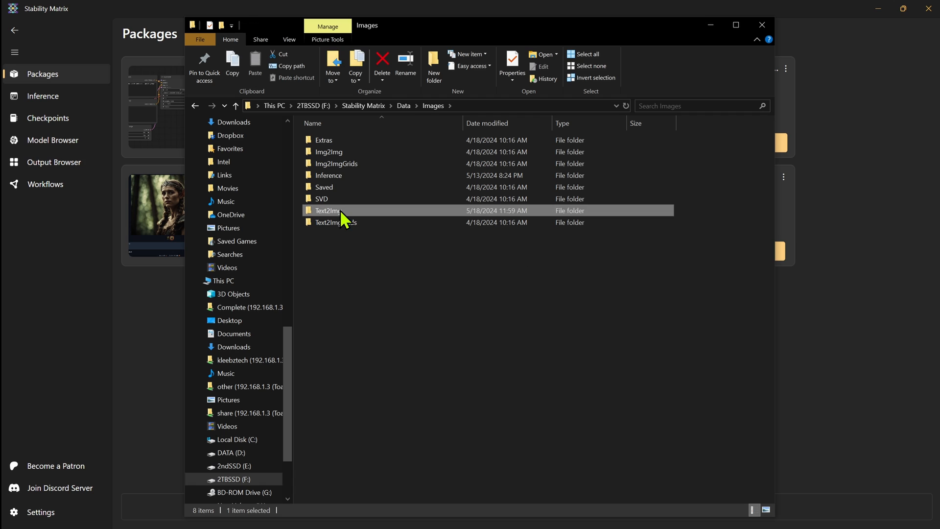
pyautogui.doubleClick(327, 211)
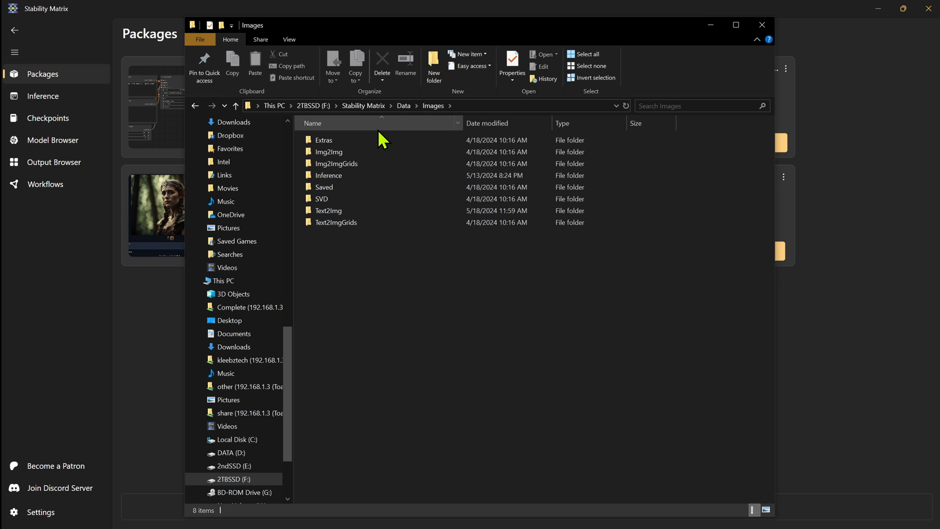
pyautogui.click(402, 105)
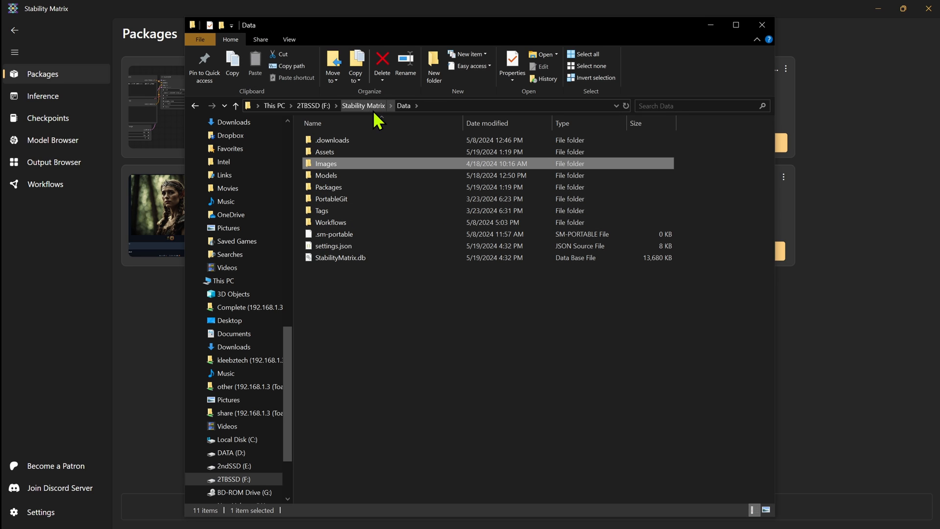
pyautogui.moveTo(379, 111)
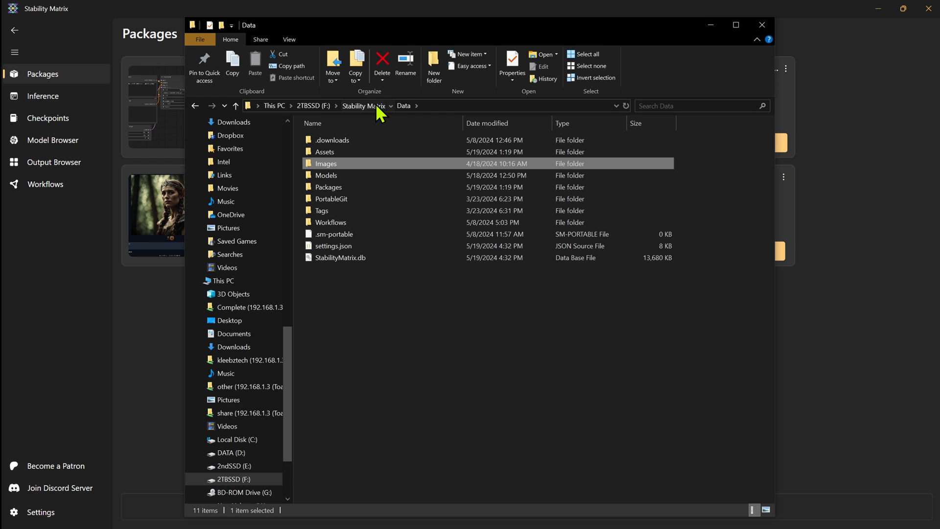
# Step: Go up to the Stability Matrix folder with Data and StabilityMatrix.exe, then dismiss Explorer
pyautogui.click(363, 105)
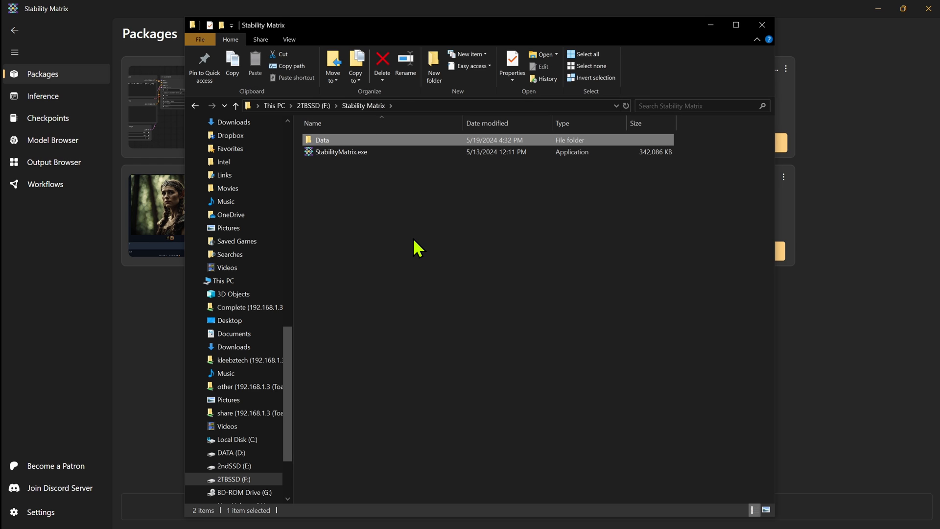
pyautogui.moveTo(395, 174)
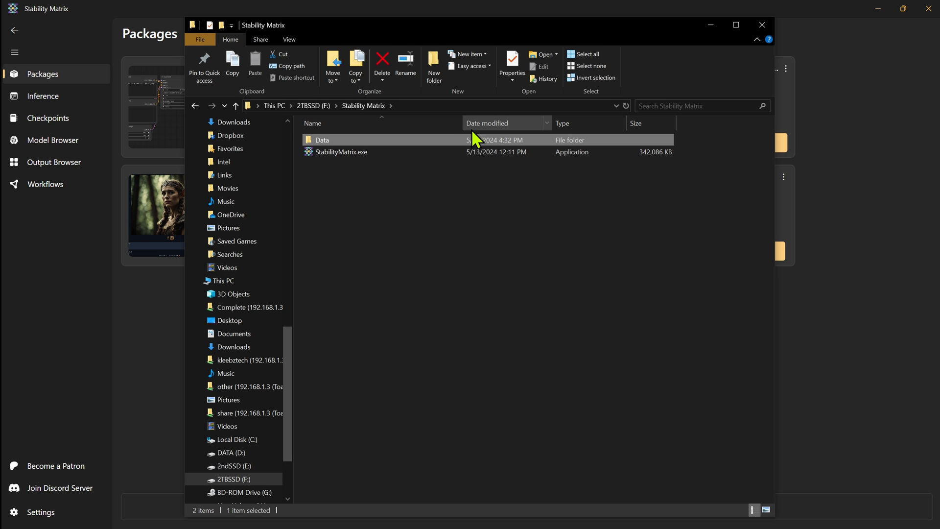
pyautogui.click(762, 24)
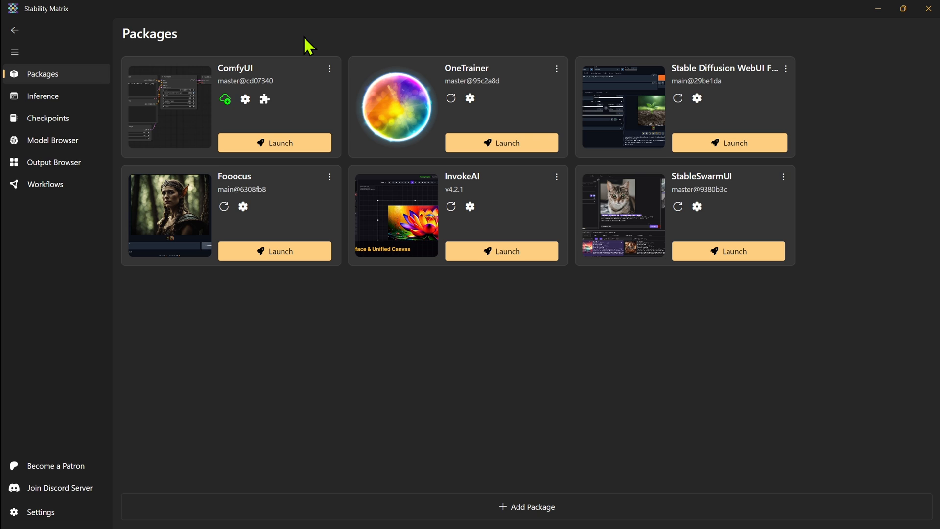
pyautogui.moveTo(154, 207)
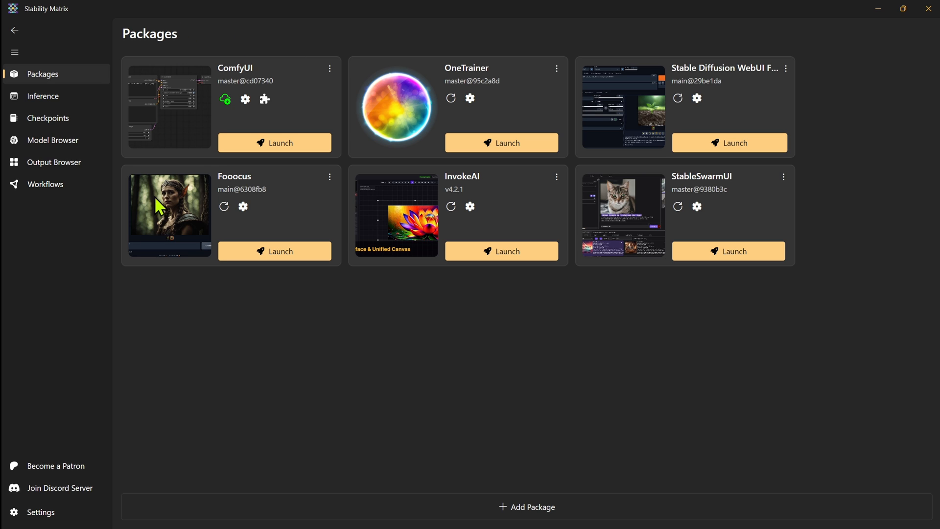
pyautogui.moveTo(317, 318)
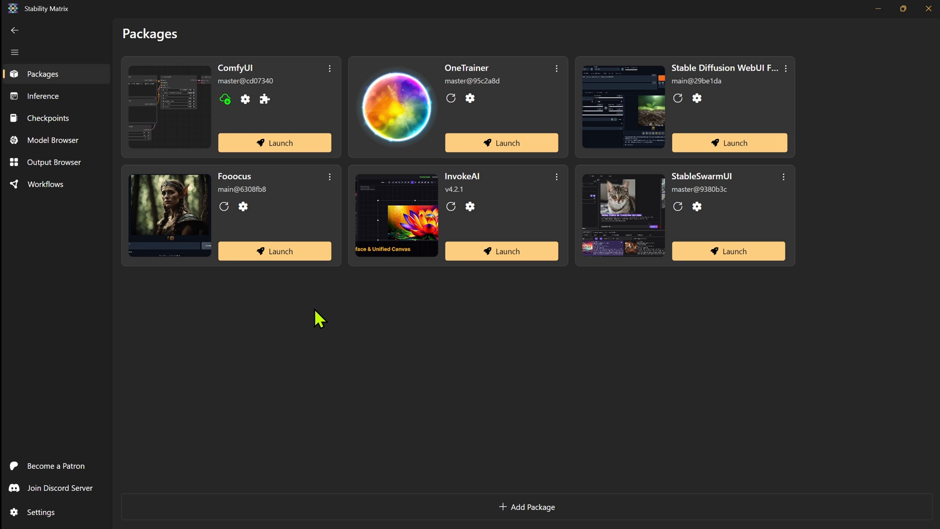
pyautogui.moveTo(400, 374)
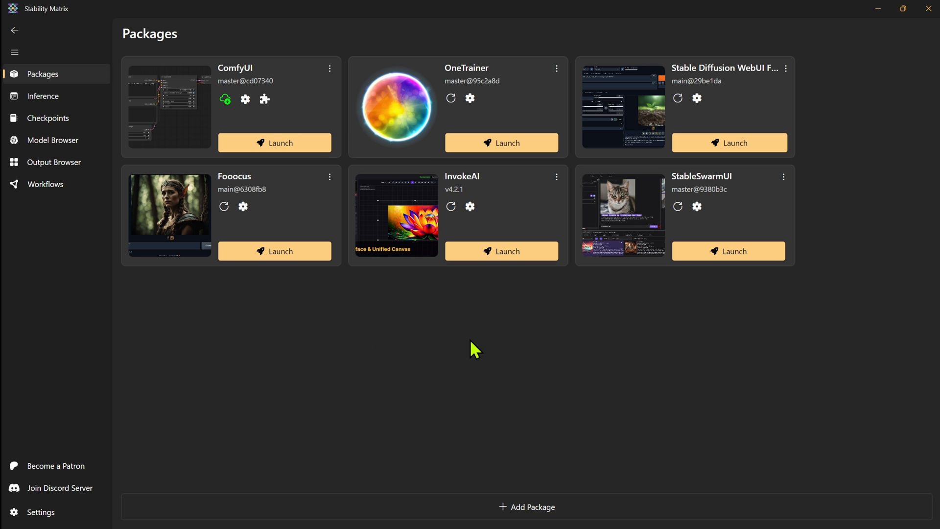
pyautogui.moveTo(542, 519)
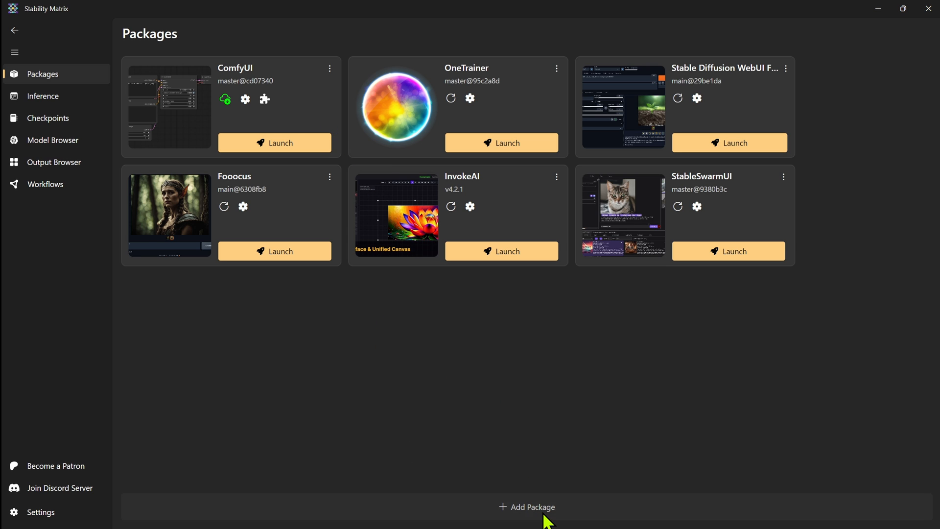
pyautogui.click(527, 506)
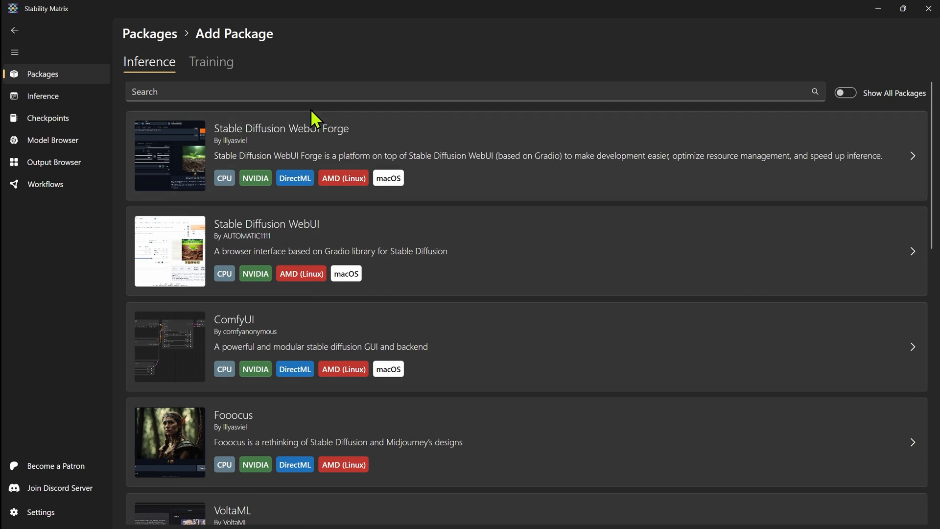
pyautogui.click(211, 62)
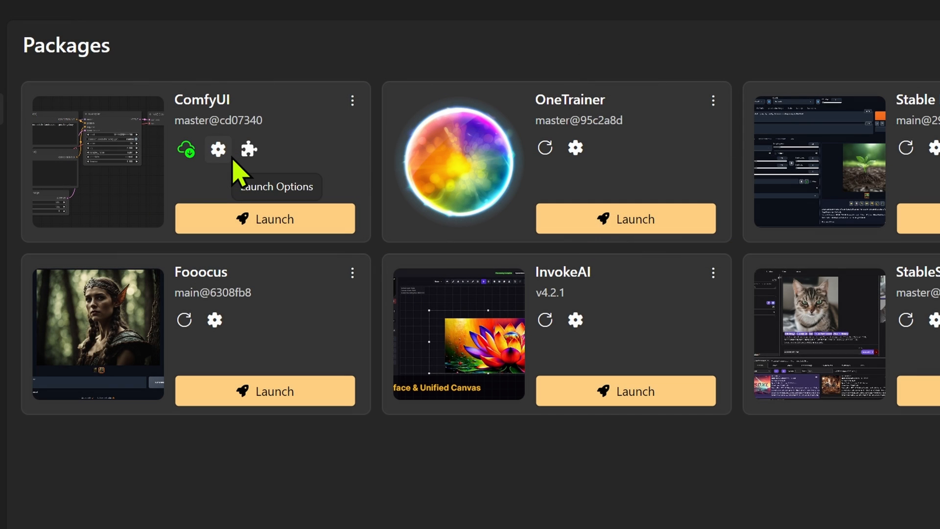
pyautogui.moveTo(294, 107)
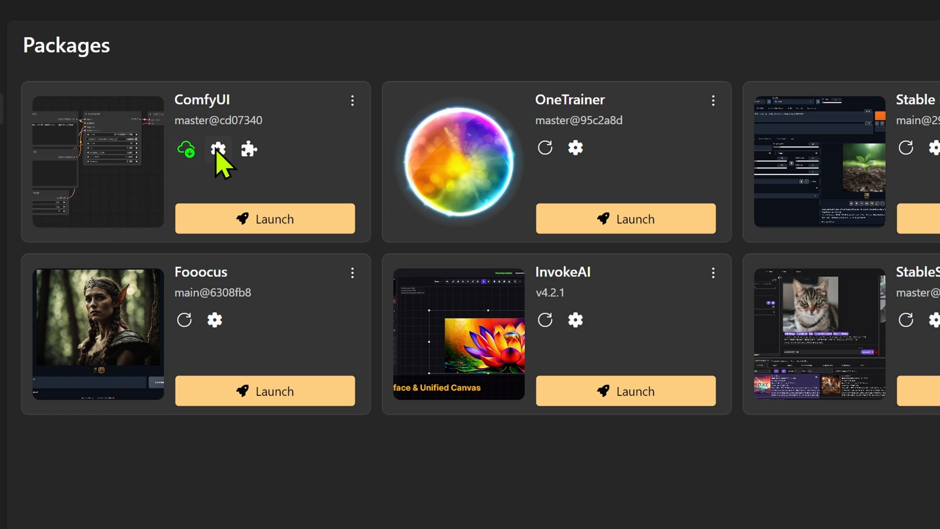
pyautogui.moveTo(348, 174)
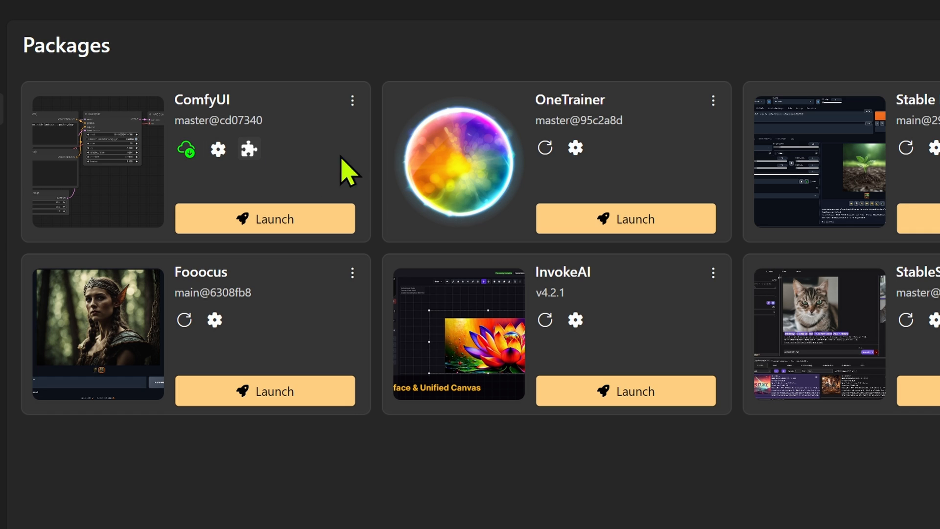
pyautogui.moveTo(214, 320)
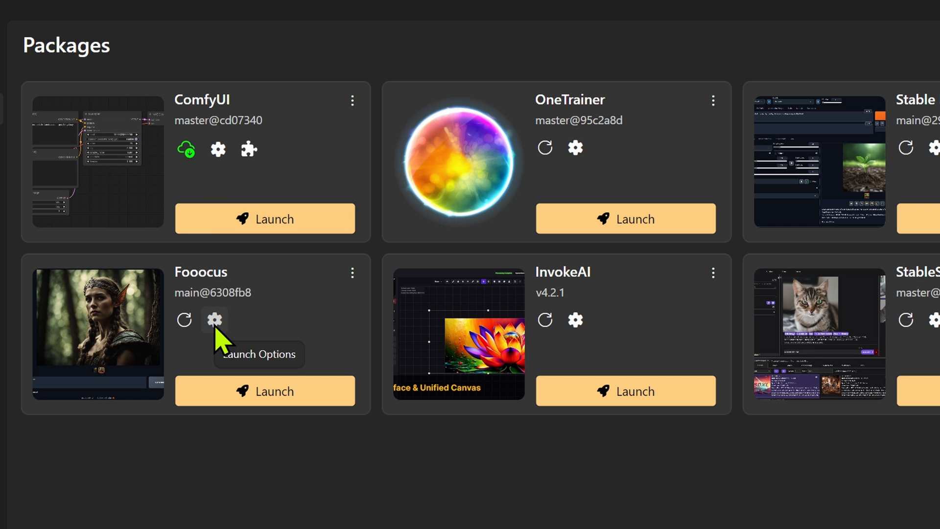
pyautogui.click(214, 320)
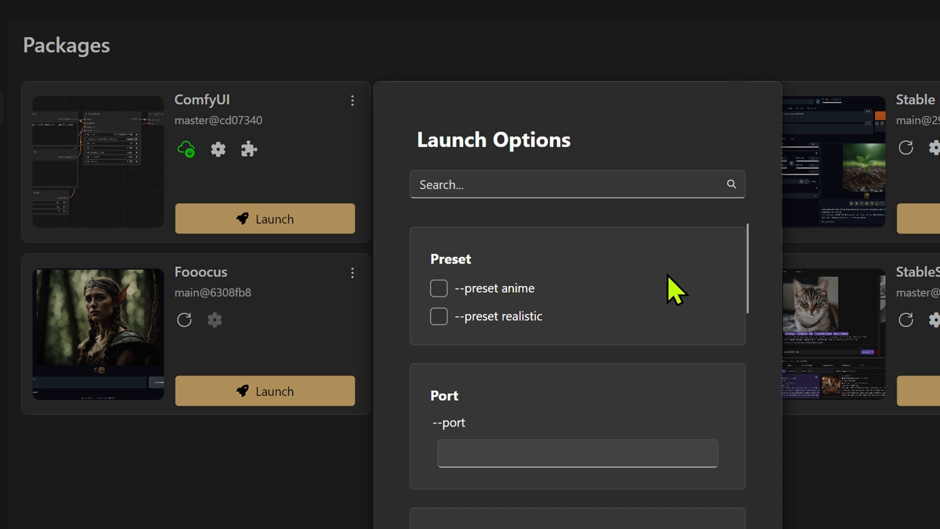
pyautogui.click(438, 288)
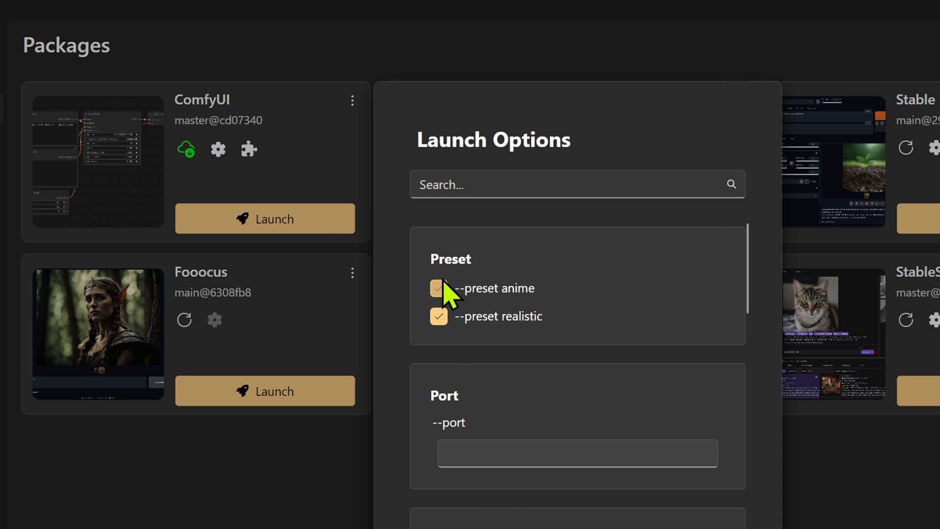
pyautogui.scroll(-3)
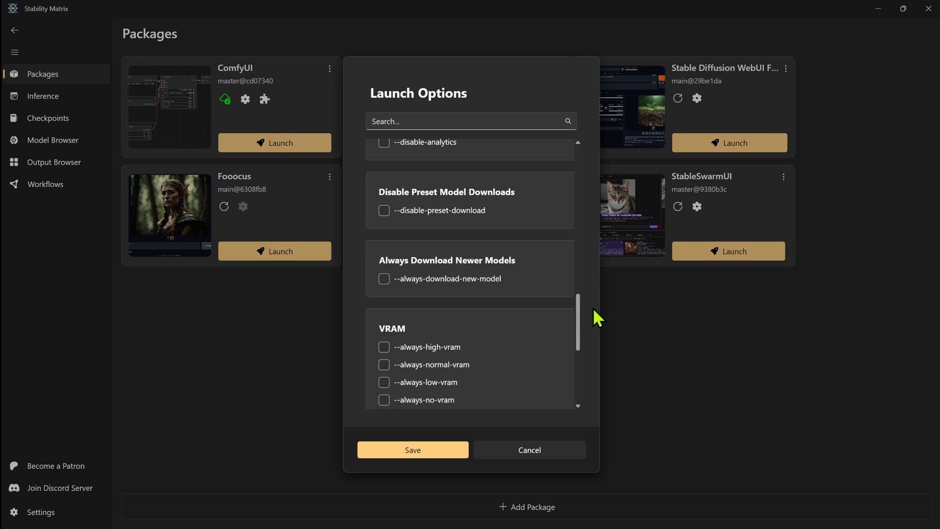
pyautogui.scroll(-3)
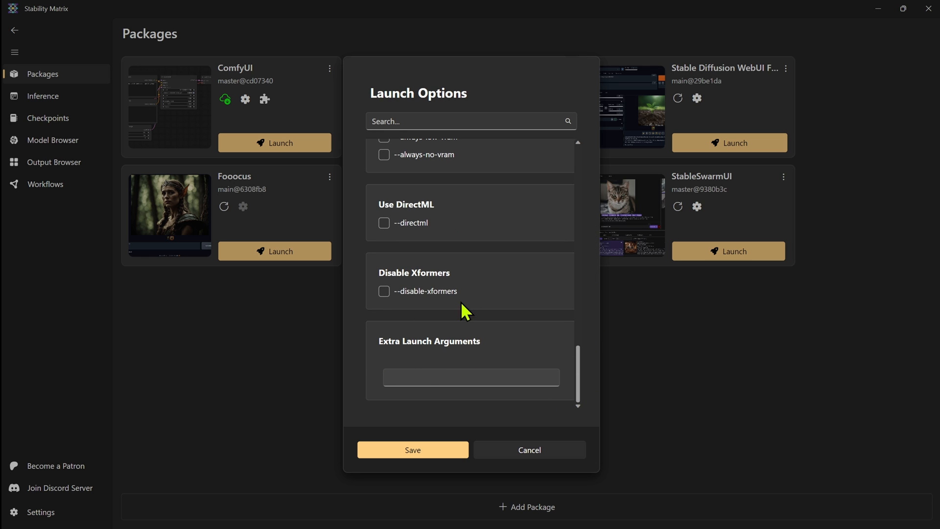
pyautogui.click(471, 377)
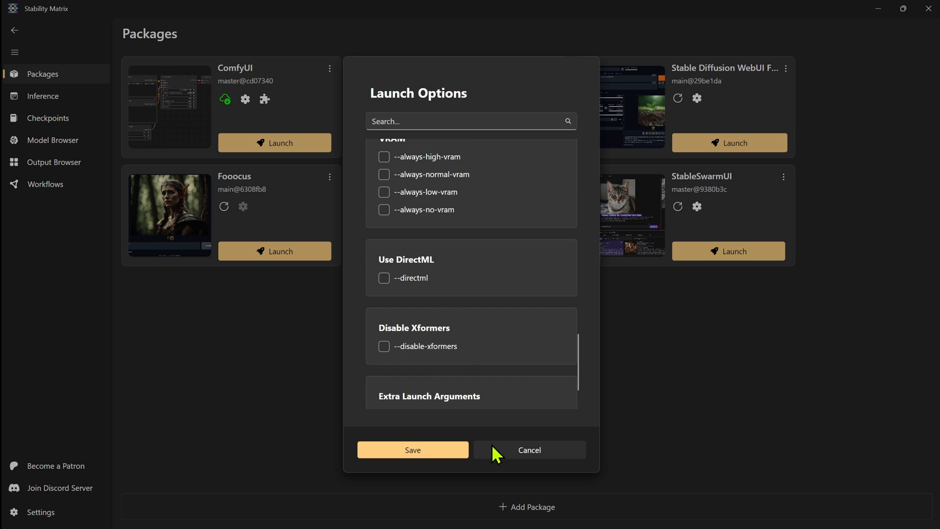
pyautogui.click(529, 449)
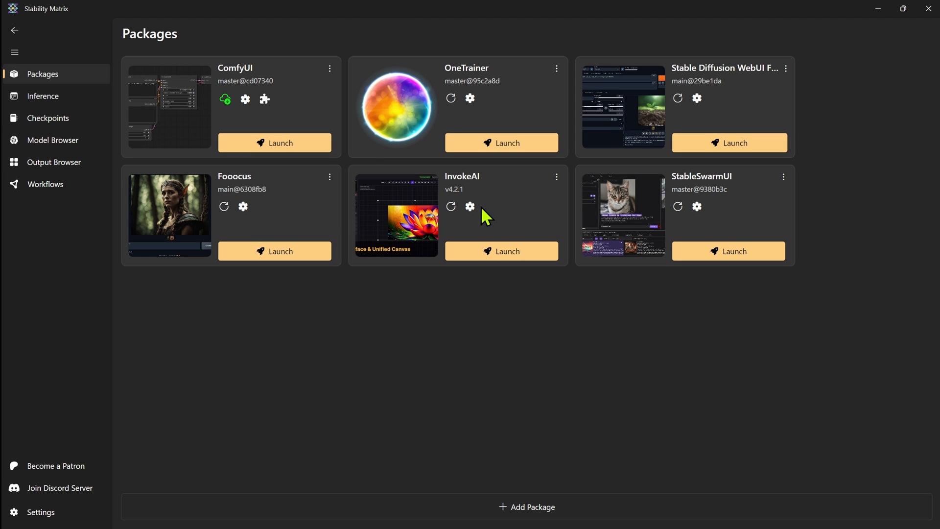
# Step: Start the available ComfyUI update to master@0bdc2b1 from its package card
pyautogui.click(469, 206)
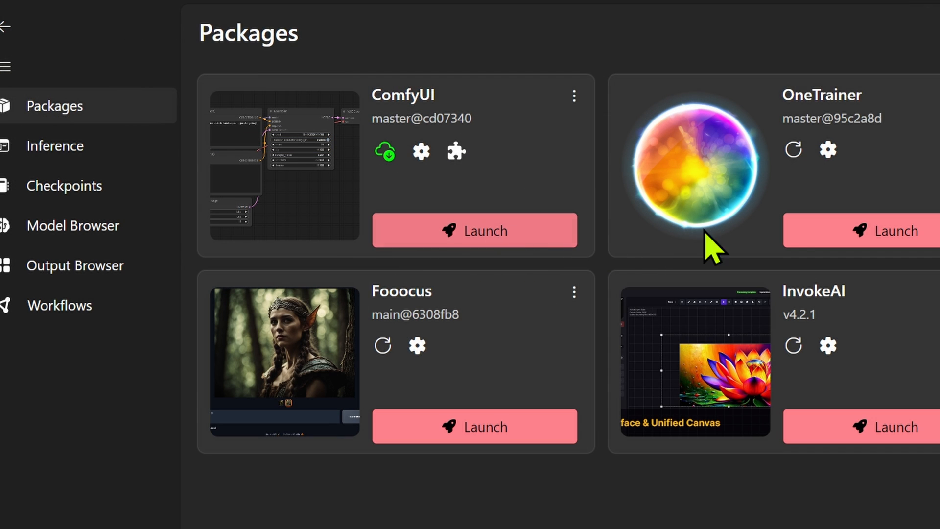
pyautogui.moveTo(387, 155)
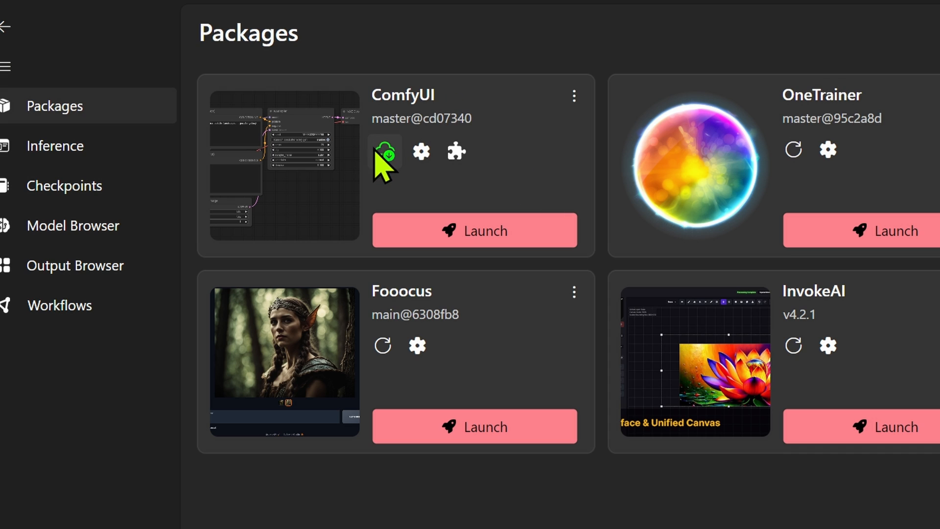
pyautogui.moveTo(389, 161)
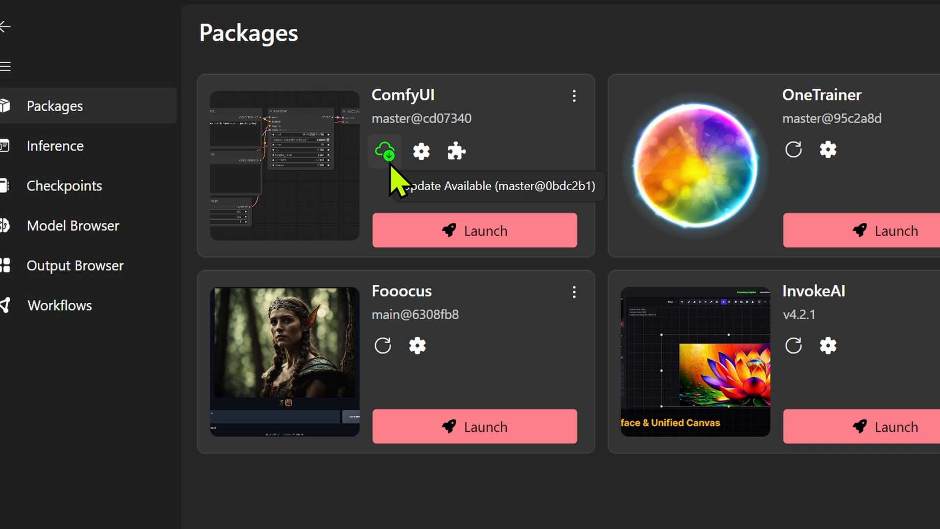
pyautogui.click(385, 150)
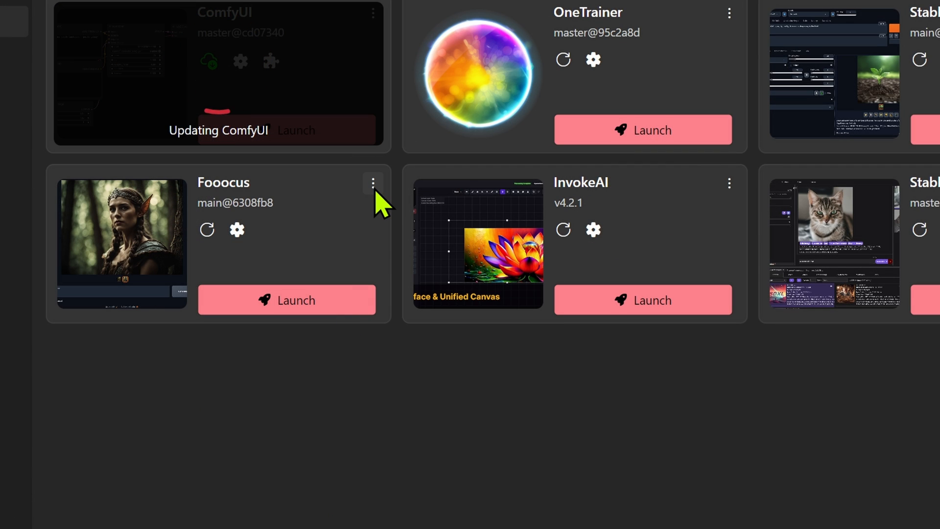
# Step: Show the Fooocus package's extra actions menu while ComfyUI finishes updating
pyautogui.click(373, 183)
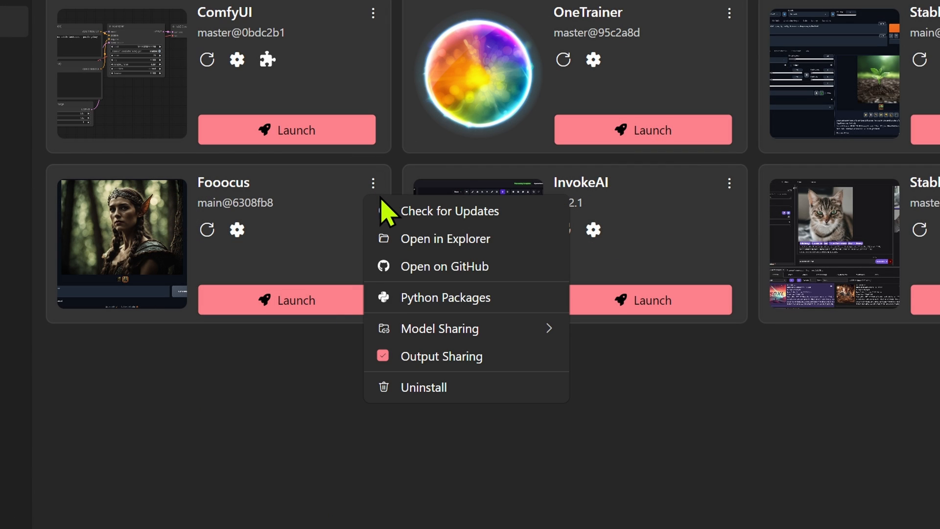
pyautogui.moveTo(453, 253)
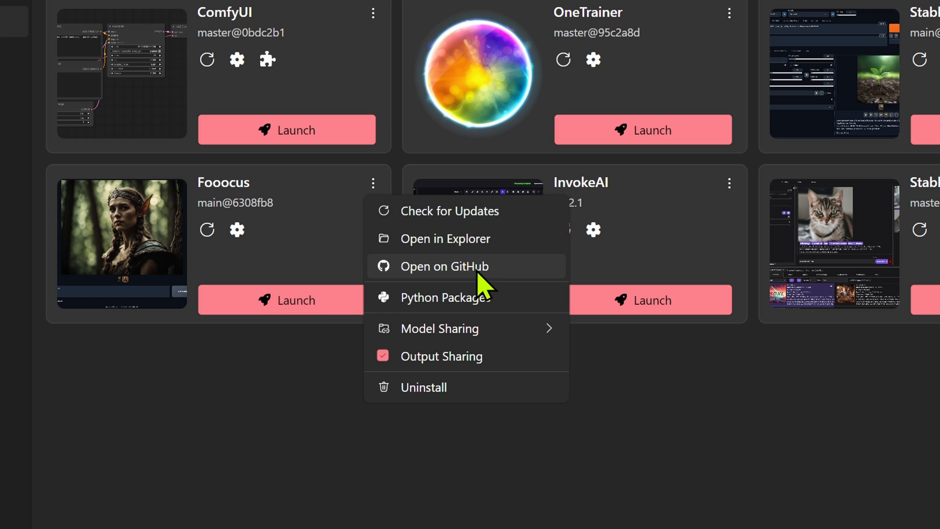
pyautogui.moveTo(439, 328)
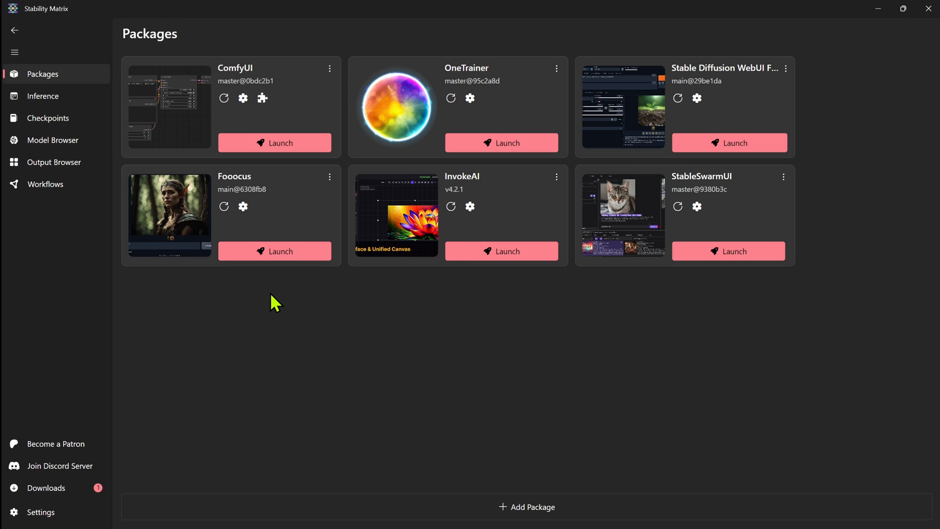
pyautogui.moveTo(265, 303)
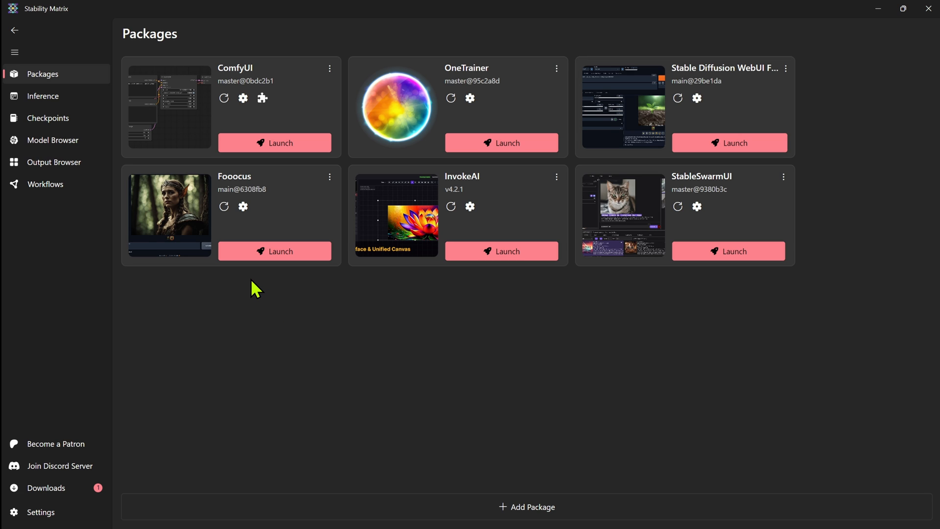
pyautogui.moveTo(49, 103)
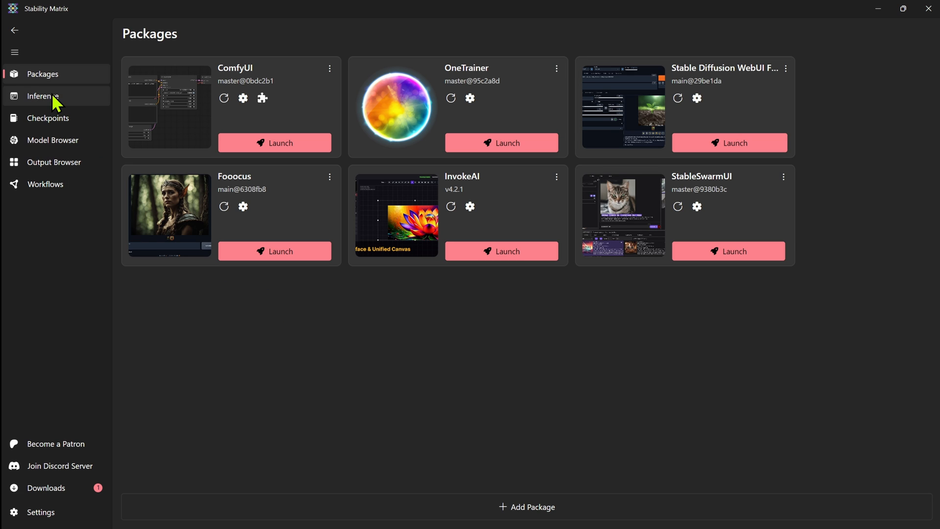
# Step: Switch to the Inference workspace, then show the Checkpoints list of installed models
pyautogui.click(42, 95)
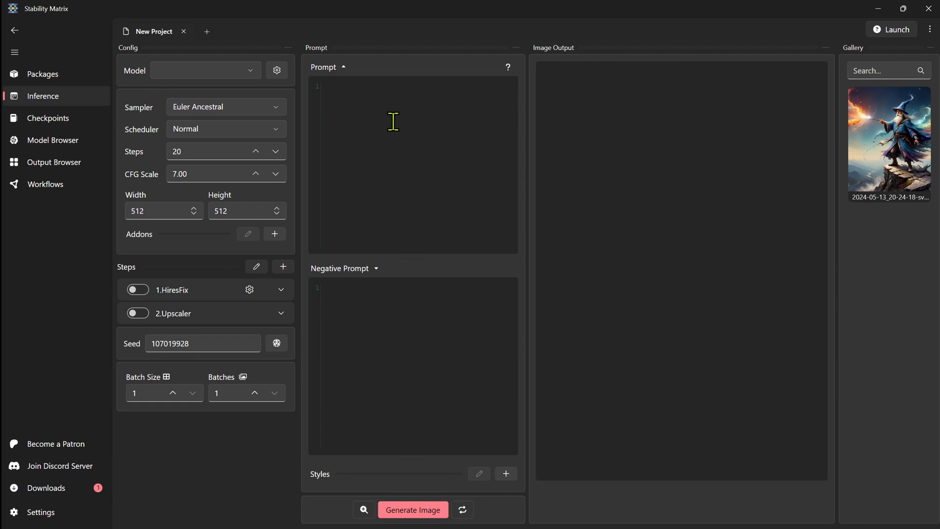
pyautogui.moveTo(480, 93)
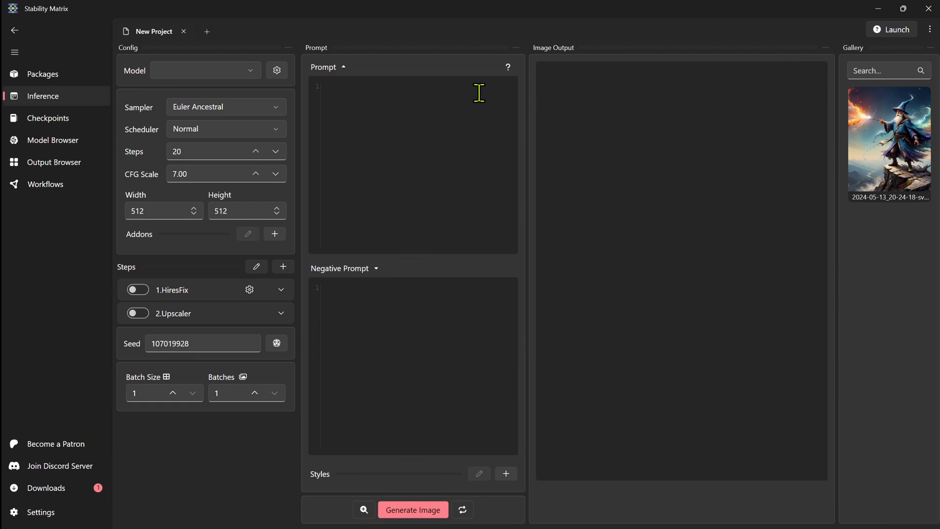
pyautogui.moveTo(423, 99)
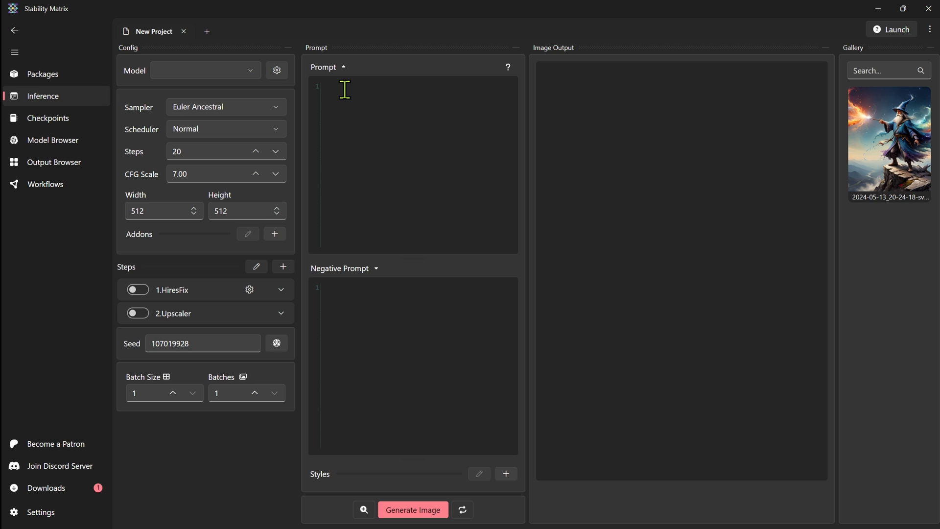
pyautogui.moveTo(304, 199)
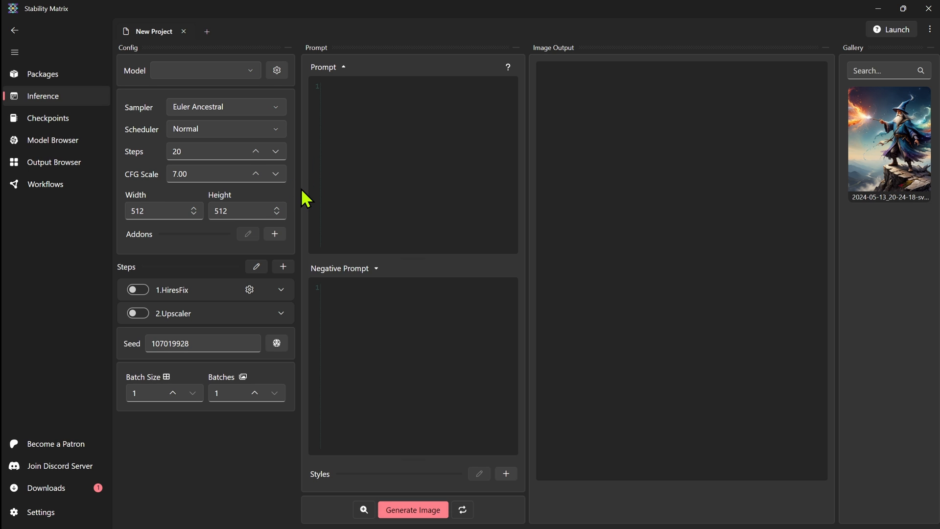
pyautogui.click(47, 118)
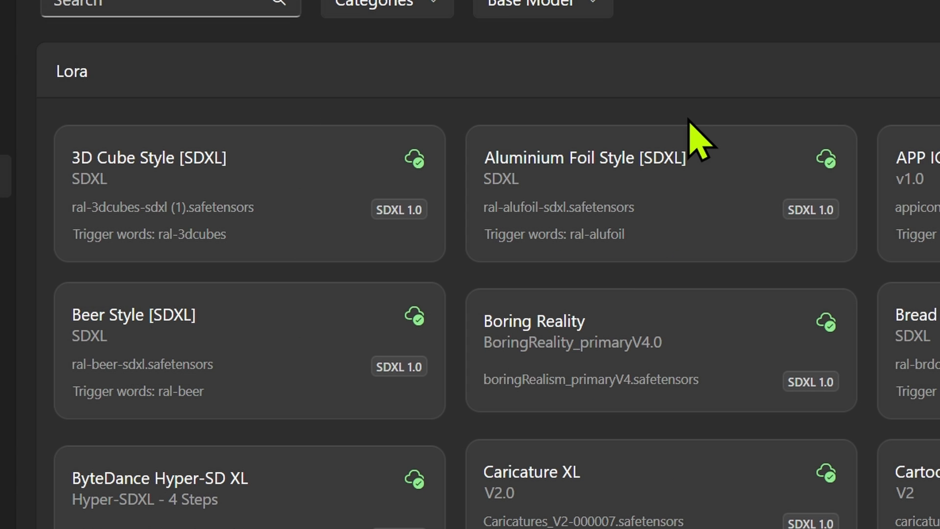
pyautogui.moveTo(191, 263)
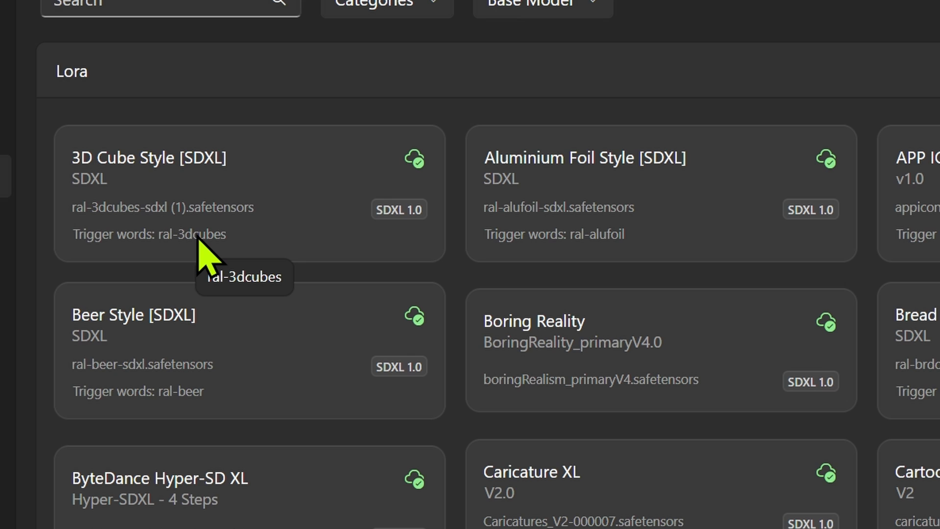
pyautogui.moveTo(694, 188)
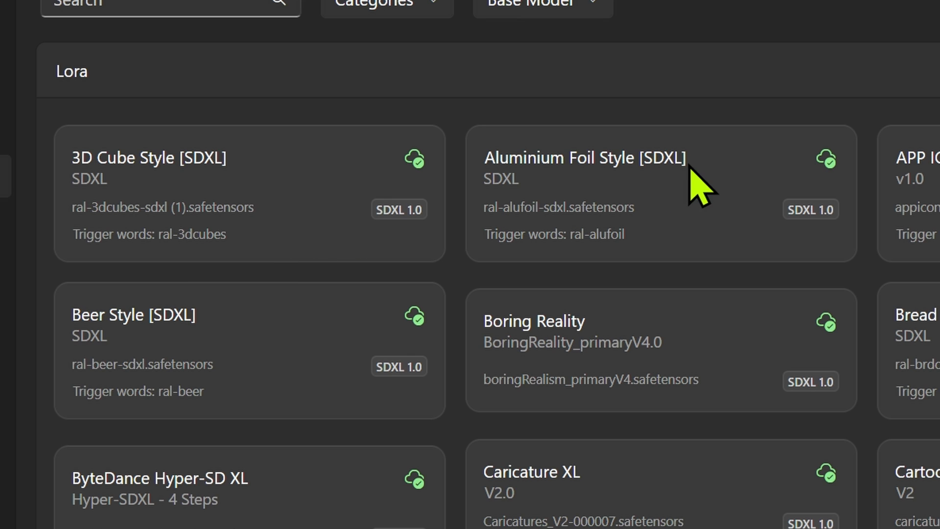
pyautogui.moveTo(733, 14)
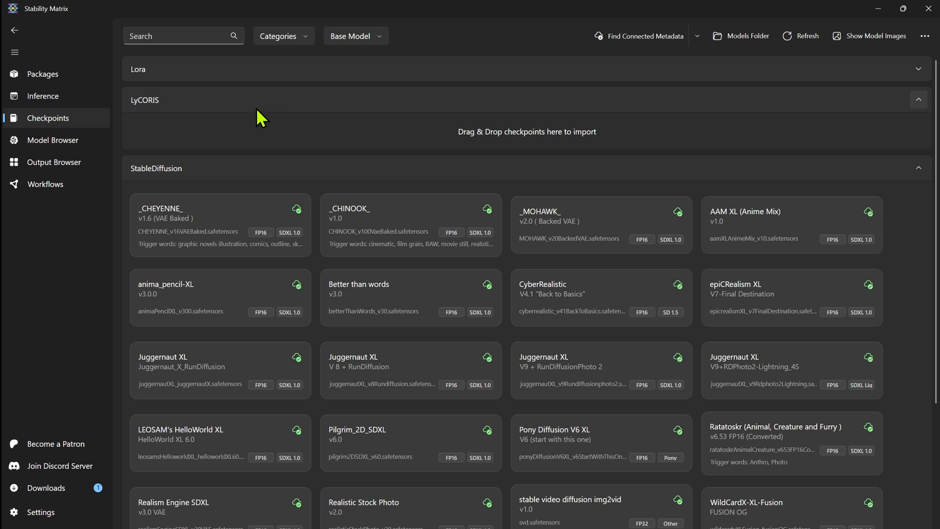
pyautogui.scroll(-3)
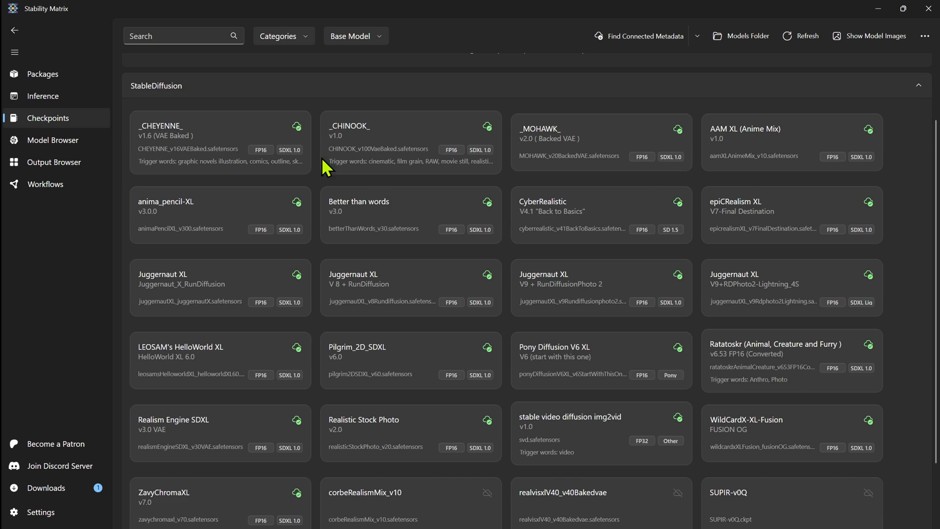
pyautogui.moveTo(154, 117)
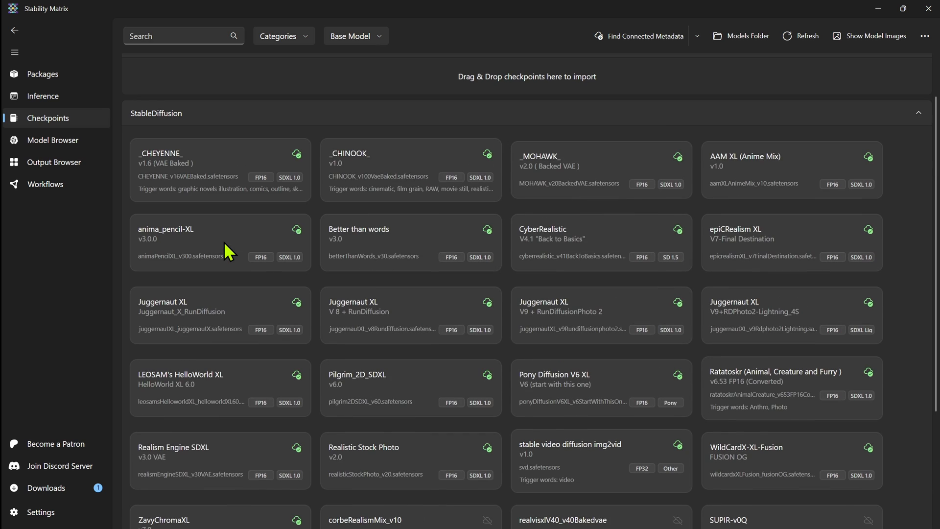
pyautogui.moveTo(208, 158)
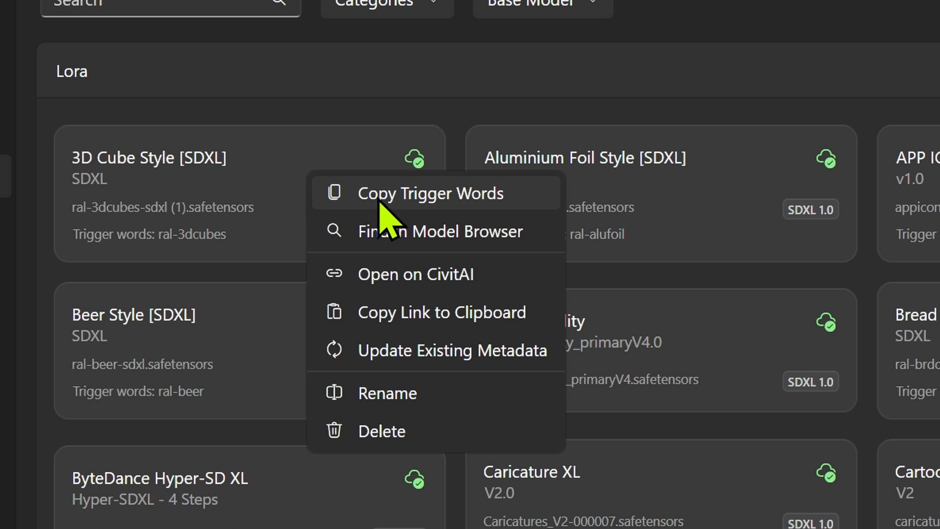
# Step: Copy the ral-3dcubes trigger word from the 3D Cube Style [SDXL] LoRA's actions
pyautogui.click(350, 133)
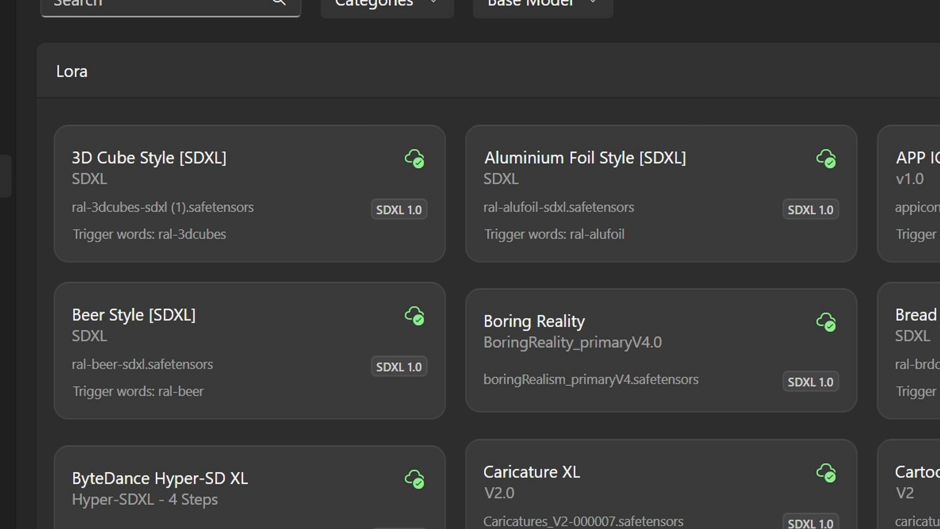
pyautogui.moveTo(313, 175)
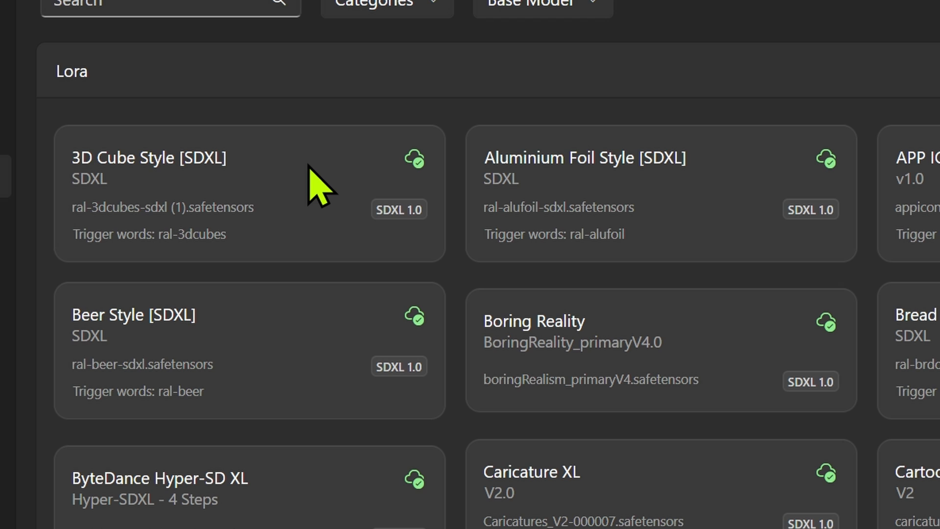
pyautogui.moveTo(321, 233)
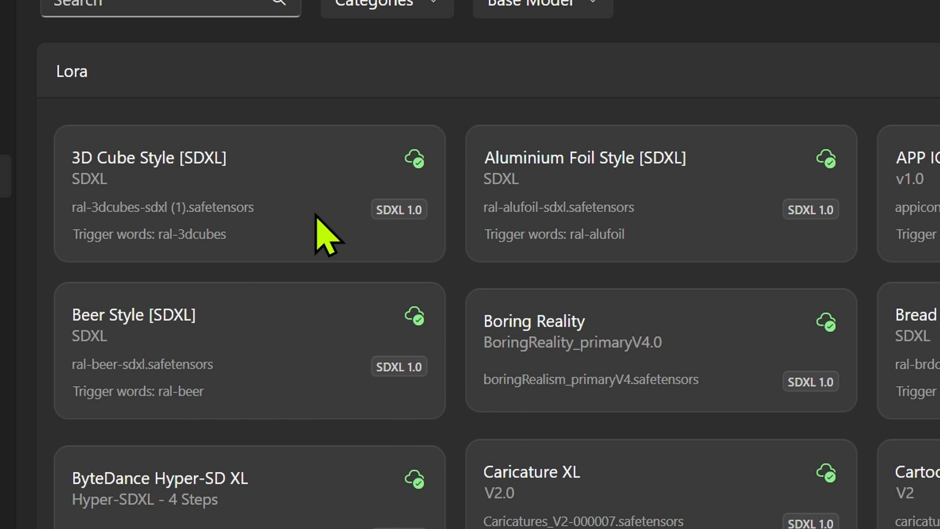
pyautogui.rightClick(321, 233)
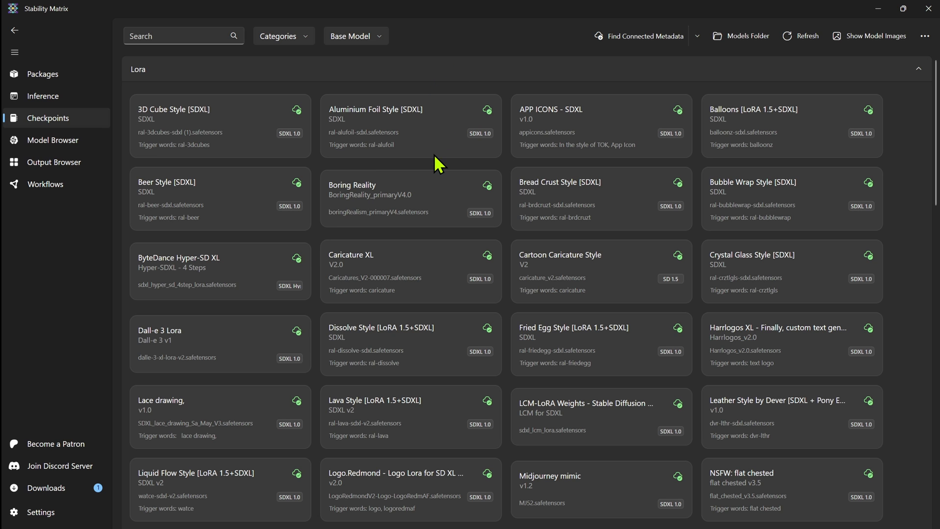
# Step: Run Find Connected Metadata to scan the installed model files for missing metadata
pyautogui.scroll(-3)
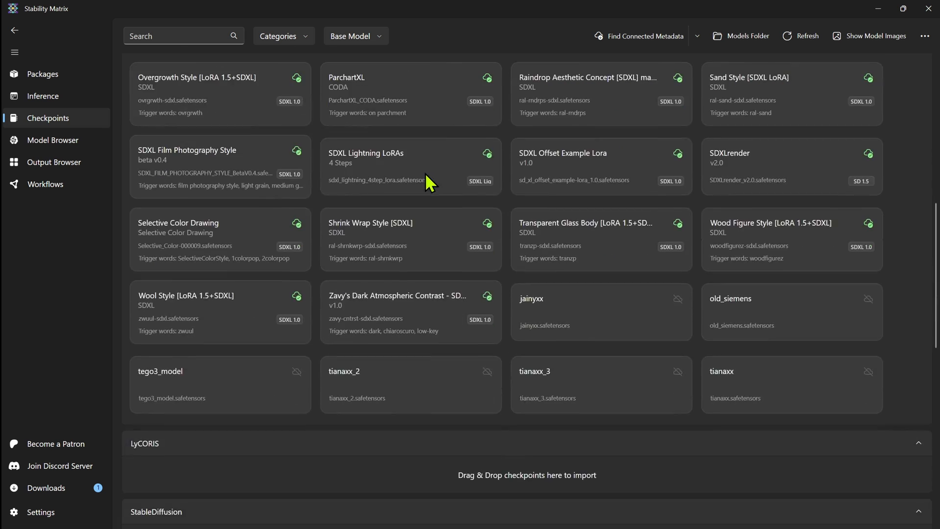
pyautogui.moveTo(634, 320)
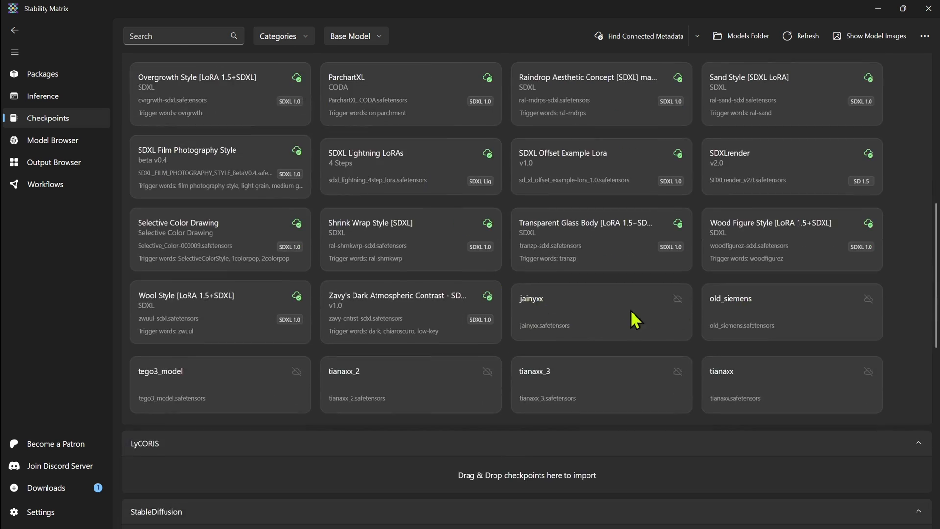
pyautogui.moveTo(612, 247)
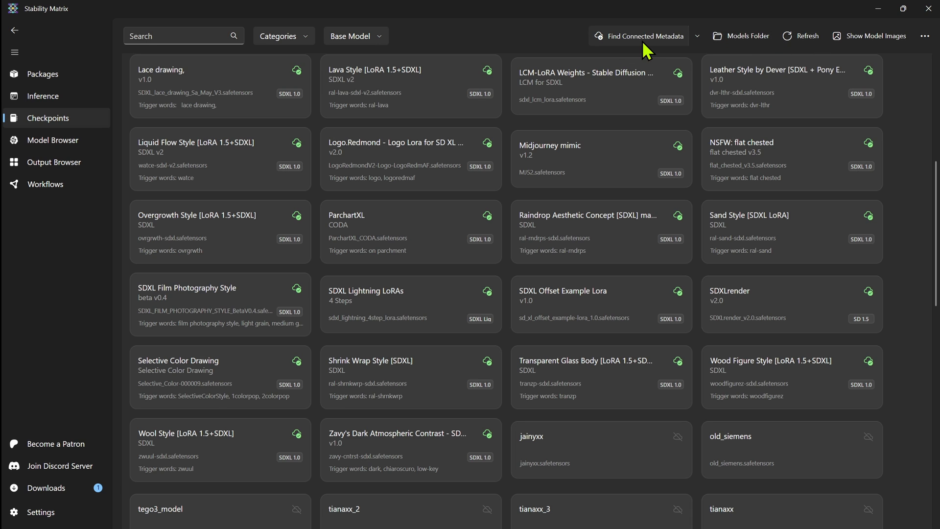
pyautogui.moveTo(575, 96)
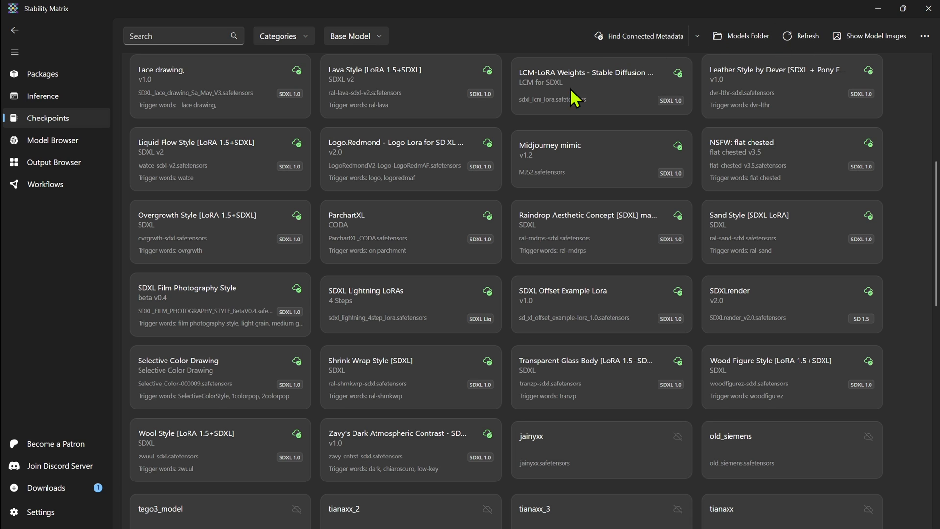
pyautogui.moveTo(654, 44)
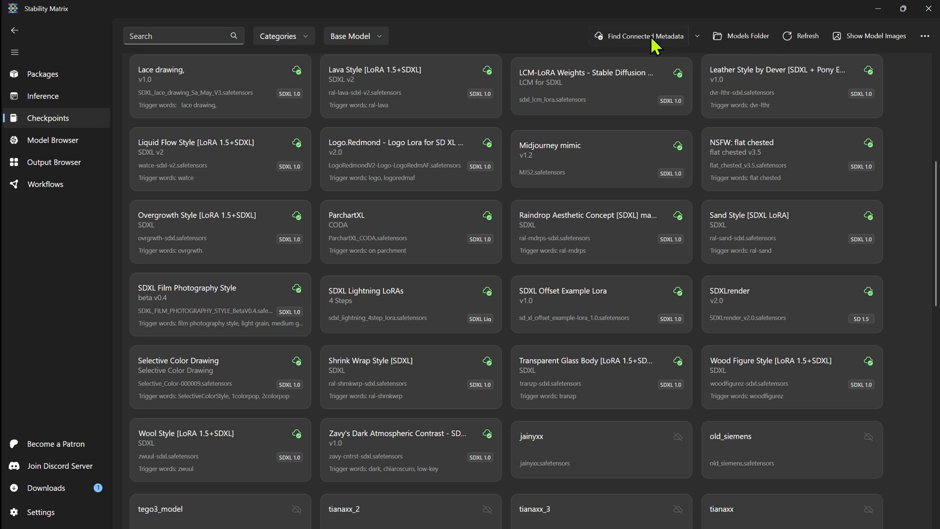
pyautogui.click(646, 36)
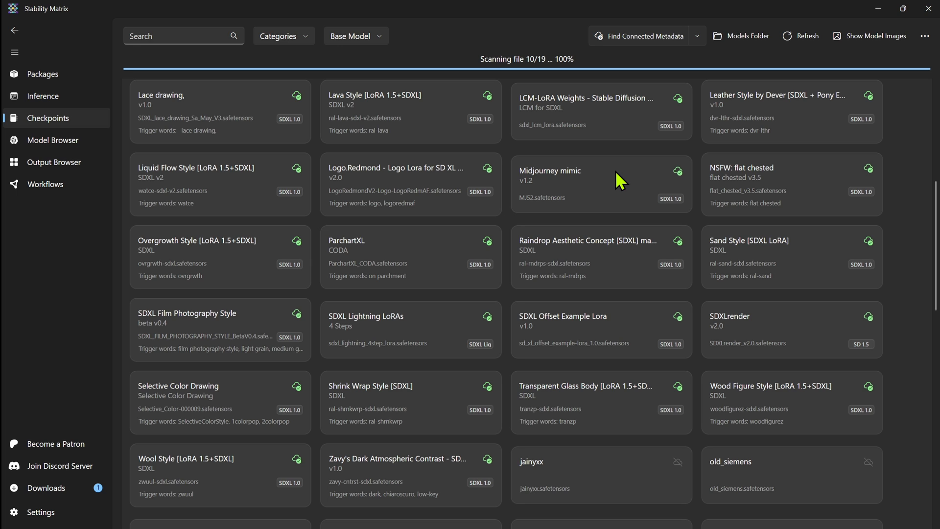
pyautogui.moveTo(330, 153)
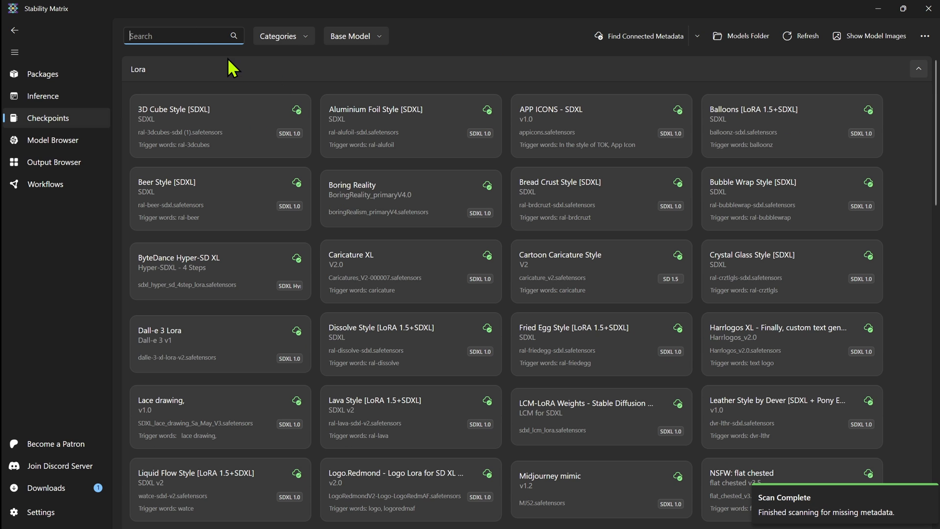
pyautogui.moveTo(186, 52)
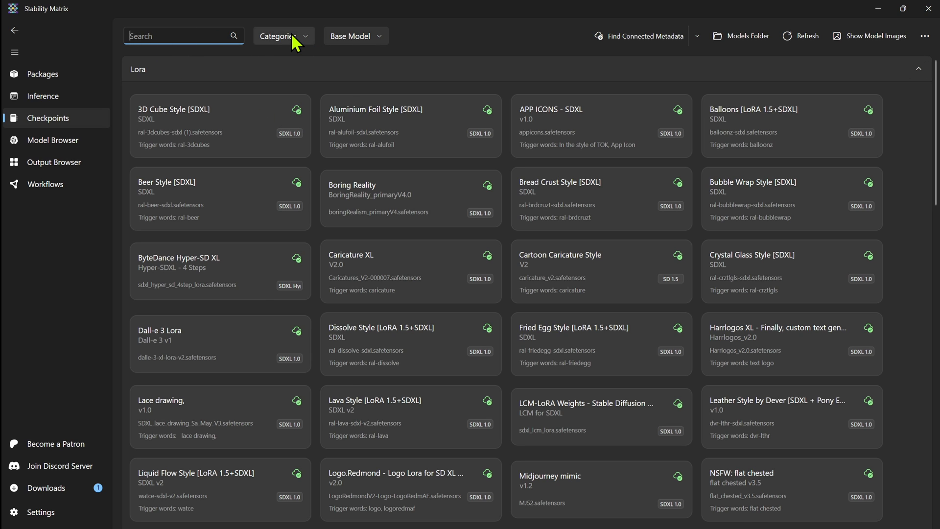
pyautogui.moveTo(377, 47)
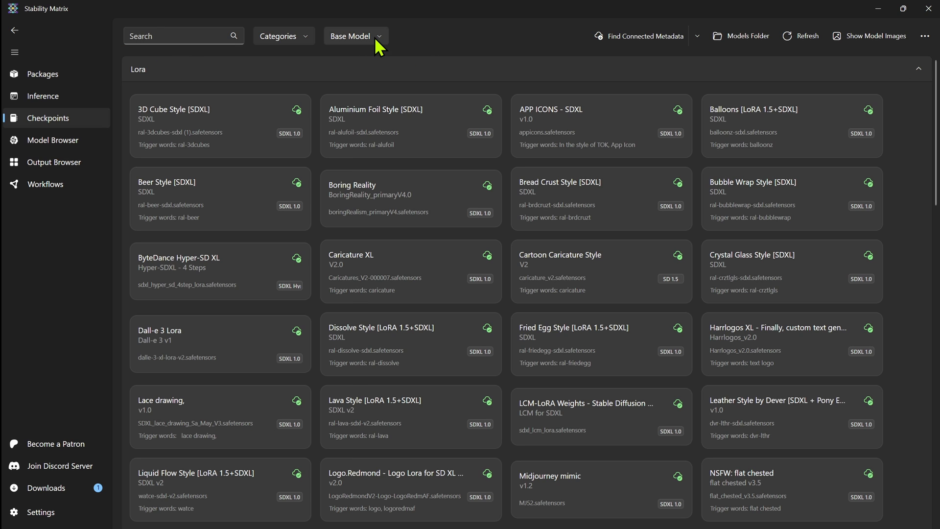
pyautogui.moveTo(754, 47)
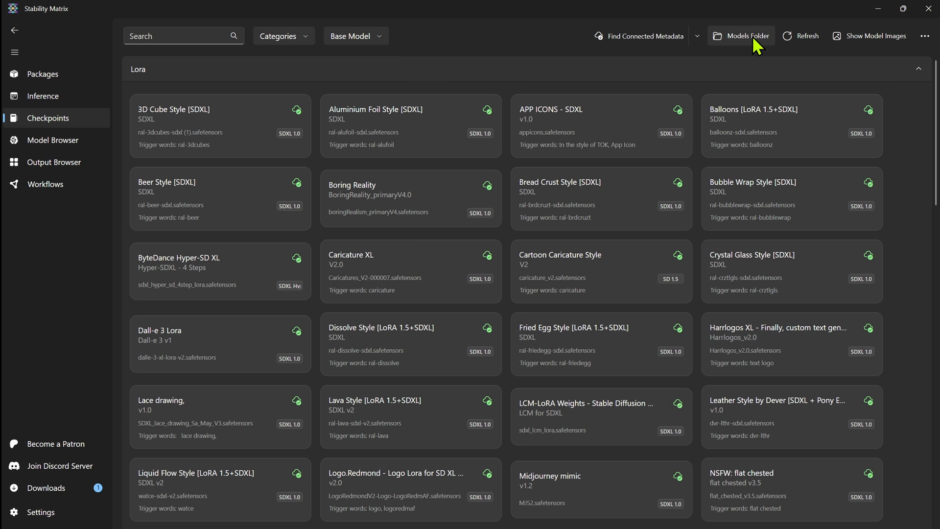
pyautogui.click(742, 35)
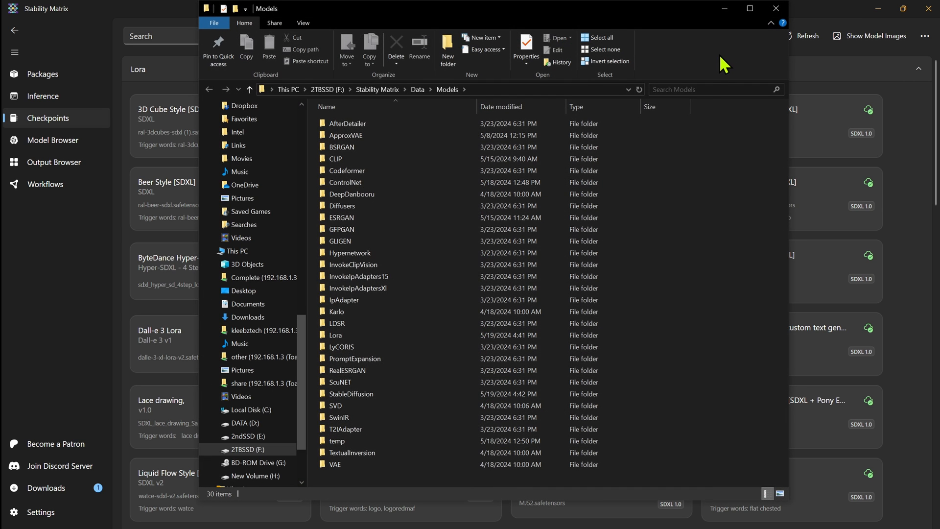
pyautogui.click(773, 9)
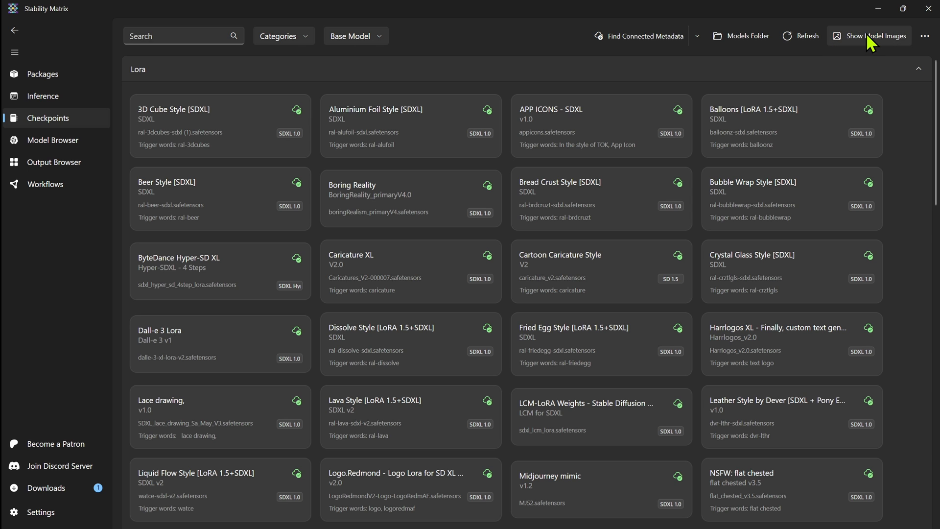
# Step: Toggle preview images on the LoRA cards and scroll to further models like Overgrowth Style
pyautogui.click(869, 35)
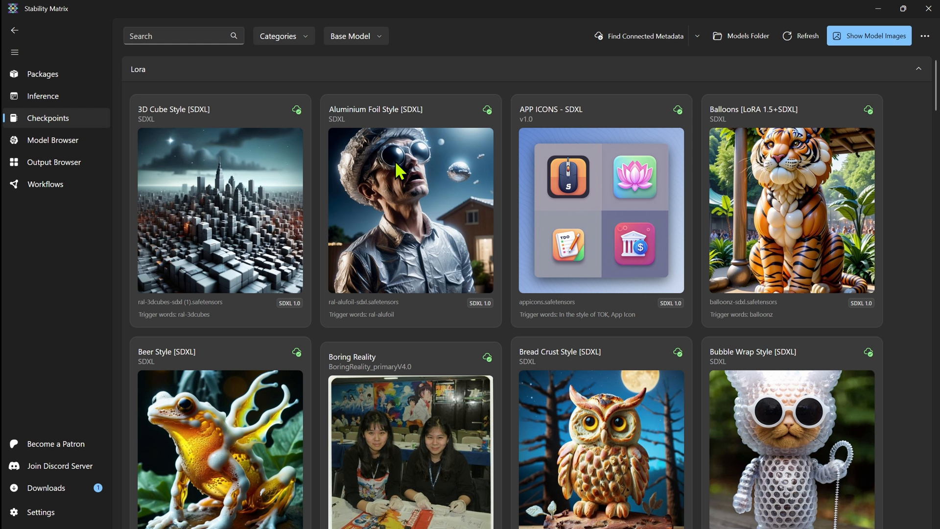
pyautogui.moveTo(850, 69)
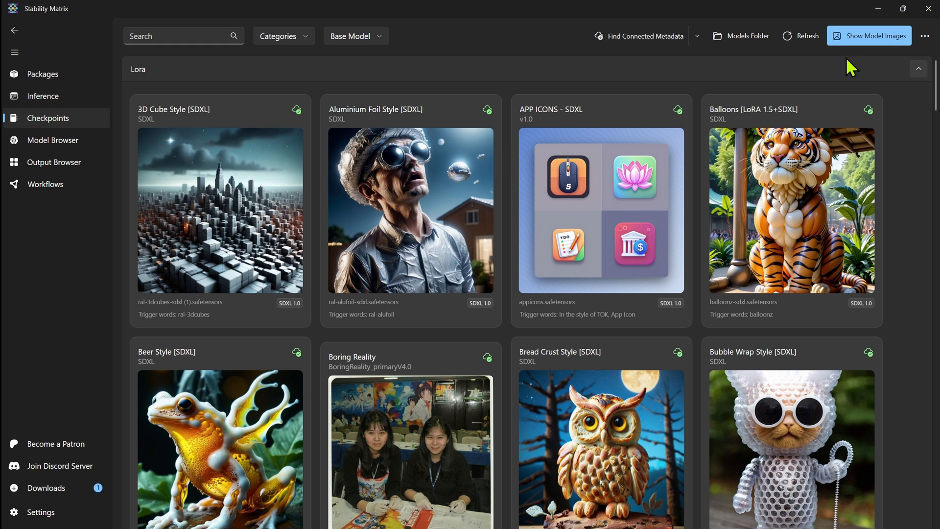
pyautogui.click(926, 36)
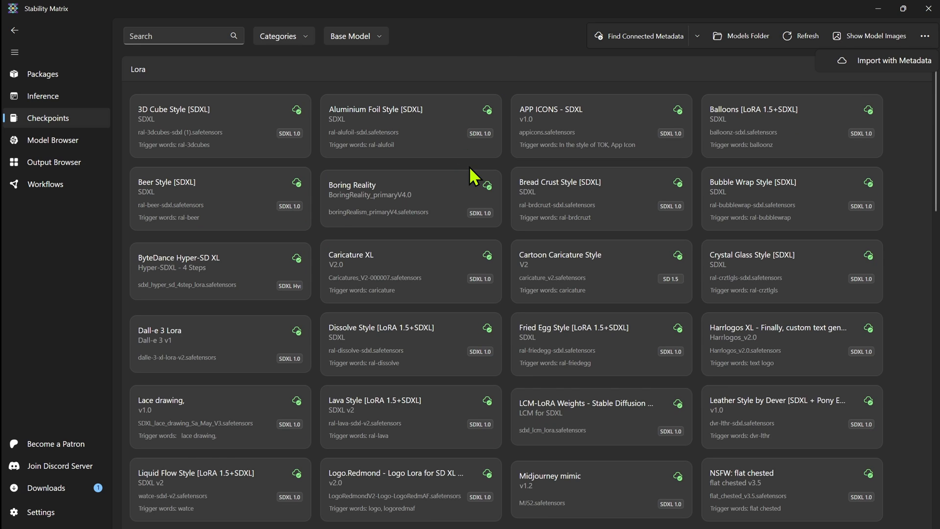
pyautogui.scroll(-3)
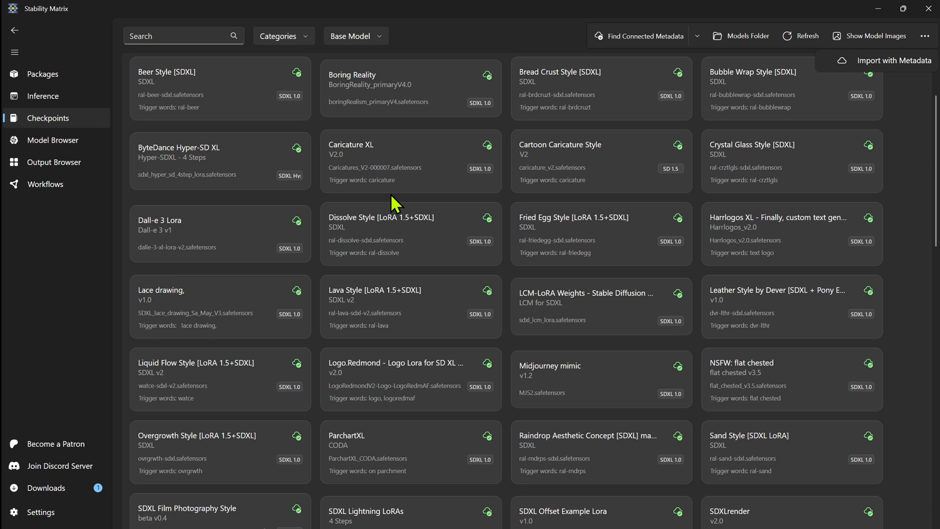
pyautogui.moveTo(231, 207)
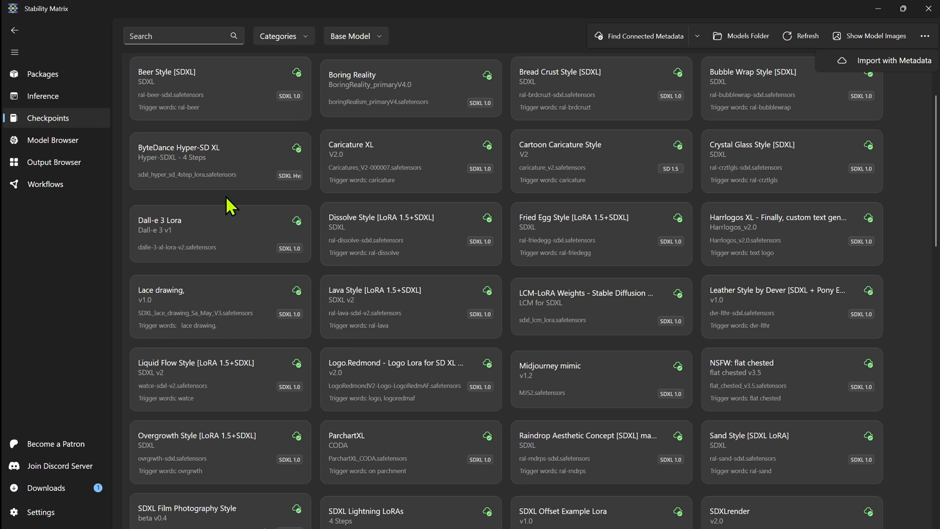
pyautogui.moveTo(50, 144)
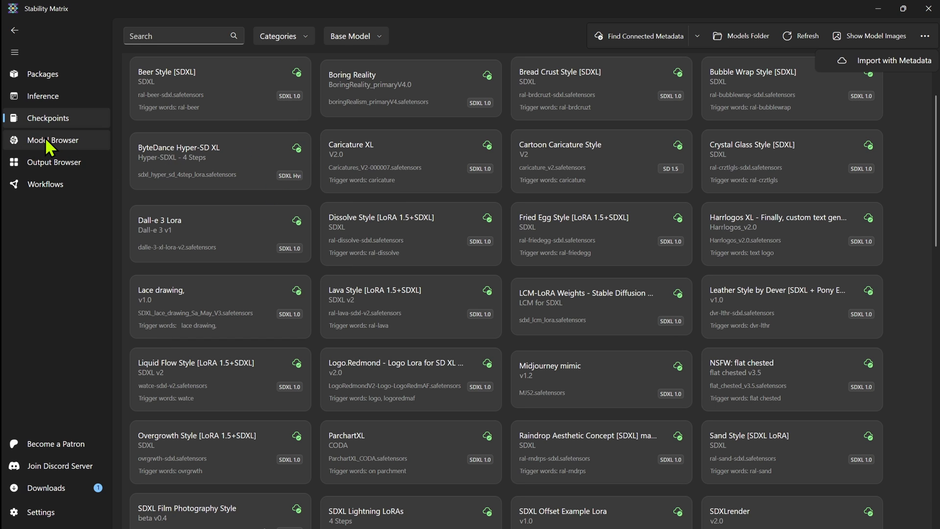
# Step: Show the Model Browser's CivitAI list of top-rated SDXL checkpoints such as Juggernaut XL
pyautogui.click(52, 140)
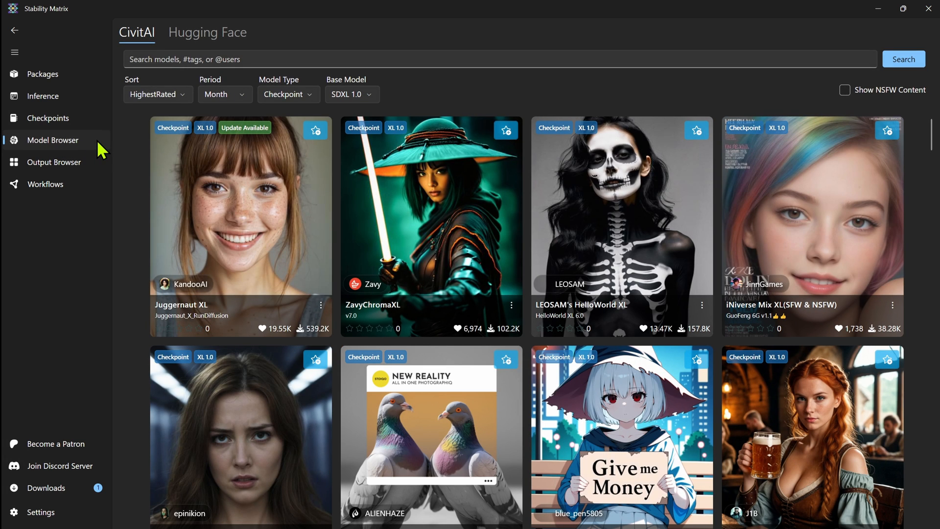
pyautogui.moveTo(411, 239)
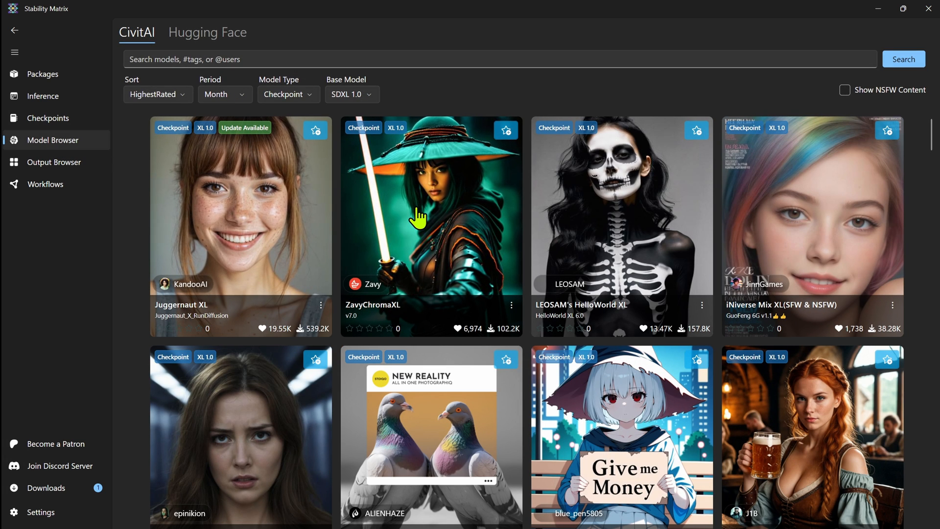
pyautogui.moveTo(400, 209)
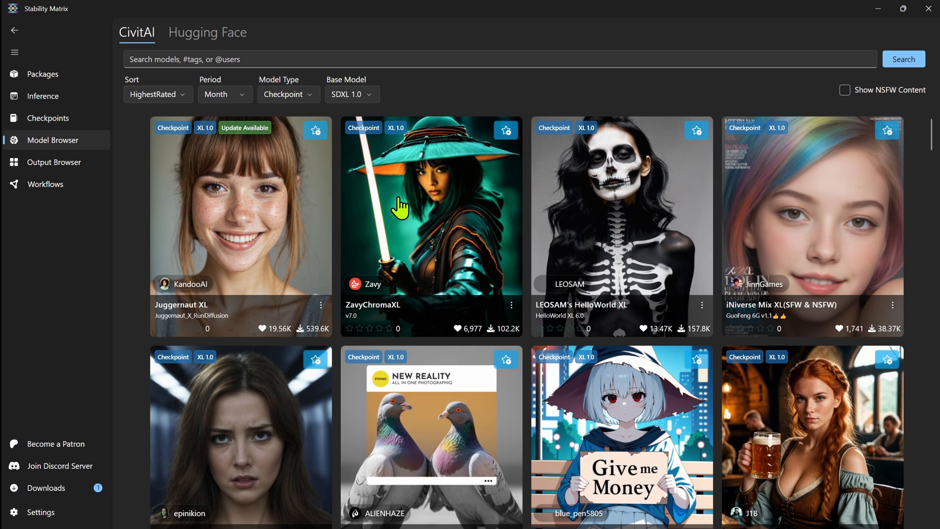
pyautogui.moveTo(409, 56)
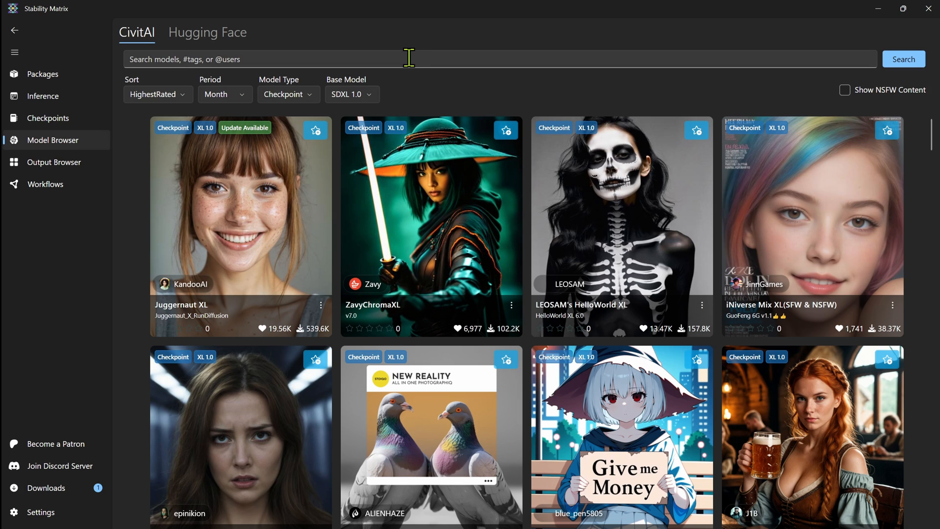
pyautogui.moveTo(442, 94)
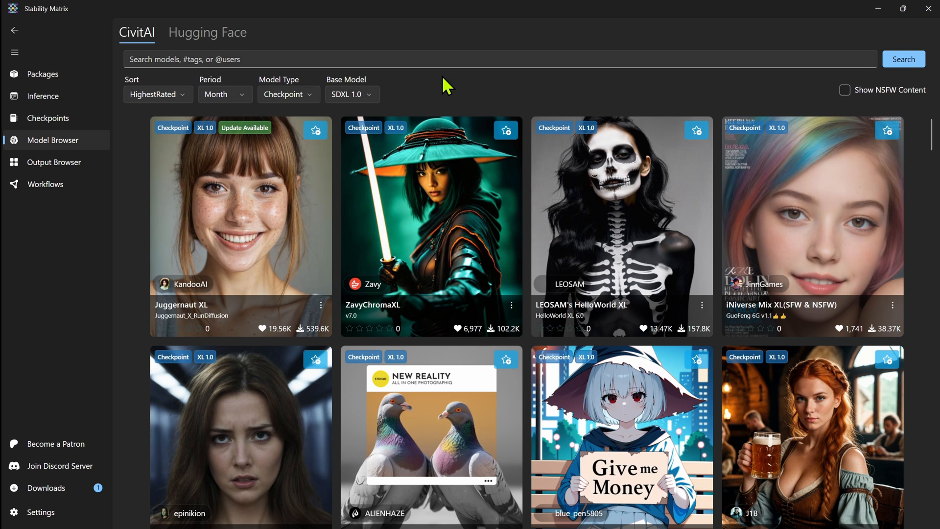
pyautogui.moveTo(506, 88)
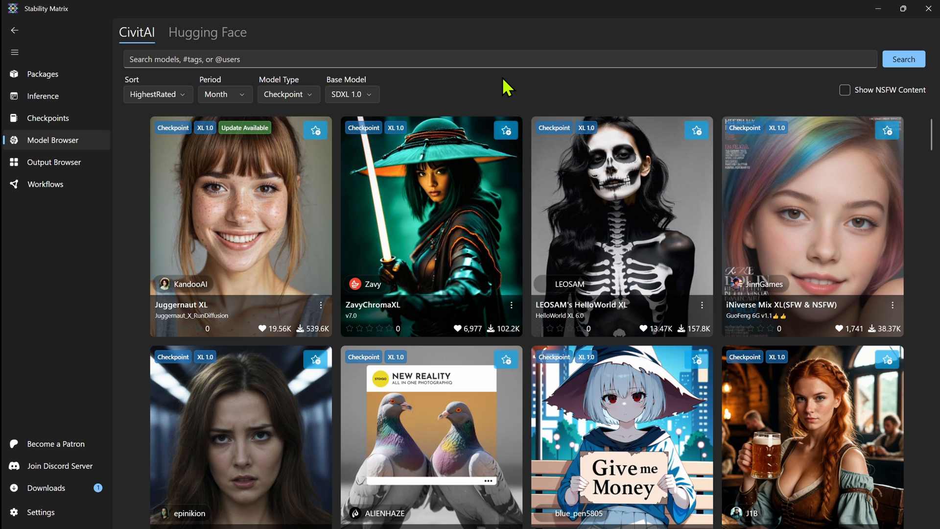
pyautogui.moveTo(118, 123)
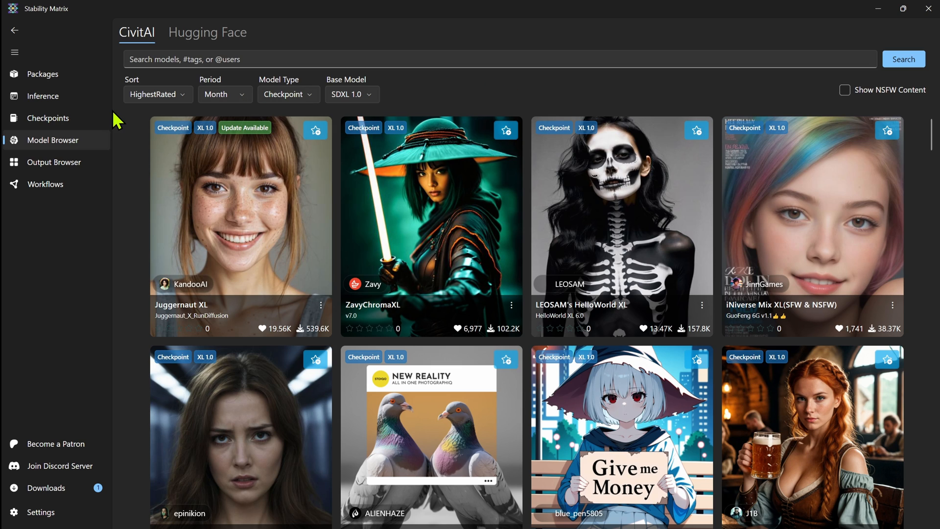
pyautogui.moveTo(424, 91)
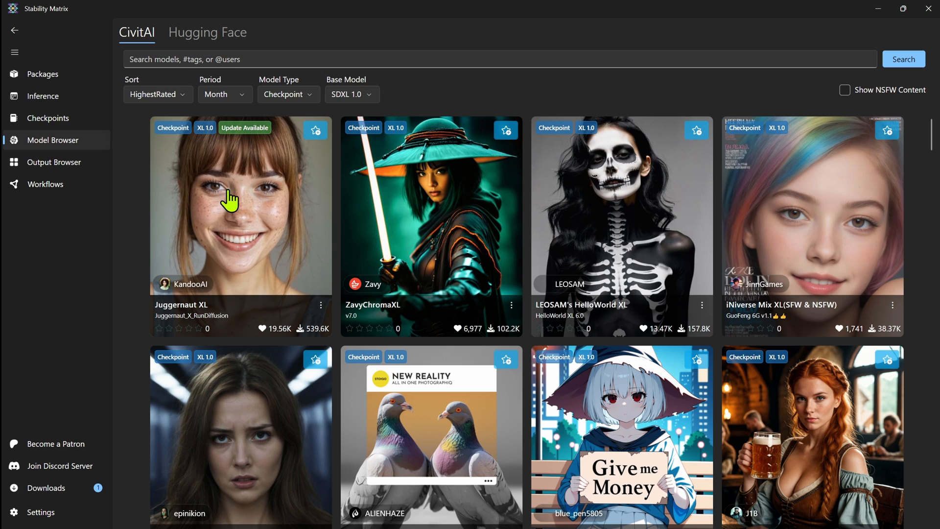
pyautogui.moveTo(253, 136)
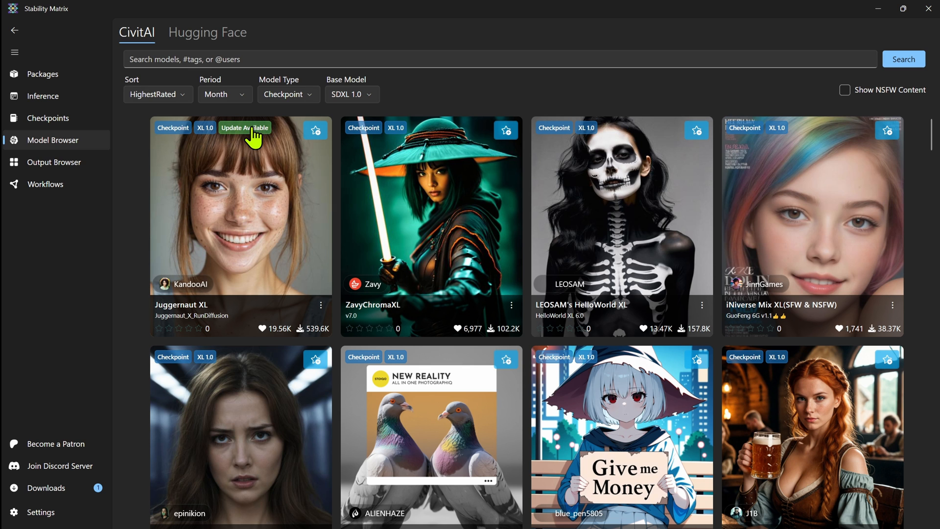
pyautogui.click(240, 210)
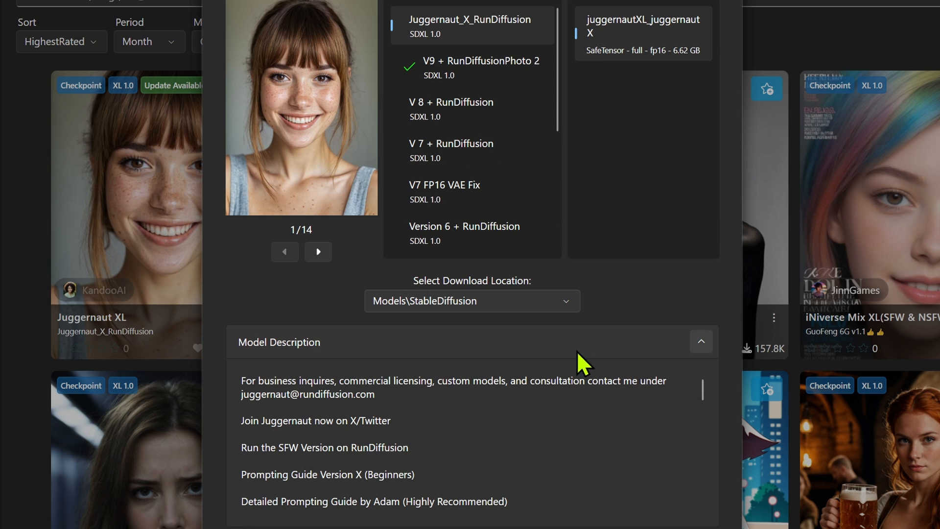
pyautogui.moveTo(702, 346)
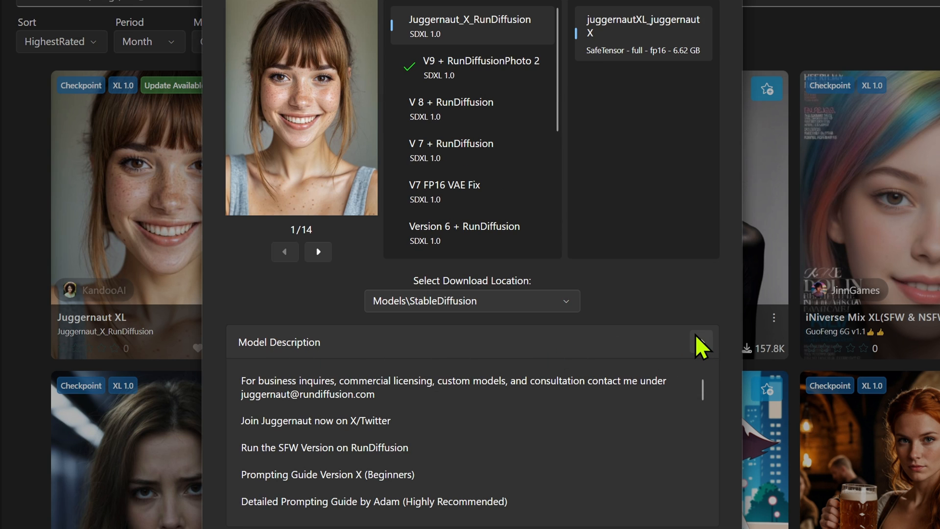
pyautogui.click(702, 342)
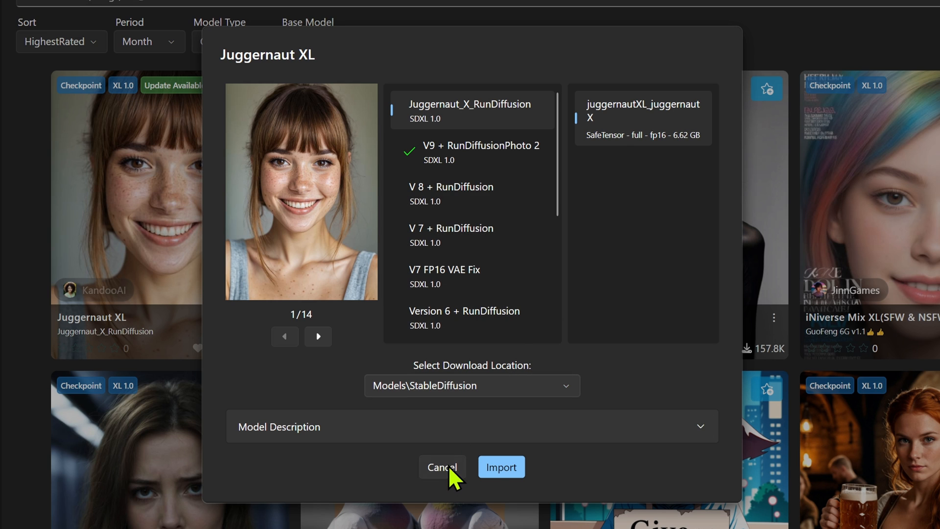
pyautogui.click(443, 467)
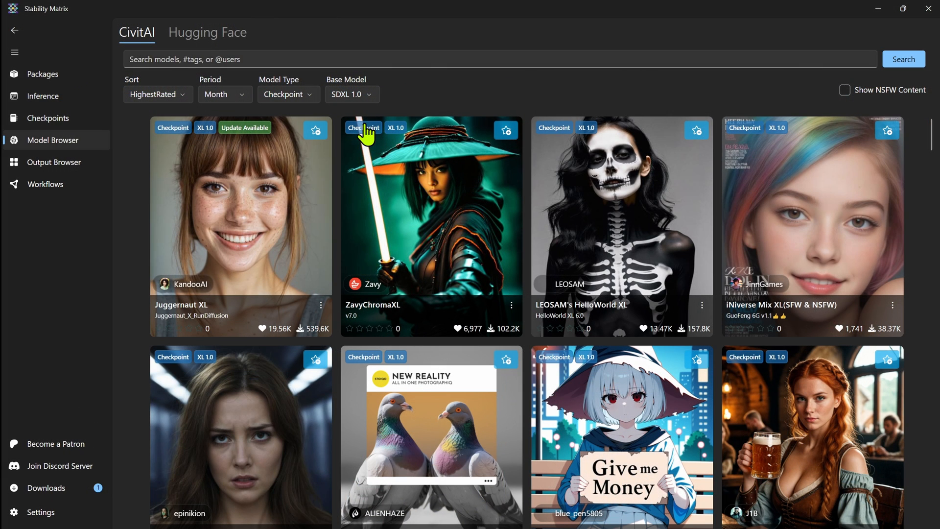
pyautogui.moveTo(405, 90)
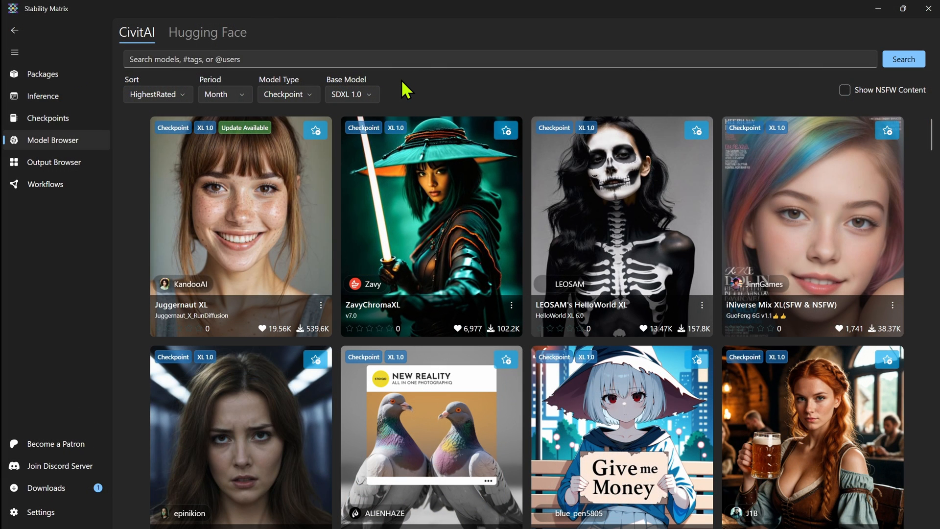
pyautogui.moveTo(413, 195)
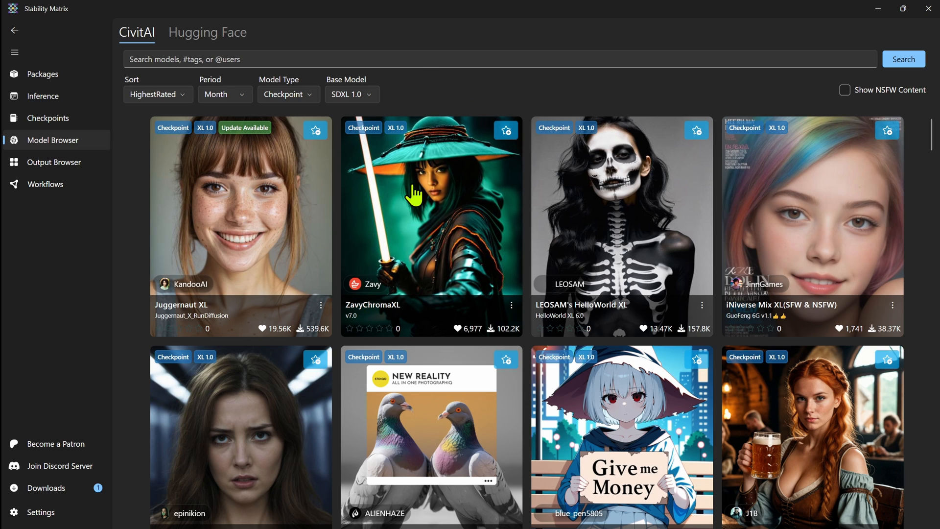
pyautogui.moveTo(760, 92)
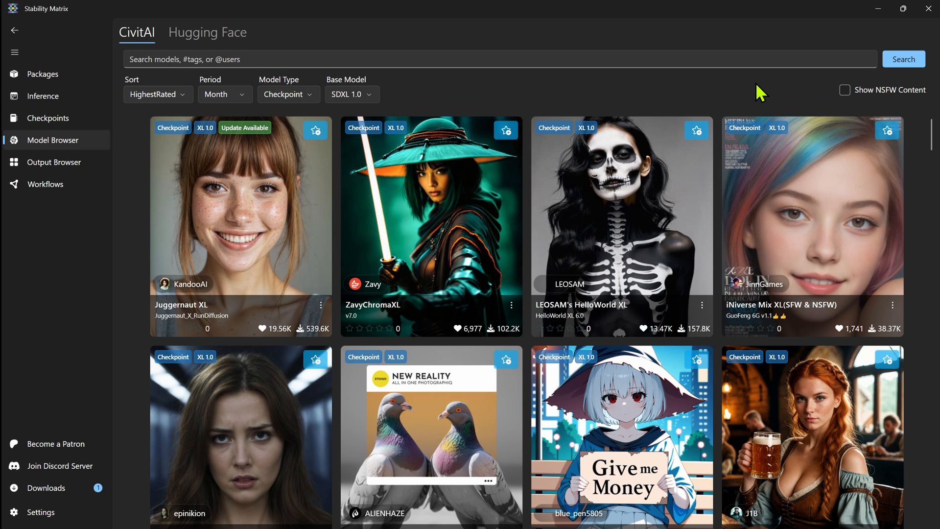
pyautogui.click(207, 33)
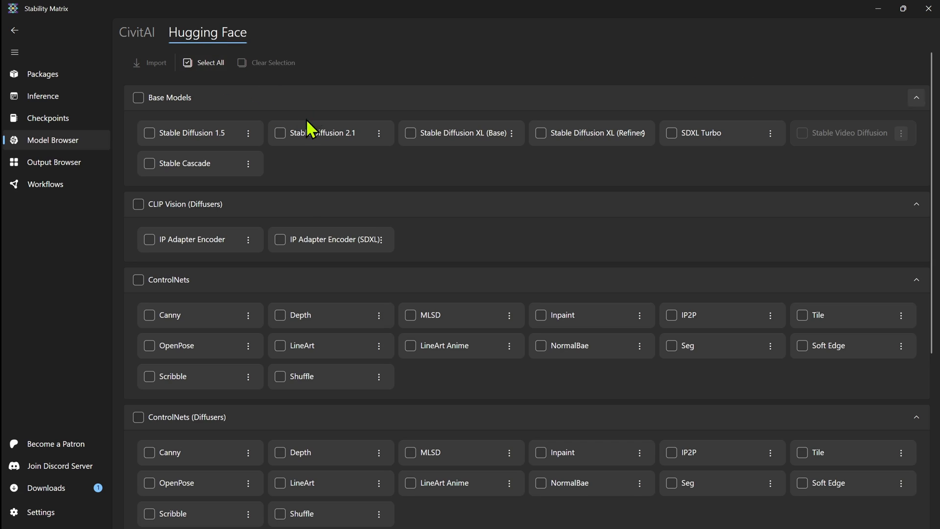
pyautogui.moveTo(121, 102)
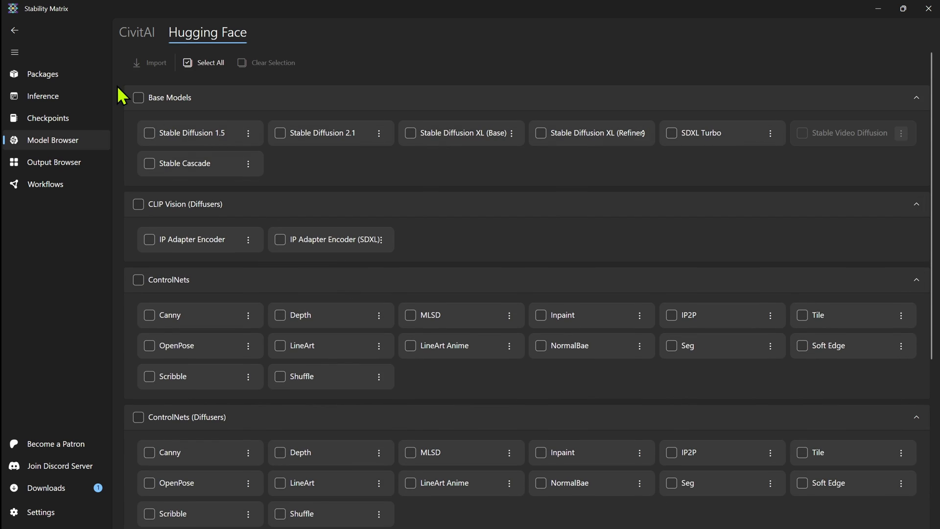
pyautogui.click(138, 33)
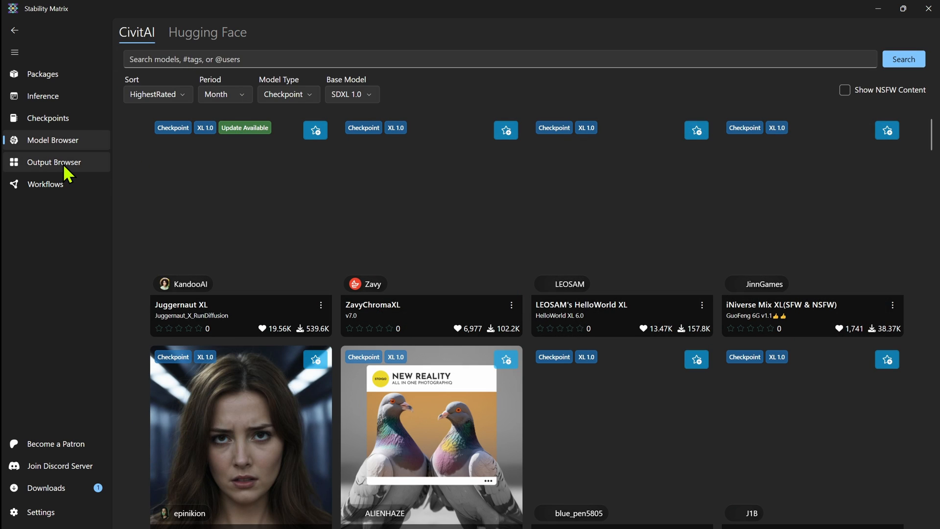
# Step: View the Output Browser gallery with an image's context menu, then the trending OpenArt workflows
pyautogui.click(54, 163)
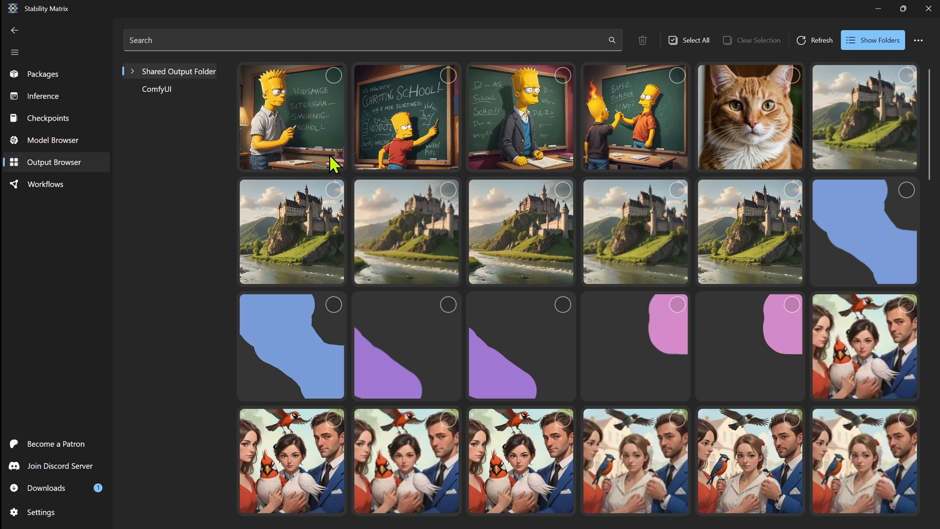
pyautogui.rightClick(311, 128)
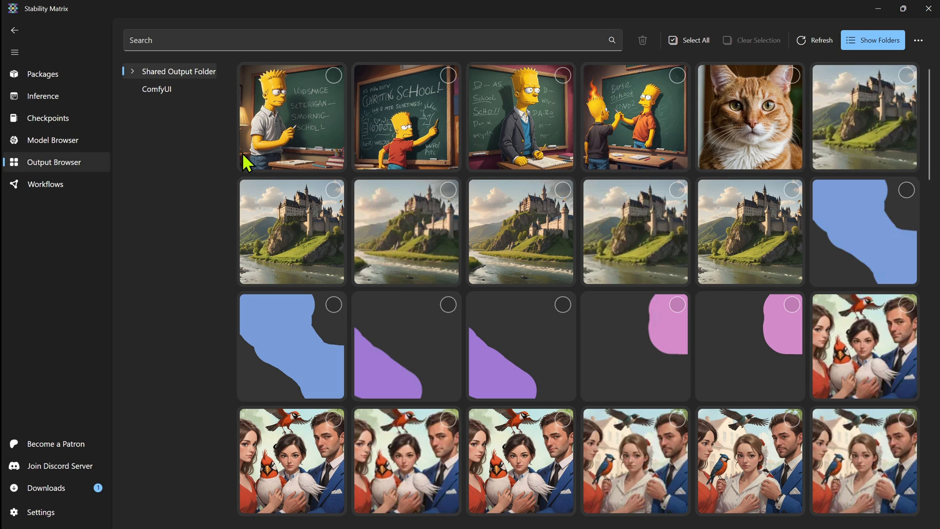
pyautogui.moveTo(425, 117)
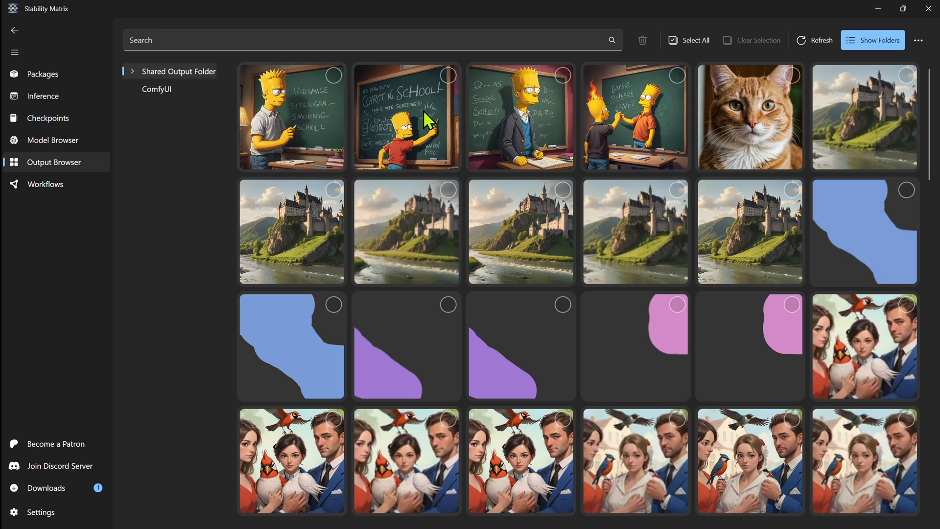
pyautogui.click(45, 184)
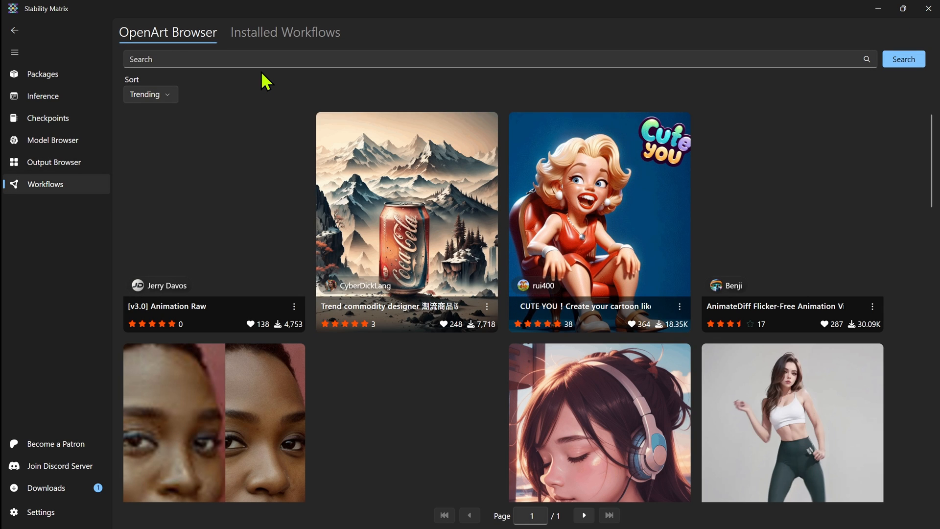
pyautogui.click(284, 33)
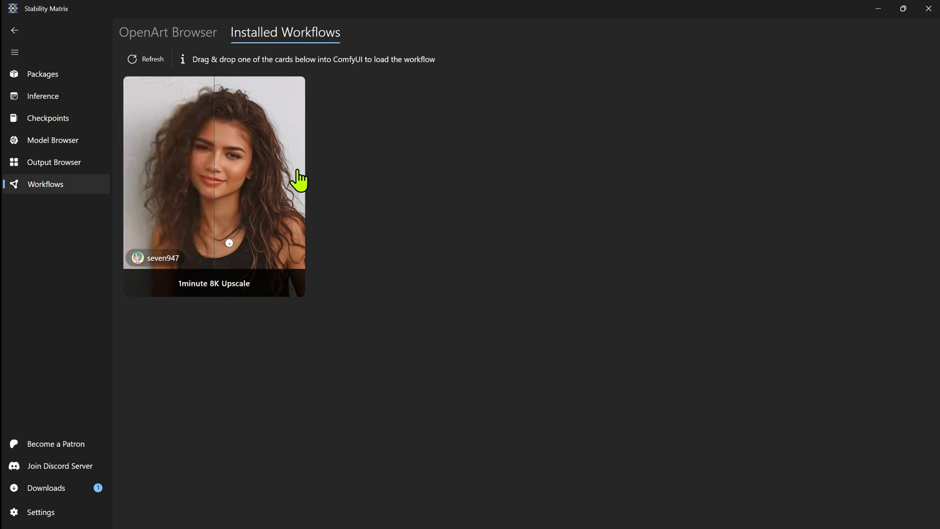
pyautogui.click(168, 32)
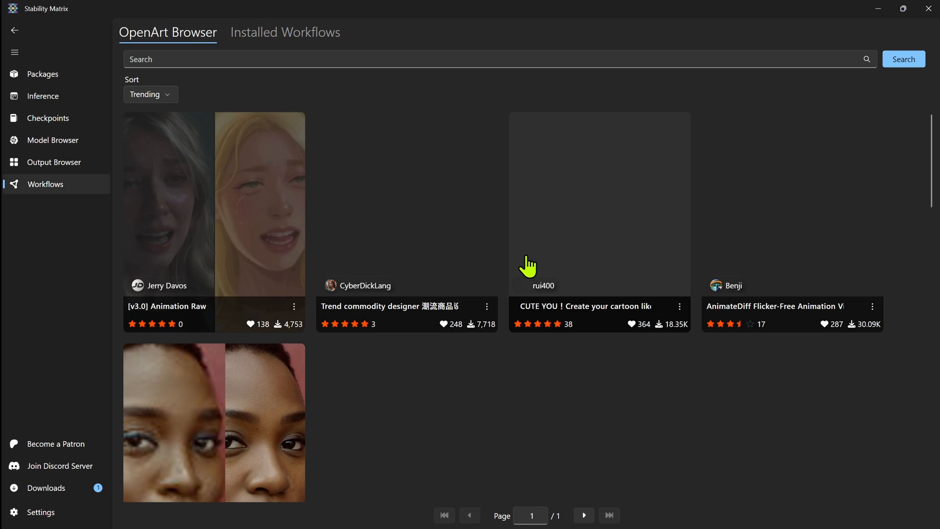
pyautogui.scroll(-3)
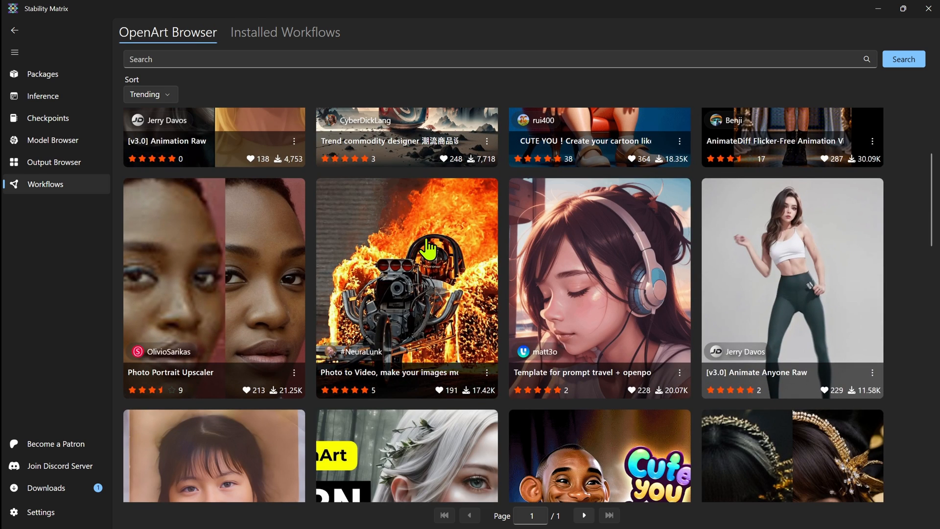
pyautogui.scroll(-3)
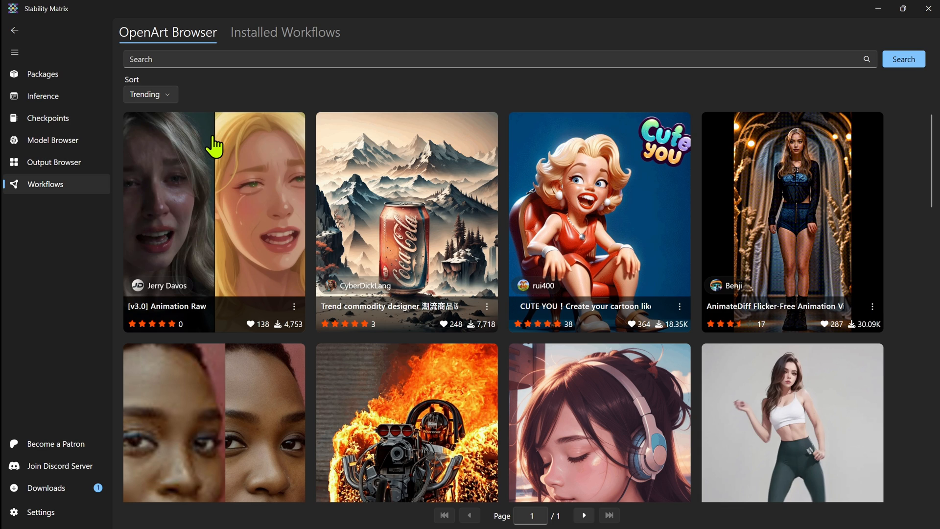
pyautogui.moveTo(58, 263)
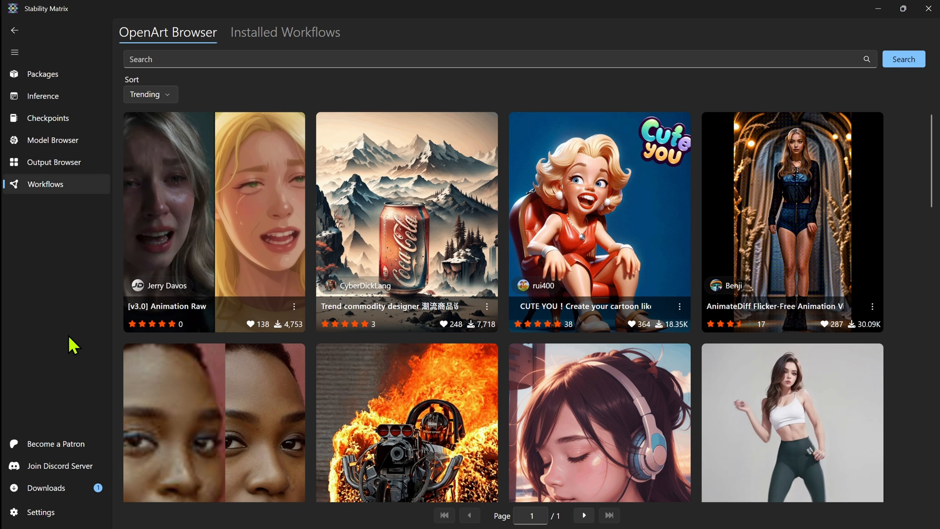
# Step: Show the Inference settings with Auto Completion on and the file name pattern
pyautogui.click(38, 512)
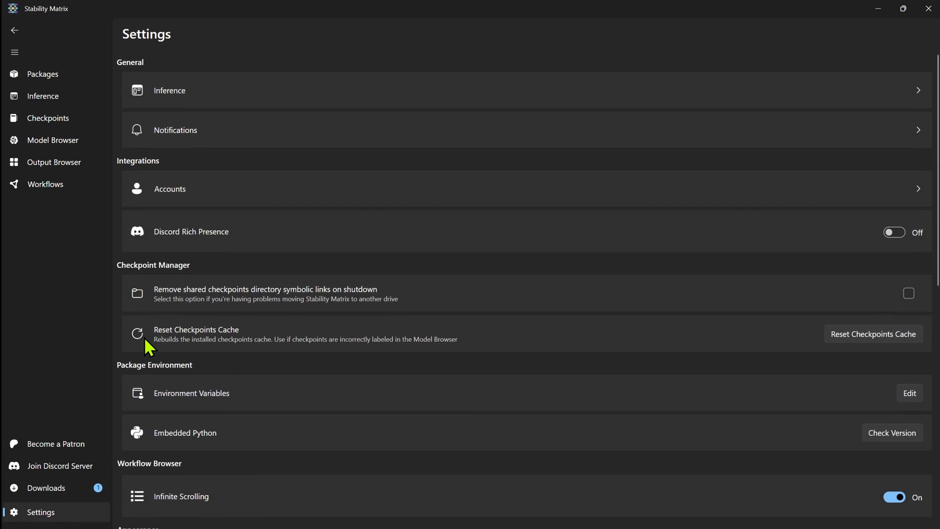
pyautogui.moveTo(309, 196)
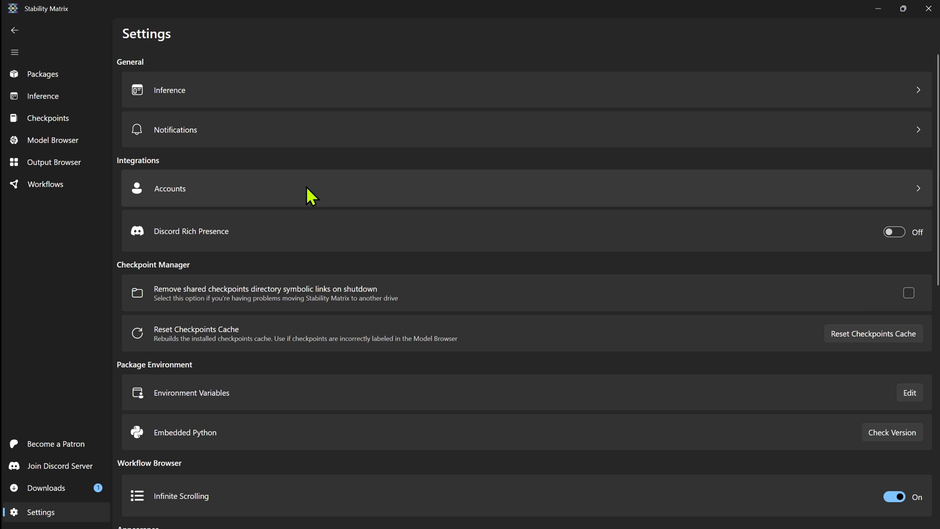
pyautogui.click(169, 89)
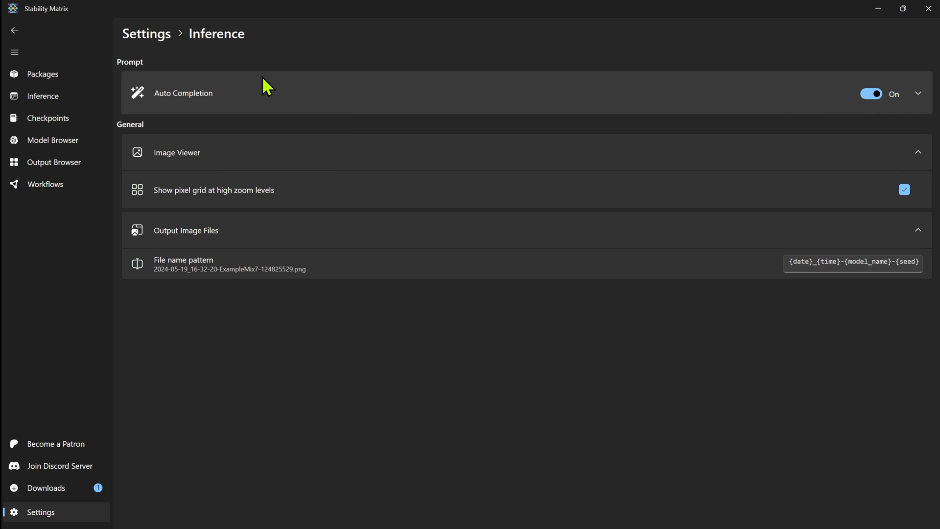
pyautogui.moveTo(260, 79)
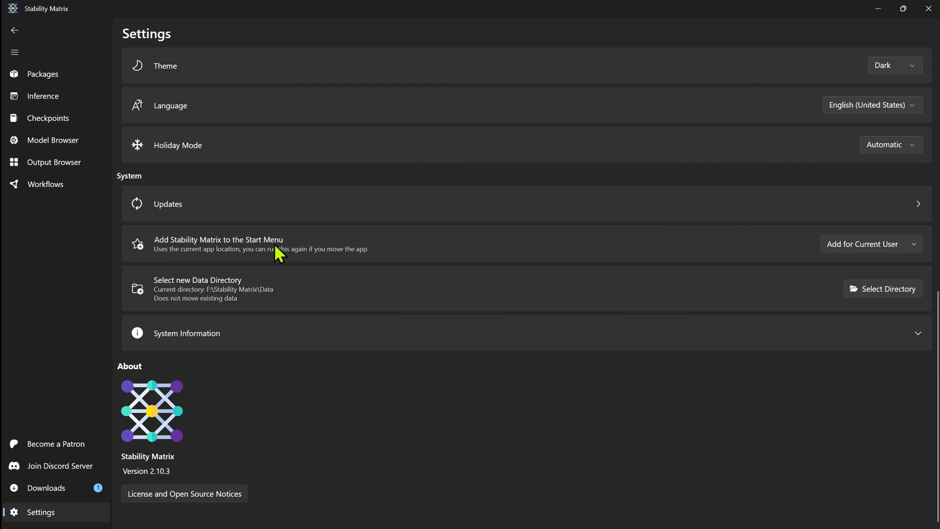
pyautogui.moveTo(281, 246)
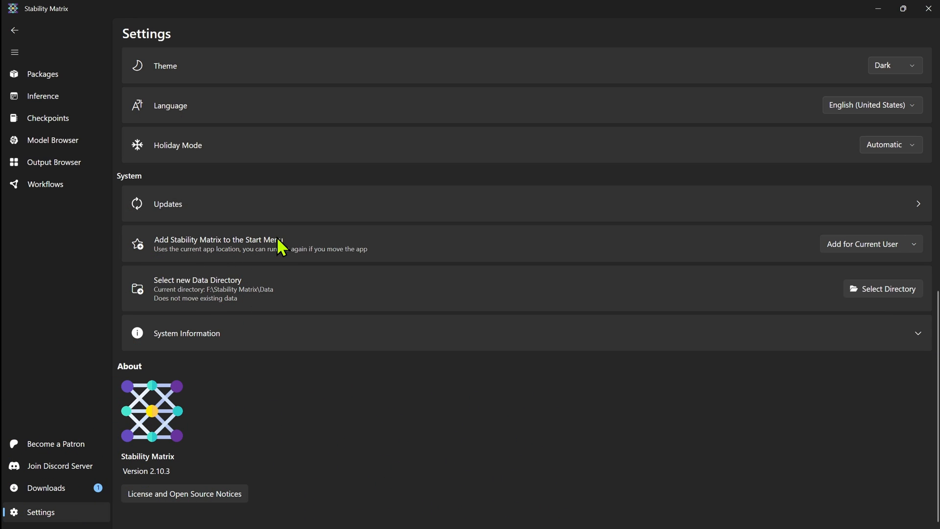
pyautogui.moveTo(176, 289)
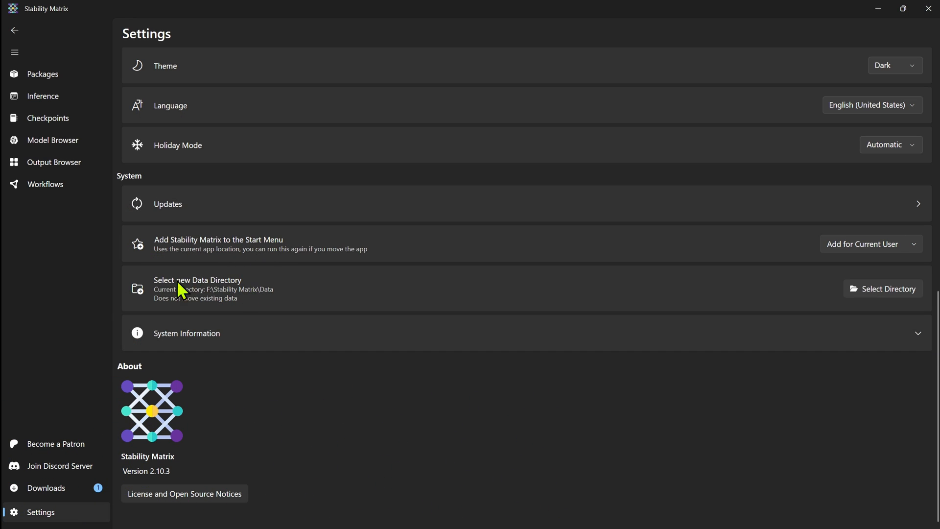
pyautogui.moveTo(256, 365)
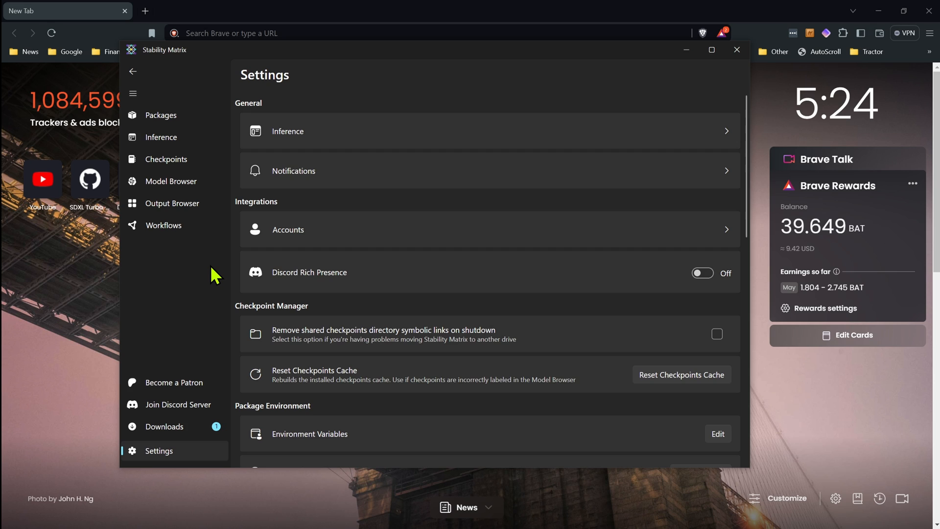
pyautogui.moveTo(164, 127)
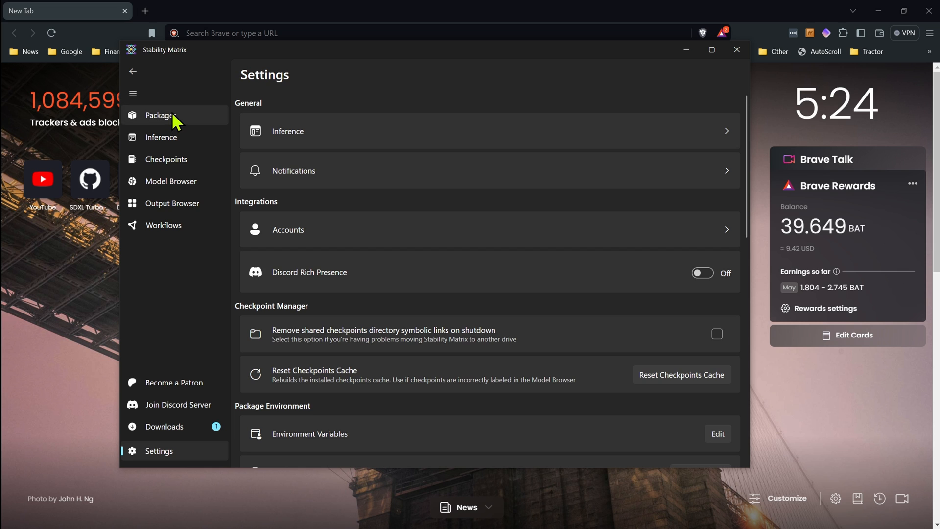
# Step: Go to the Packages page of six installed packages and launch Fooocus
pyautogui.click(160, 115)
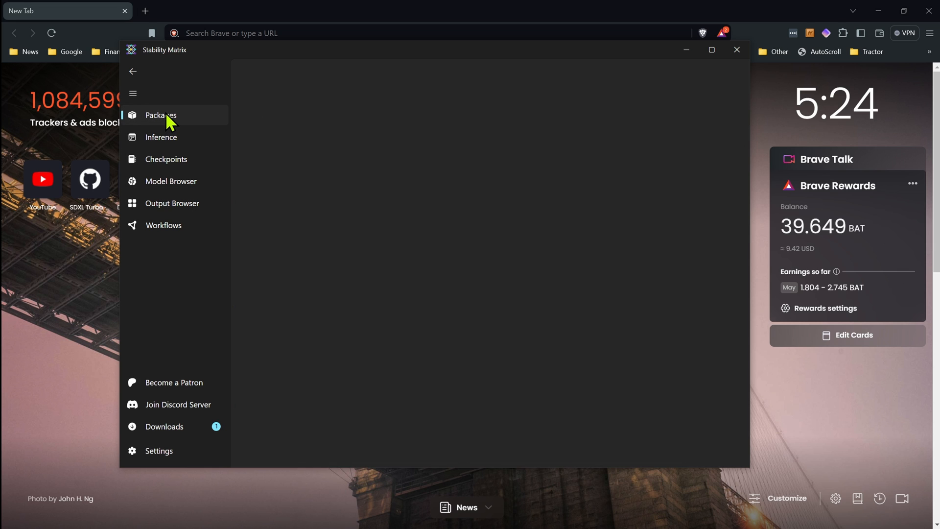
pyautogui.click(160, 115)
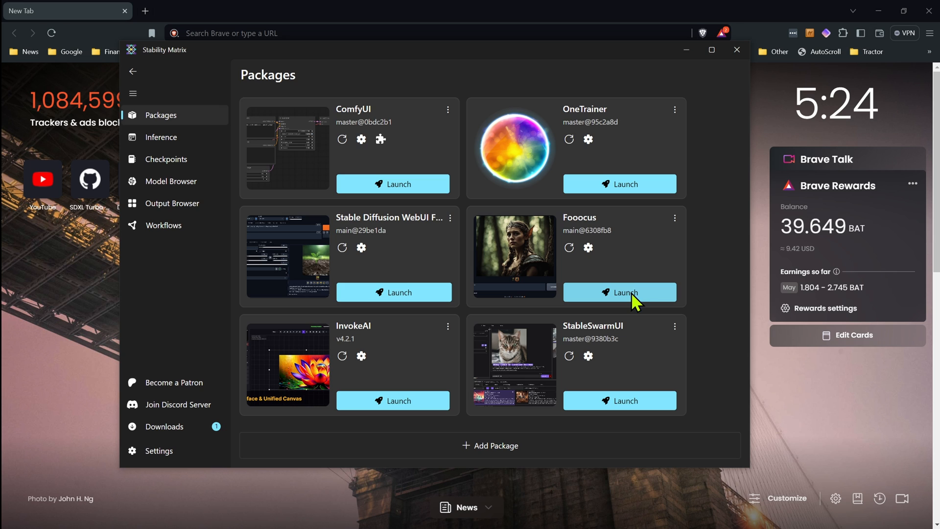
pyautogui.click(620, 292)
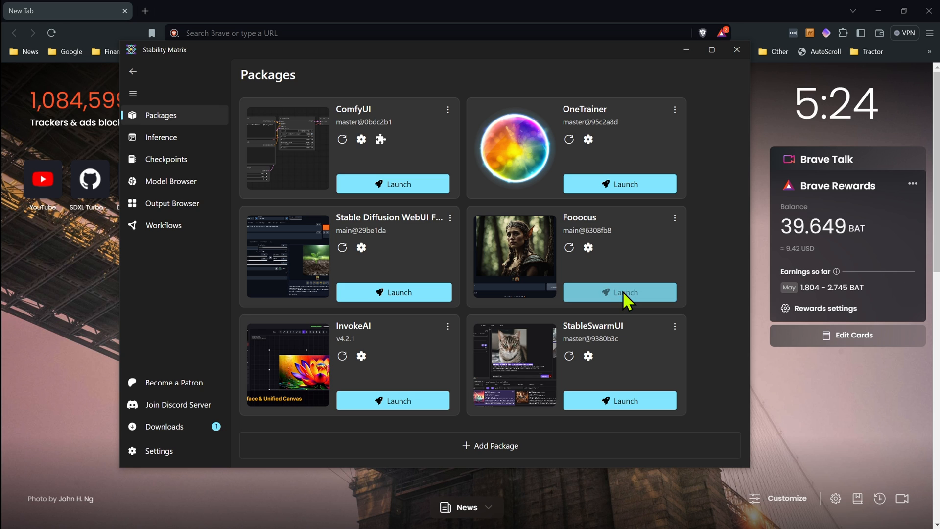
# Step: Start Fooocus so its console reports version 2.3.1 and a successful cleanup
pyautogui.click(620, 292)
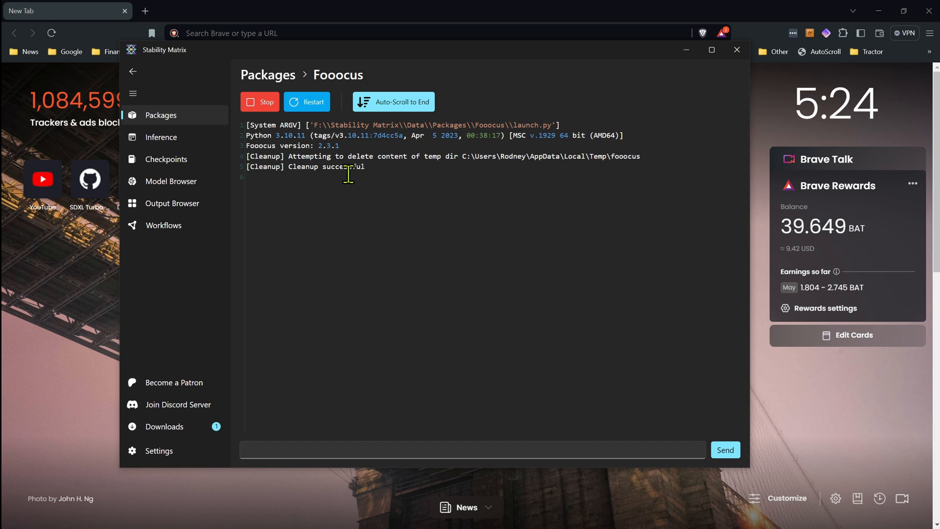
pyautogui.moveTo(403, 201)
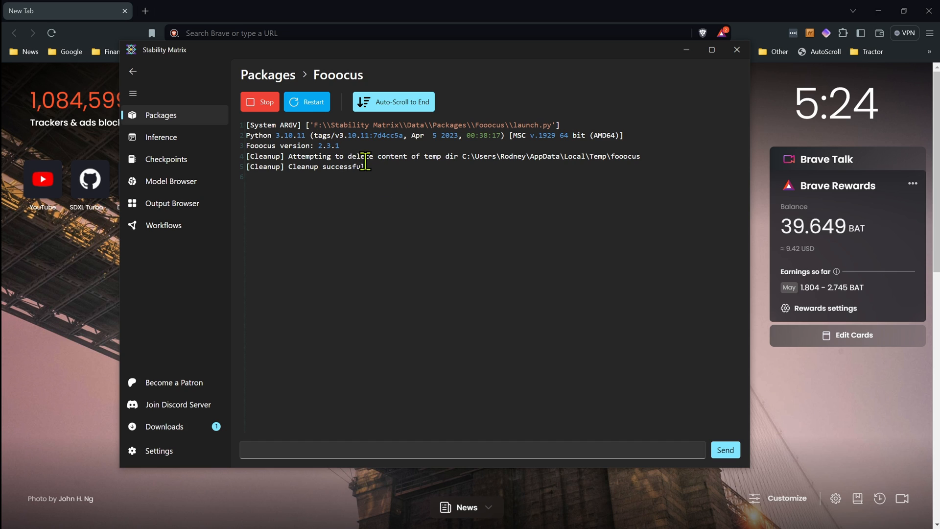
pyautogui.moveTo(381, 180)
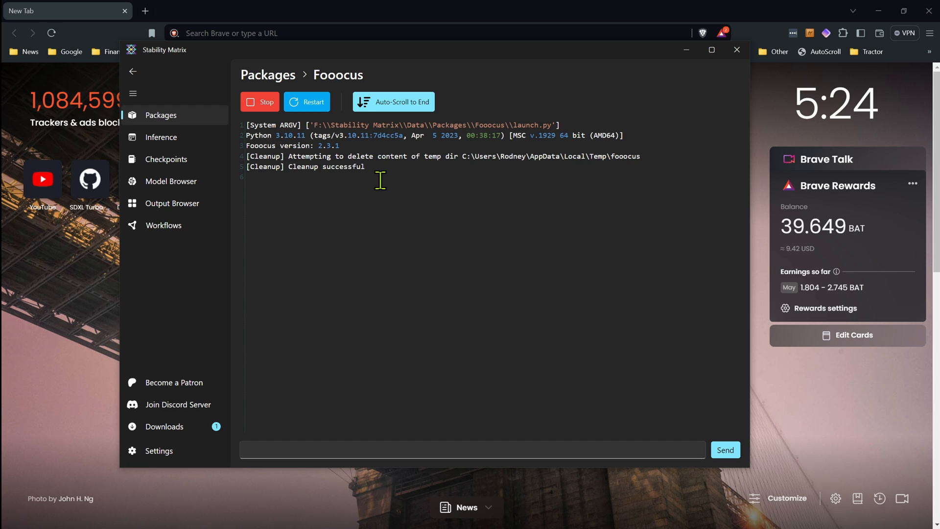
pyautogui.moveTo(352, 142)
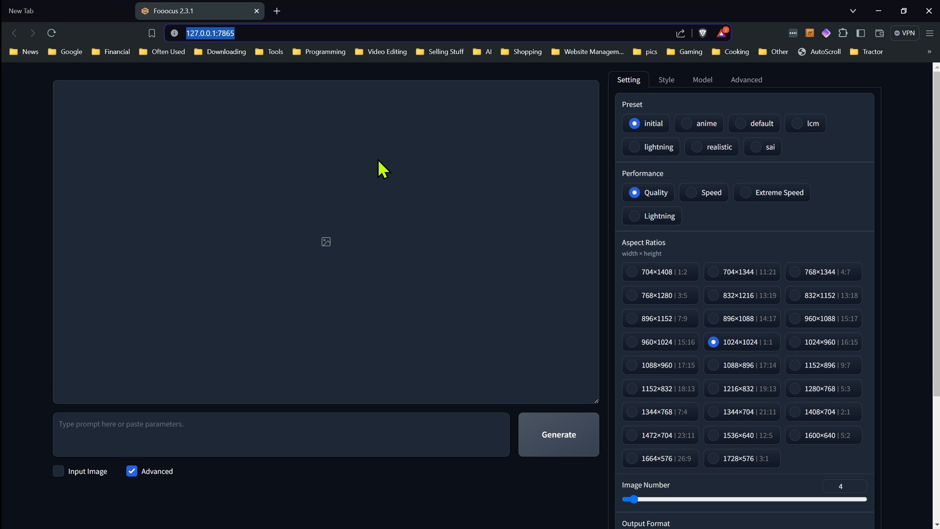
pyautogui.moveTo(746, 232)
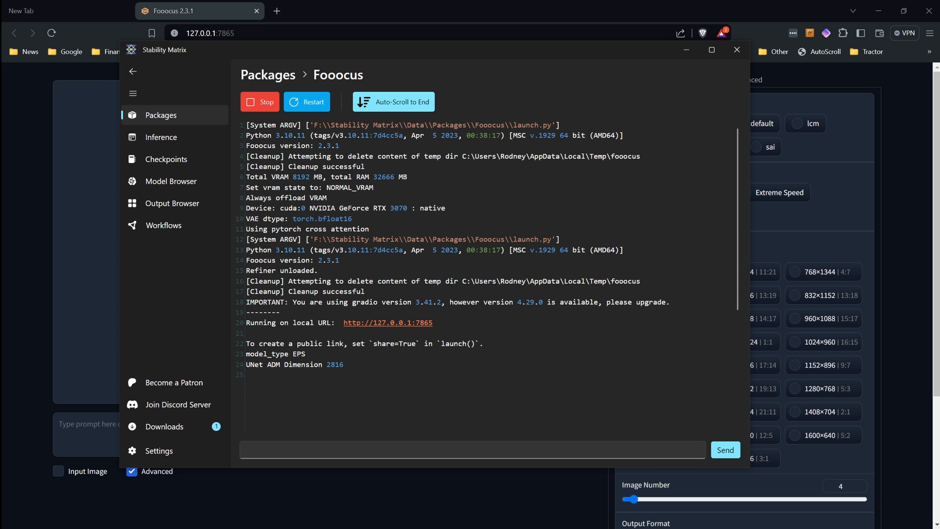
pyautogui.moveTo(427, 77)
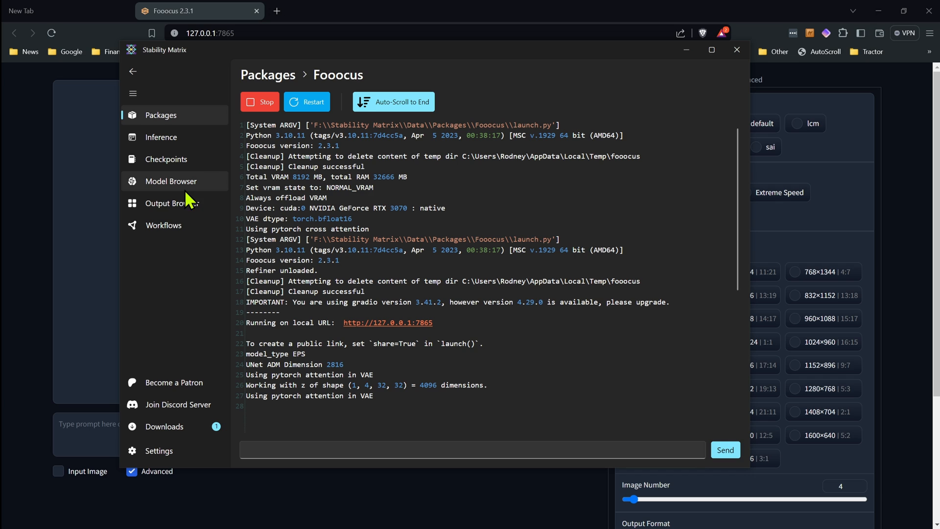
pyautogui.moveTo(211, 168)
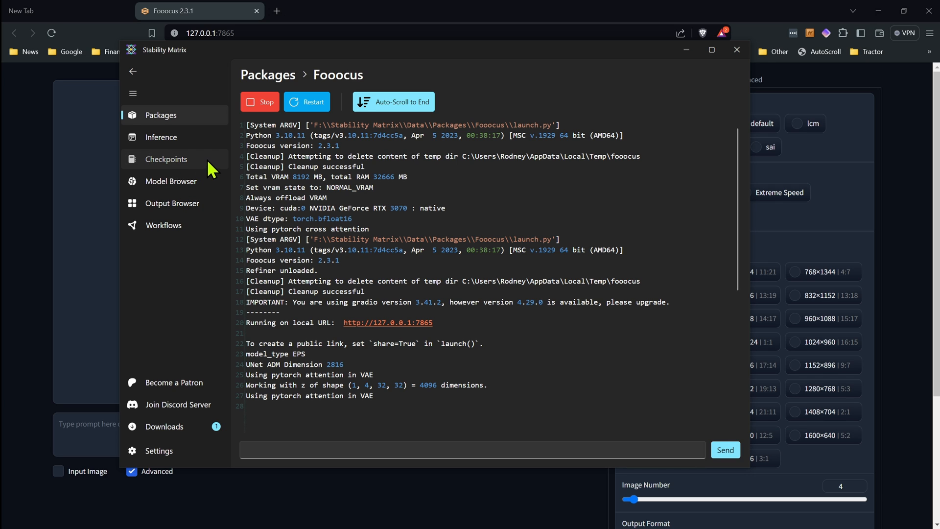
# Step: Check the Beer Style [SDXL] card's trigger word, then focus the Fooocus prompt box
pyautogui.click(166, 159)
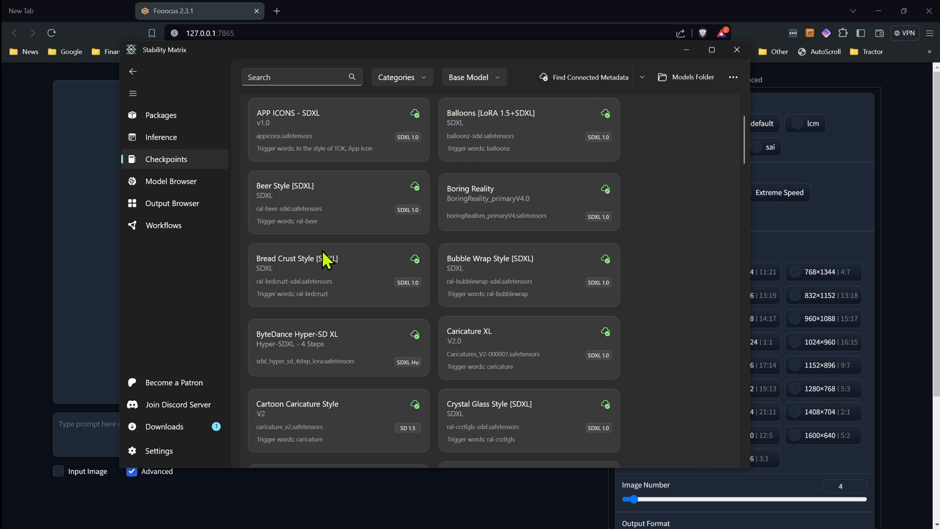
pyautogui.moveTo(518, 158)
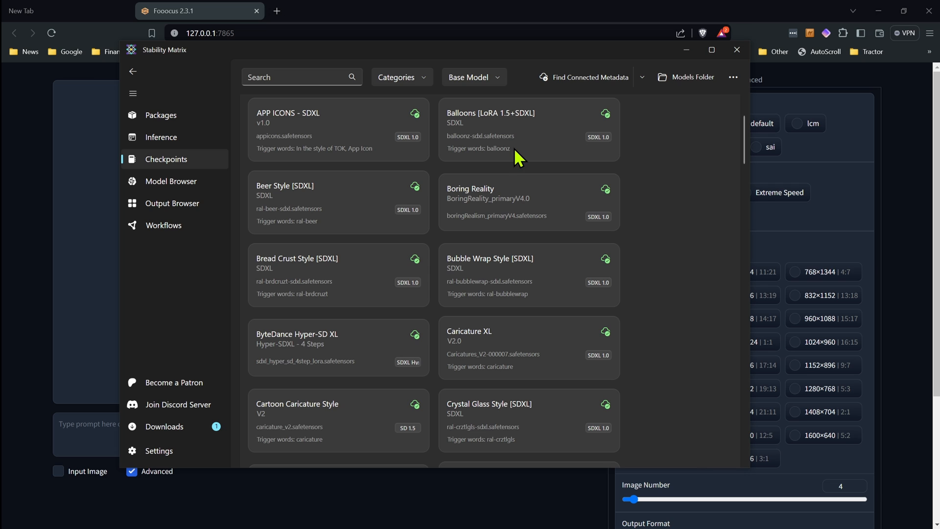
pyautogui.moveTo(353, 214)
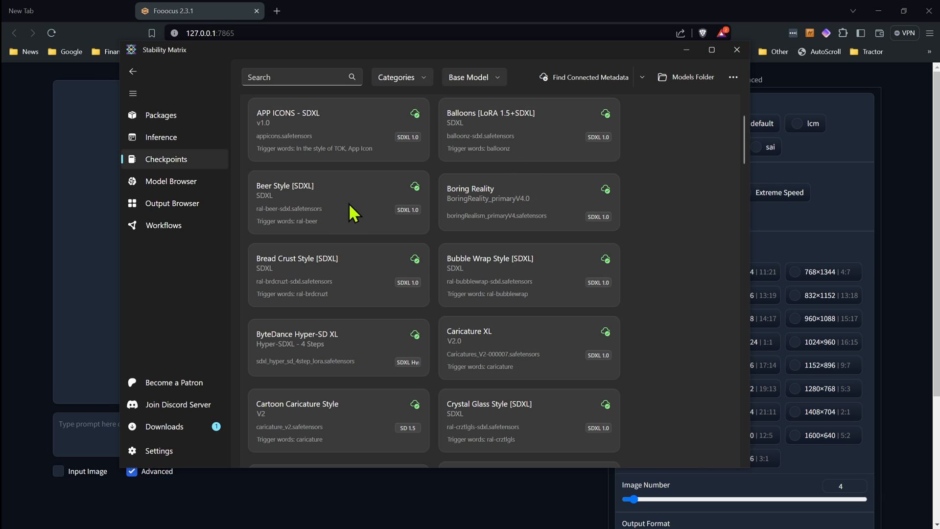
pyautogui.moveTo(393, 229)
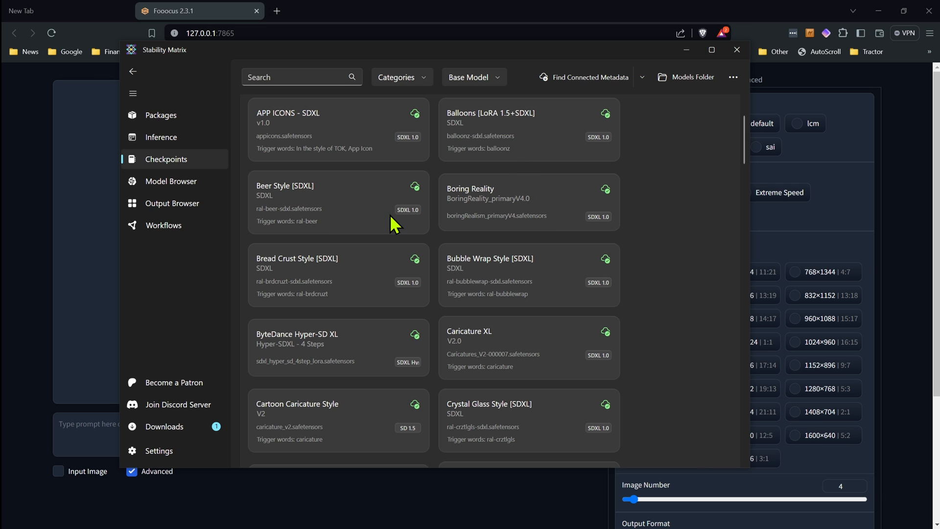
pyautogui.click(737, 49)
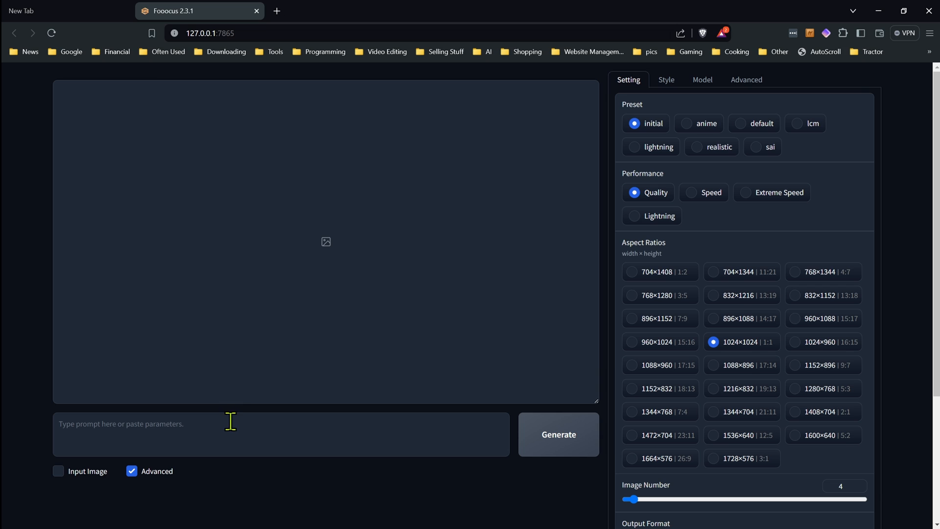
# Step: Enter the Beer Style trigger word 'ral-beer' into the Fooocus prompt
pyautogui.write('ral-beer')
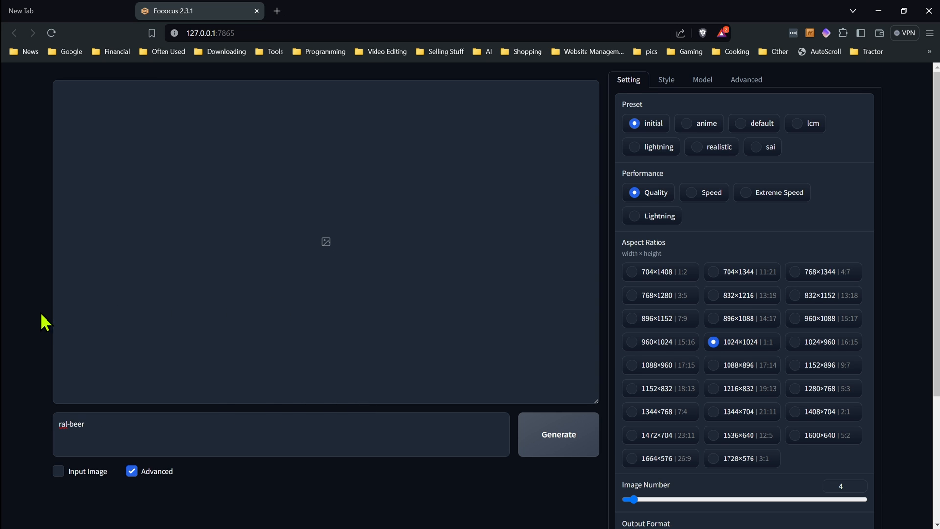
pyautogui.moveTo(521, 256)
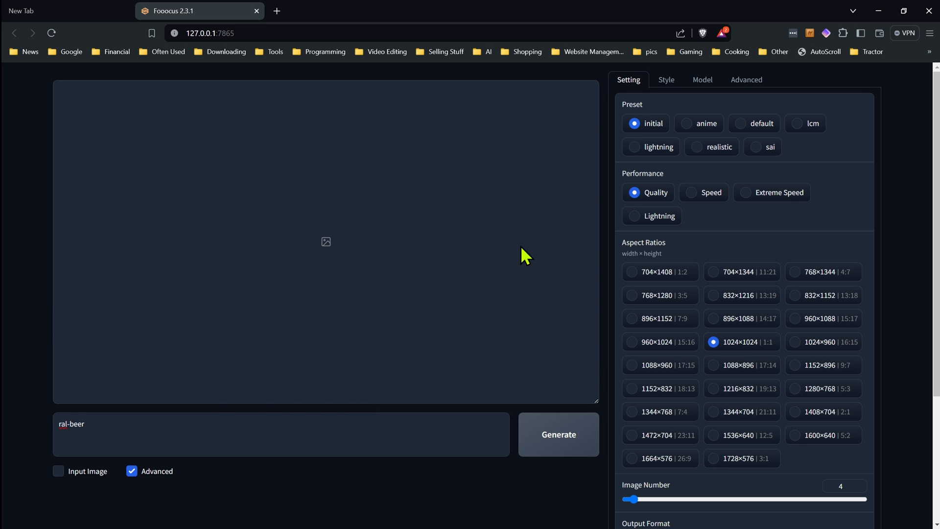
pyautogui.moveTo(593, 241)
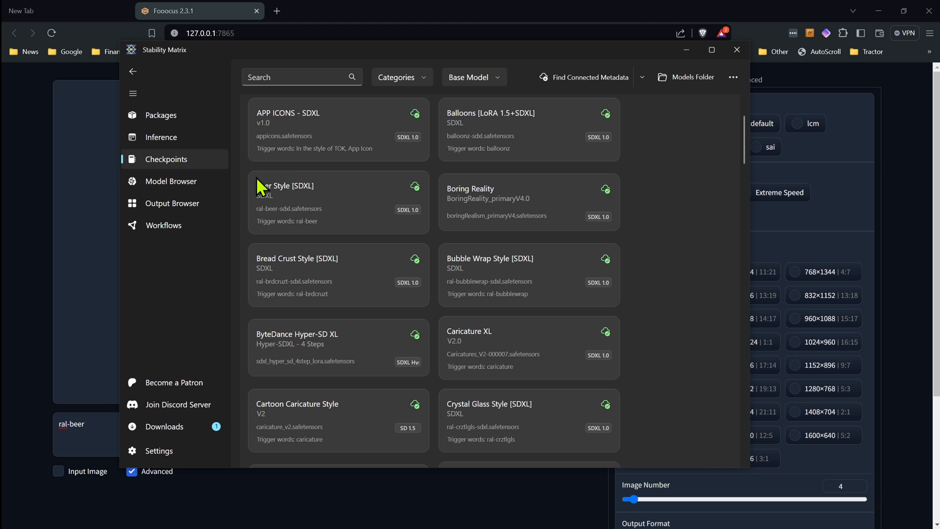
# Step: Return to the Fooocus console and open its Web UI in a second browser tab
pyautogui.click(160, 115)
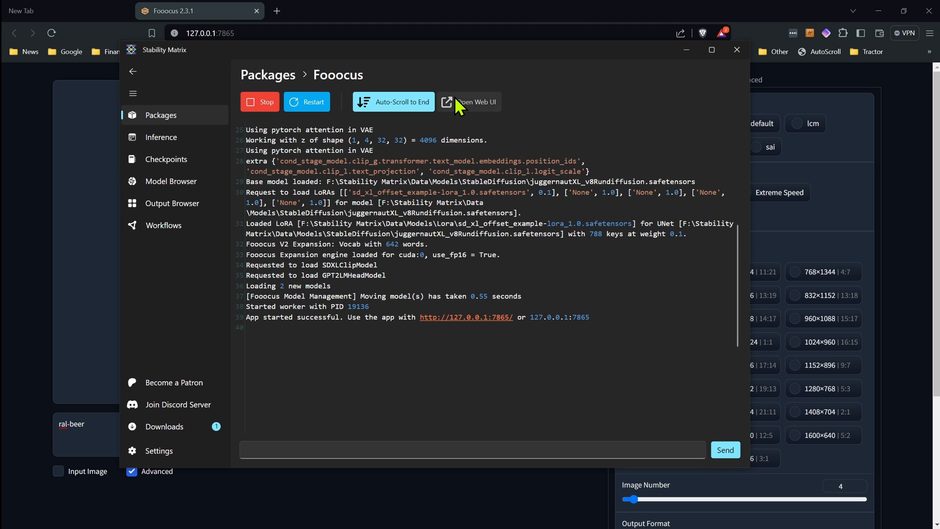
pyautogui.click(469, 102)
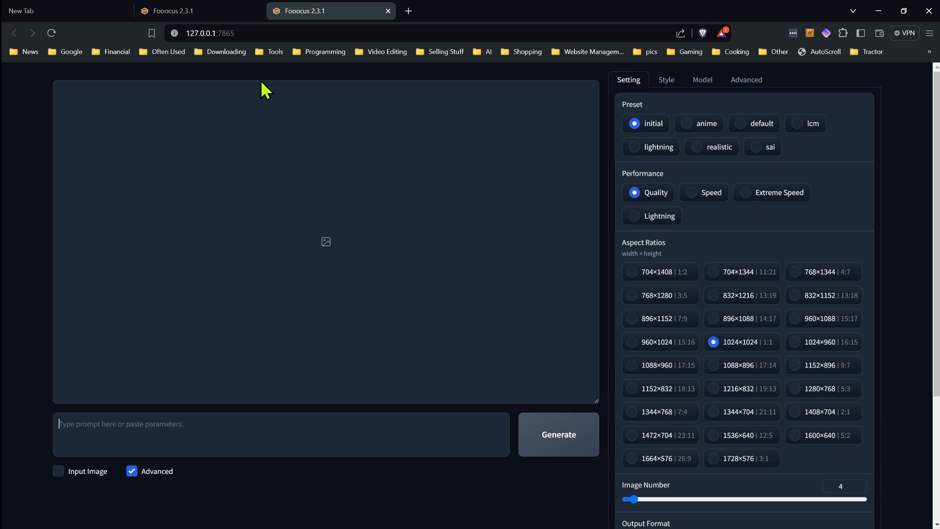